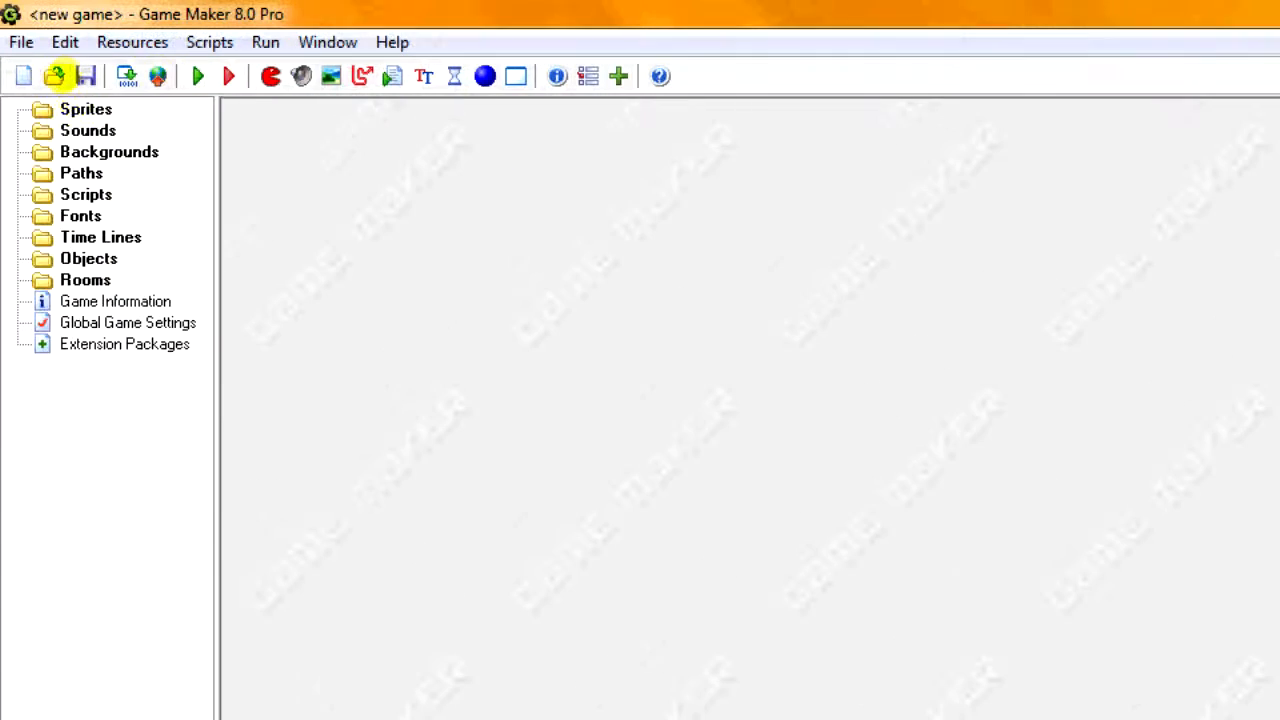
Step: Create a new sprite named spr_dirt
{"action": "left_click", "coordinate": [24, 76]}
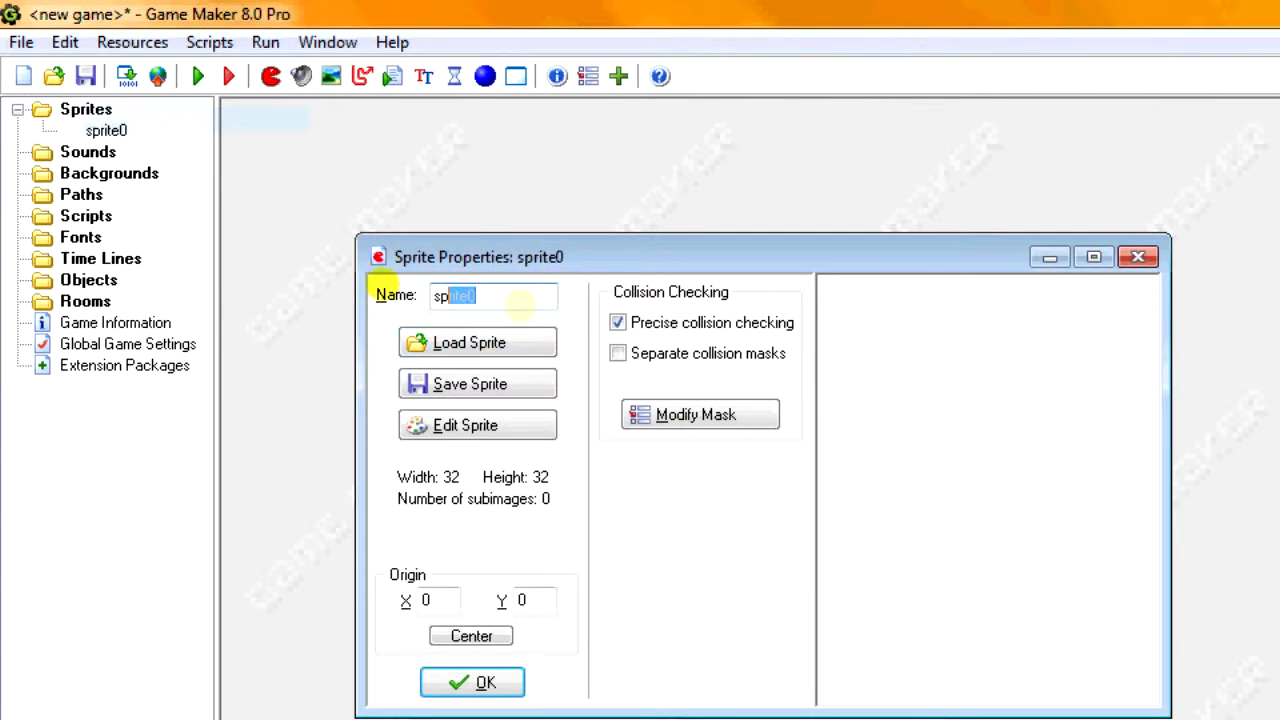
{"action": "type", "text": "spr_dirt"}
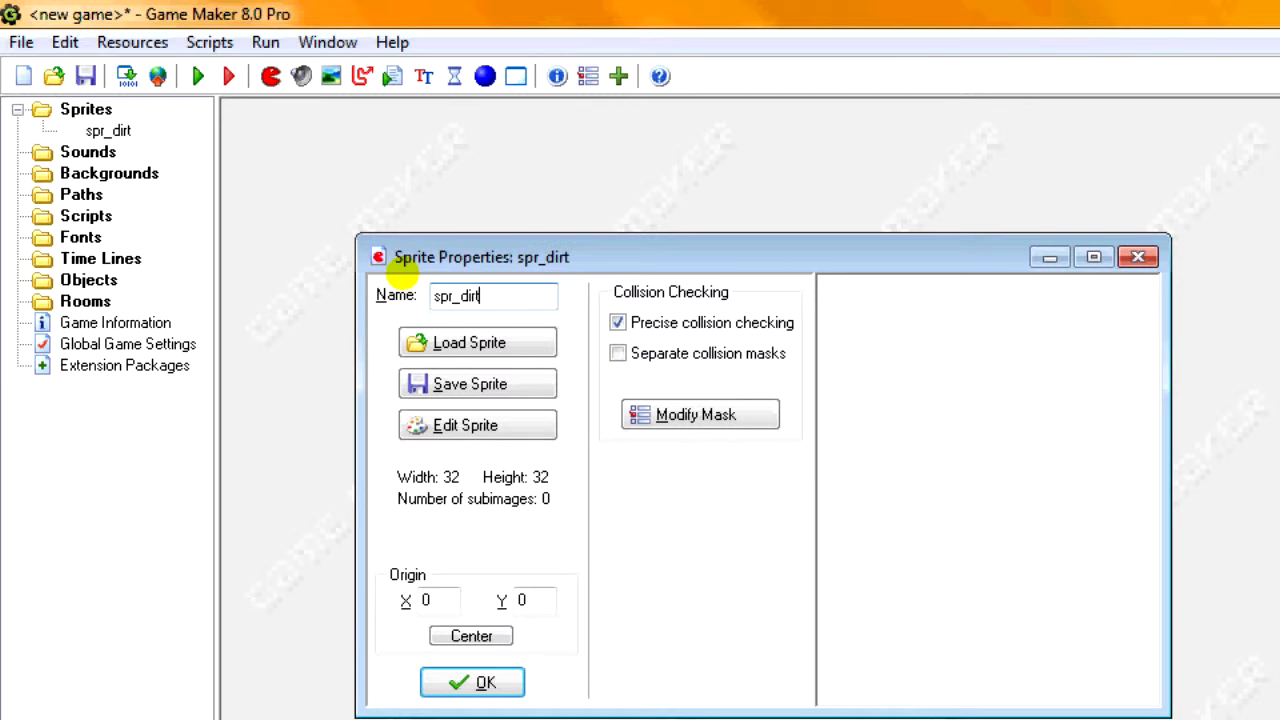
{"action": "left_click", "coordinate": [464, 425]}
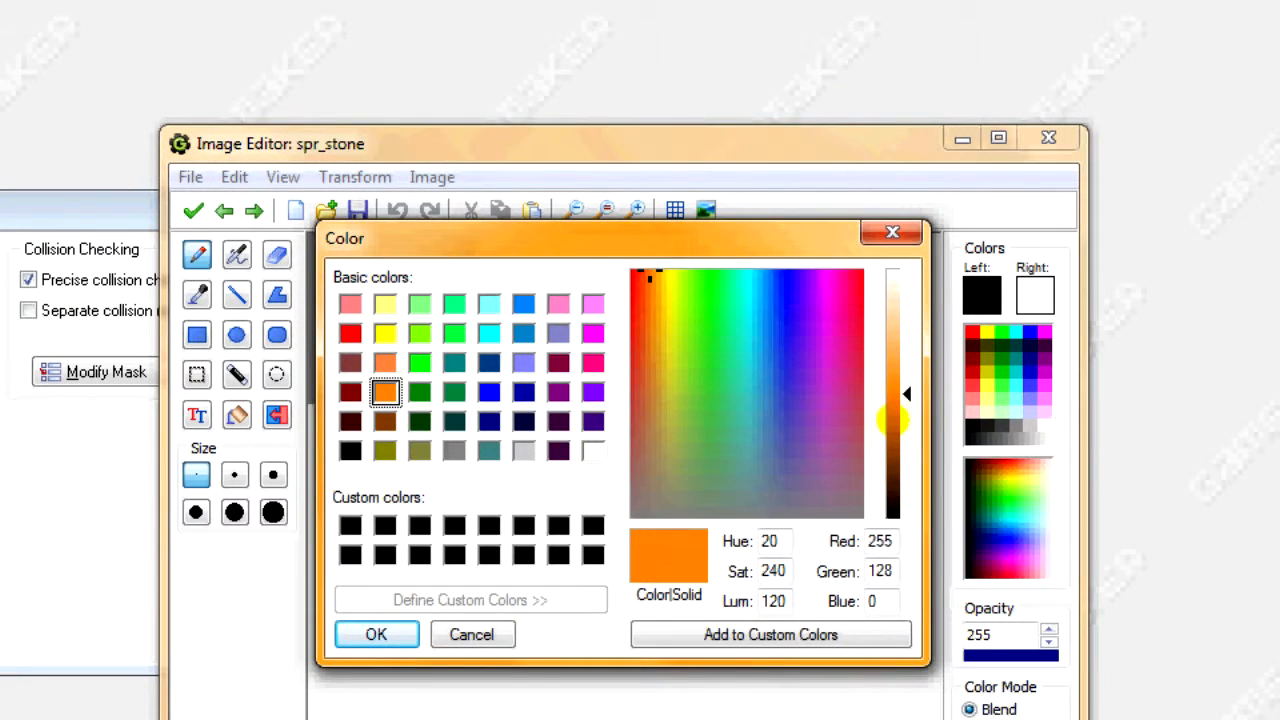
Step: Paint orange and cyan ore specks onto extra spr_stone subimages and confirm the edits
{"action": "left_click", "coordinate": [376, 634]}
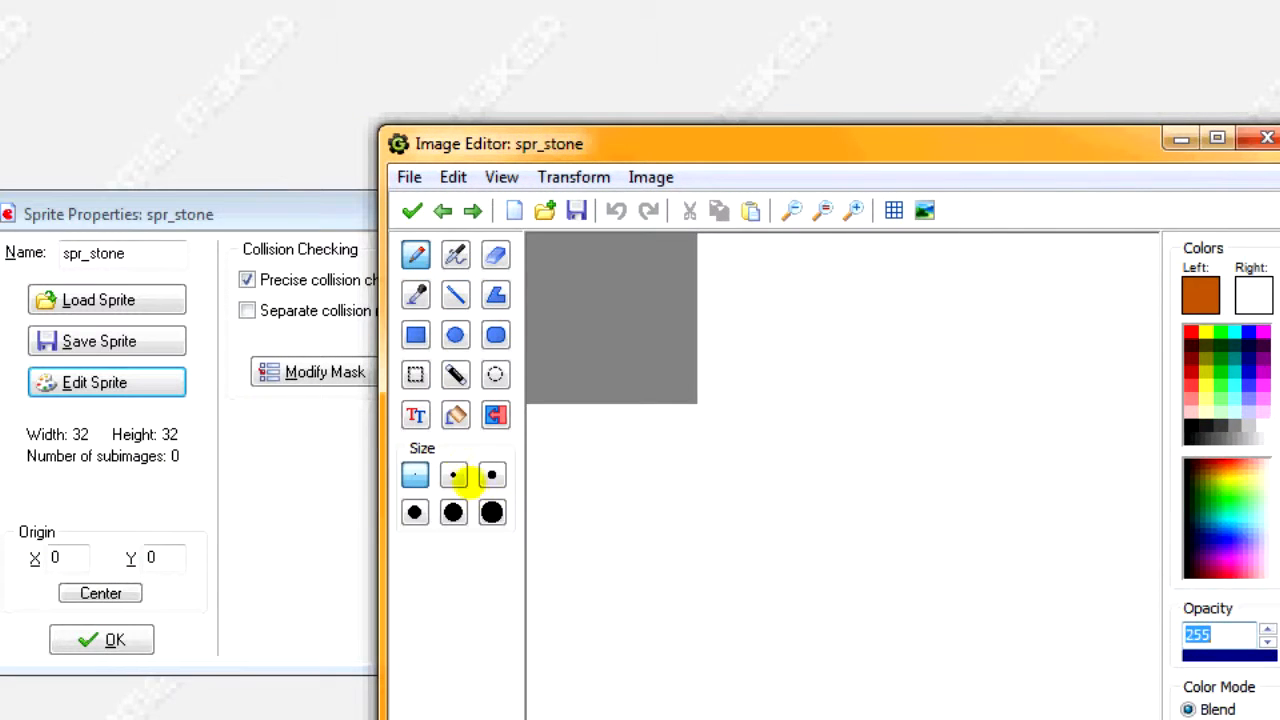
{"action": "left_click", "coordinate": [453, 474]}
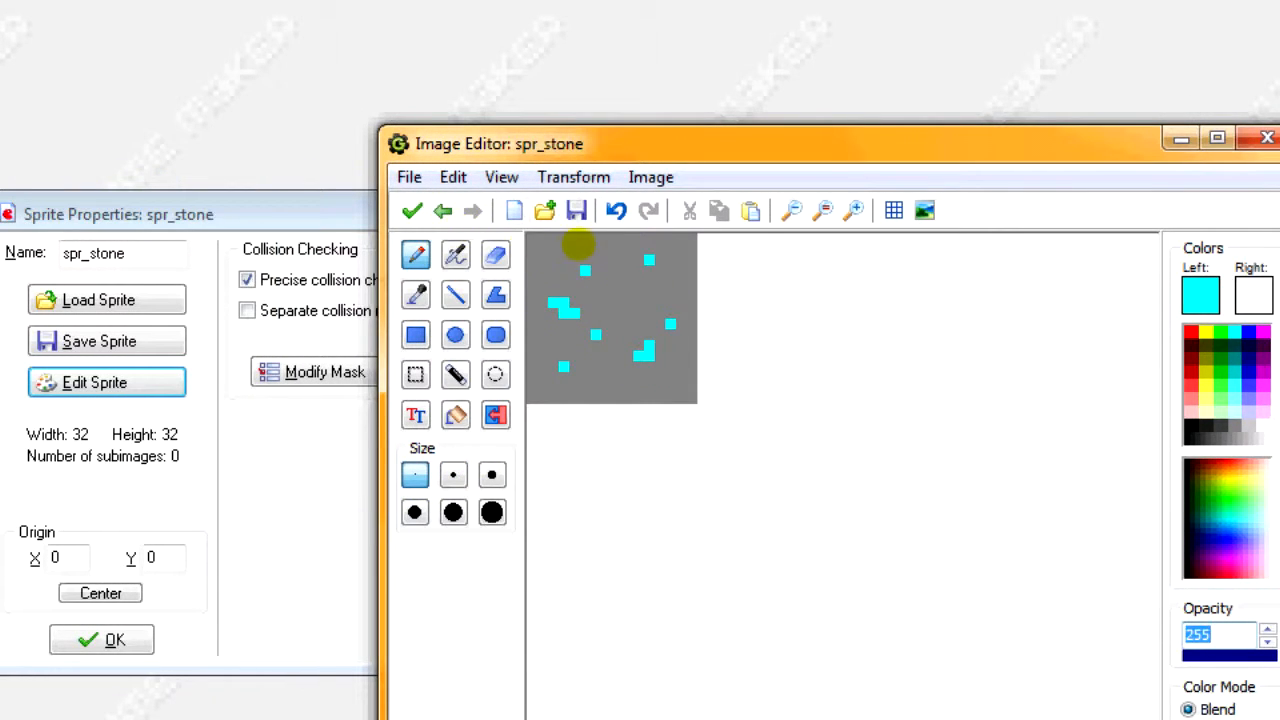
{"action": "left_click", "coordinate": [1266, 137]}
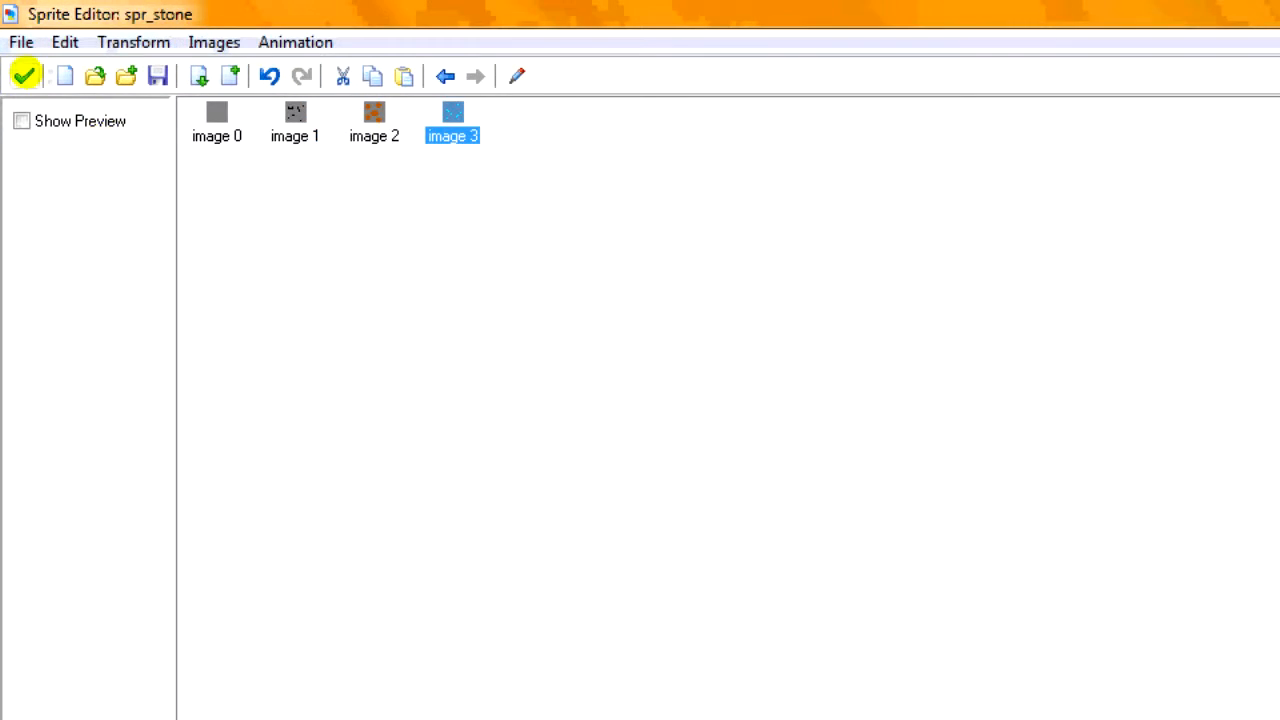
Step: Create objects obj_grass, obj_dirt and obj_stone and begin adding an event to obj_stone
{"action": "left_click", "coordinate": [25, 75]}
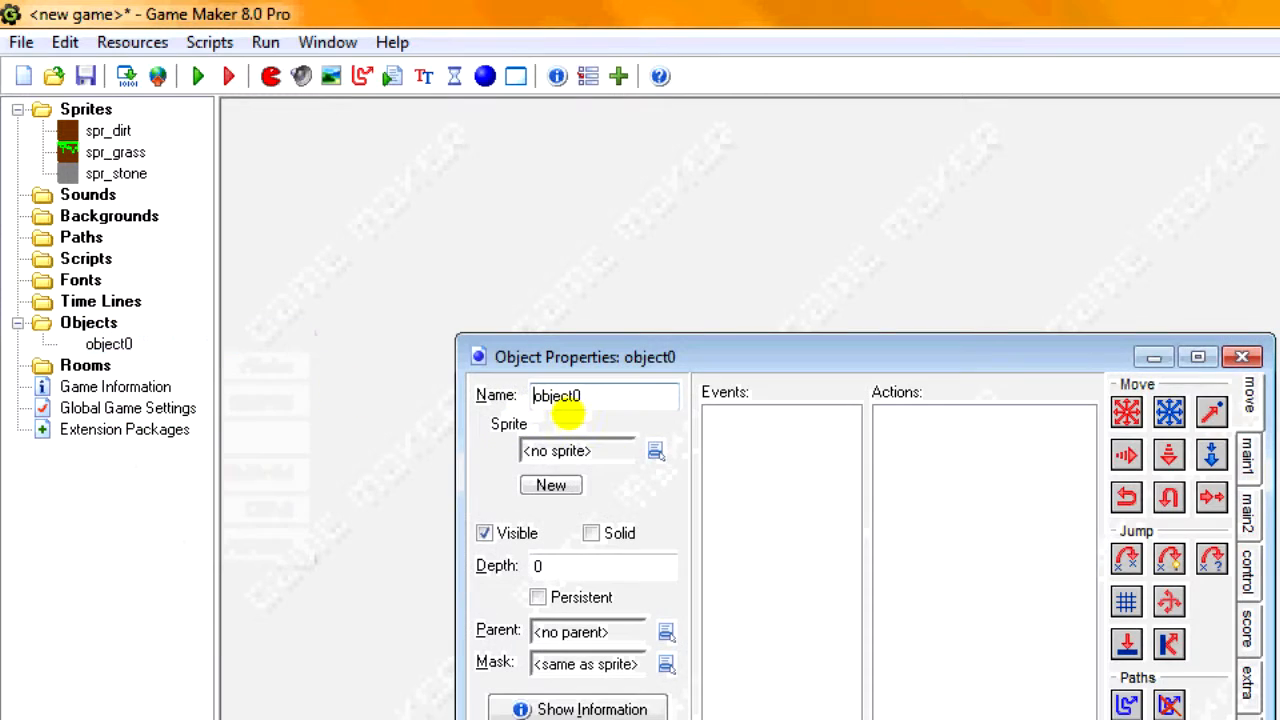
{"action": "type", "text": "obj"}
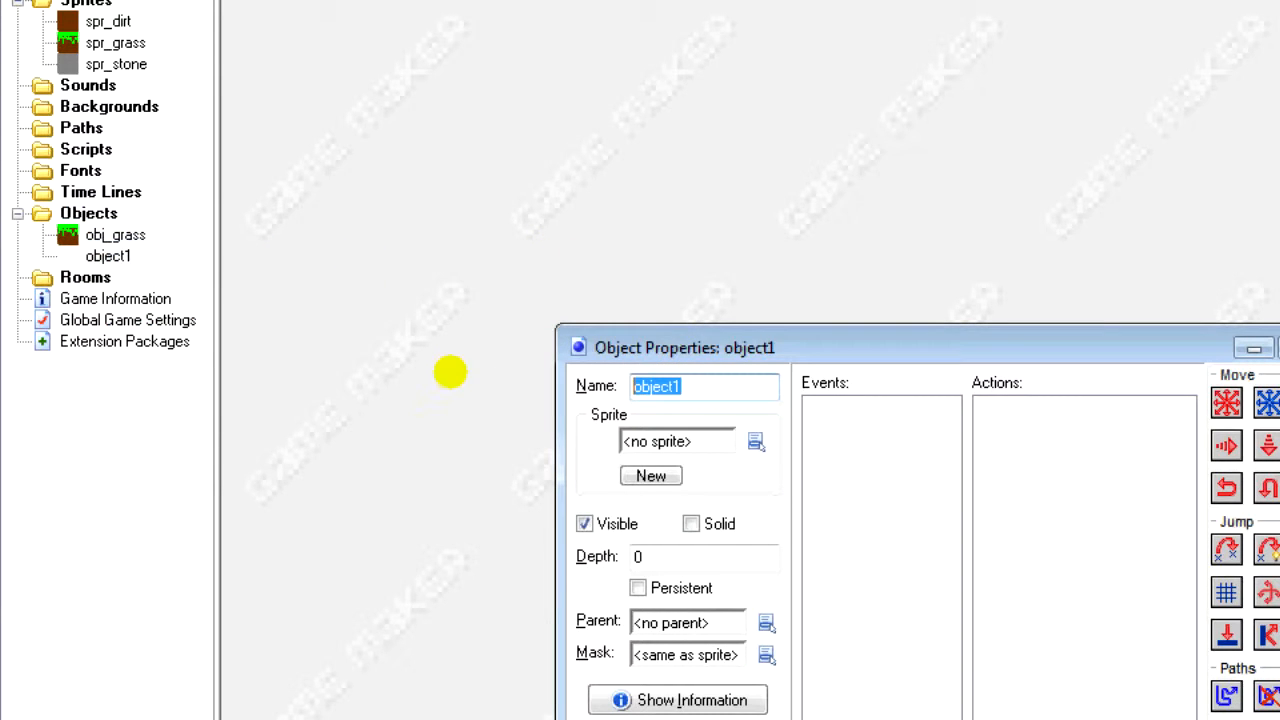
{"action": "type", "text": "obj_d"}
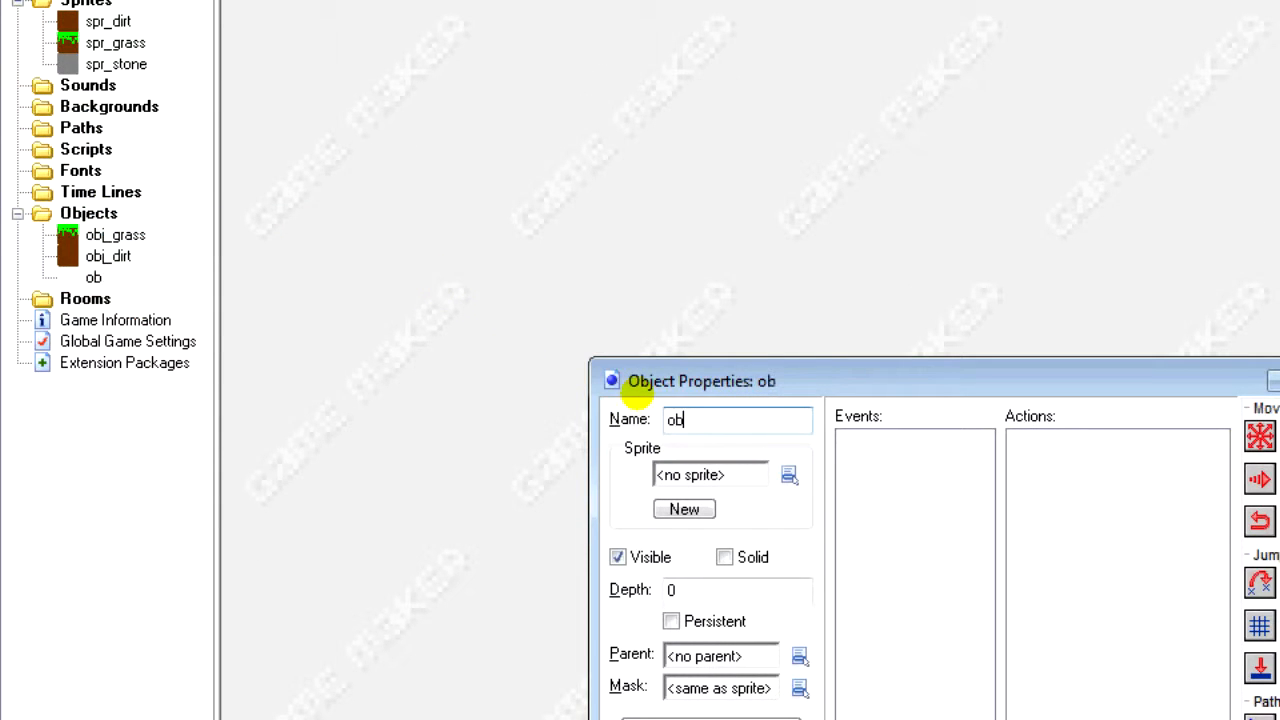
{"action": "left_click", "coordinate": [586, 567]}
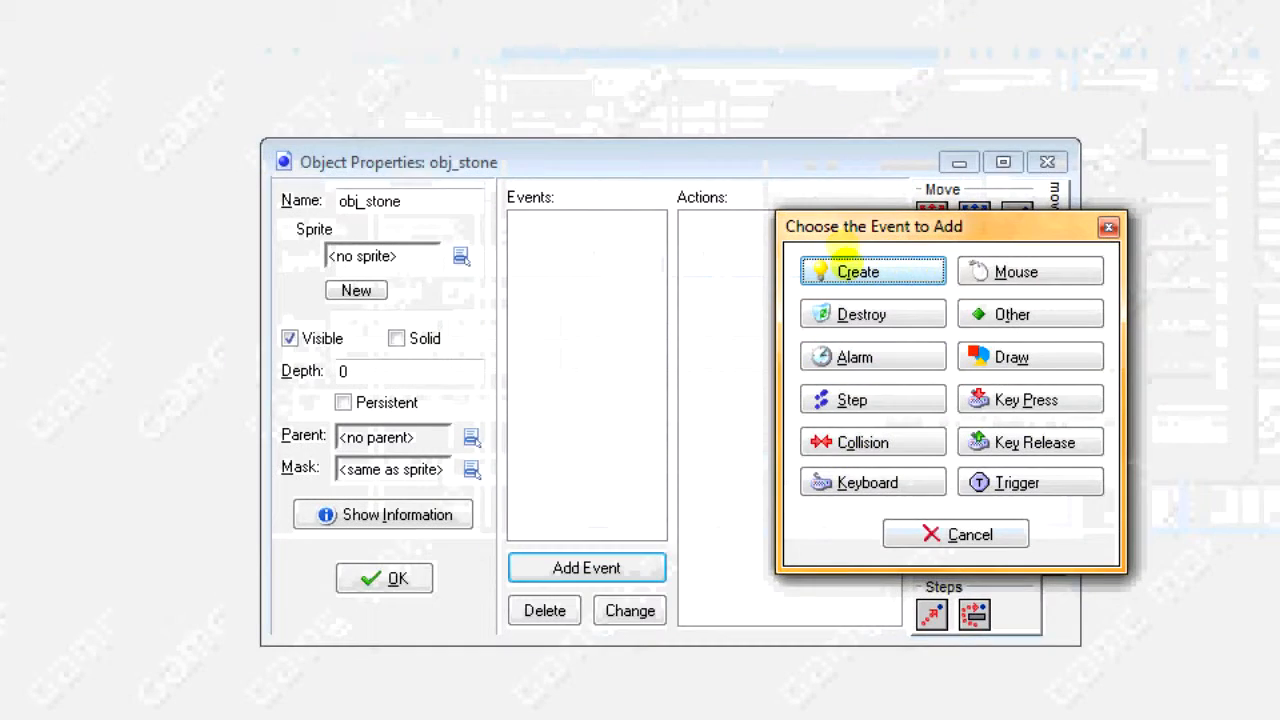
Step: Add a Create event whose code sets image_index=0, image_speed=1 and r=floor(random(100))
{"action": "left_click", "coordinate": [856, 271]}
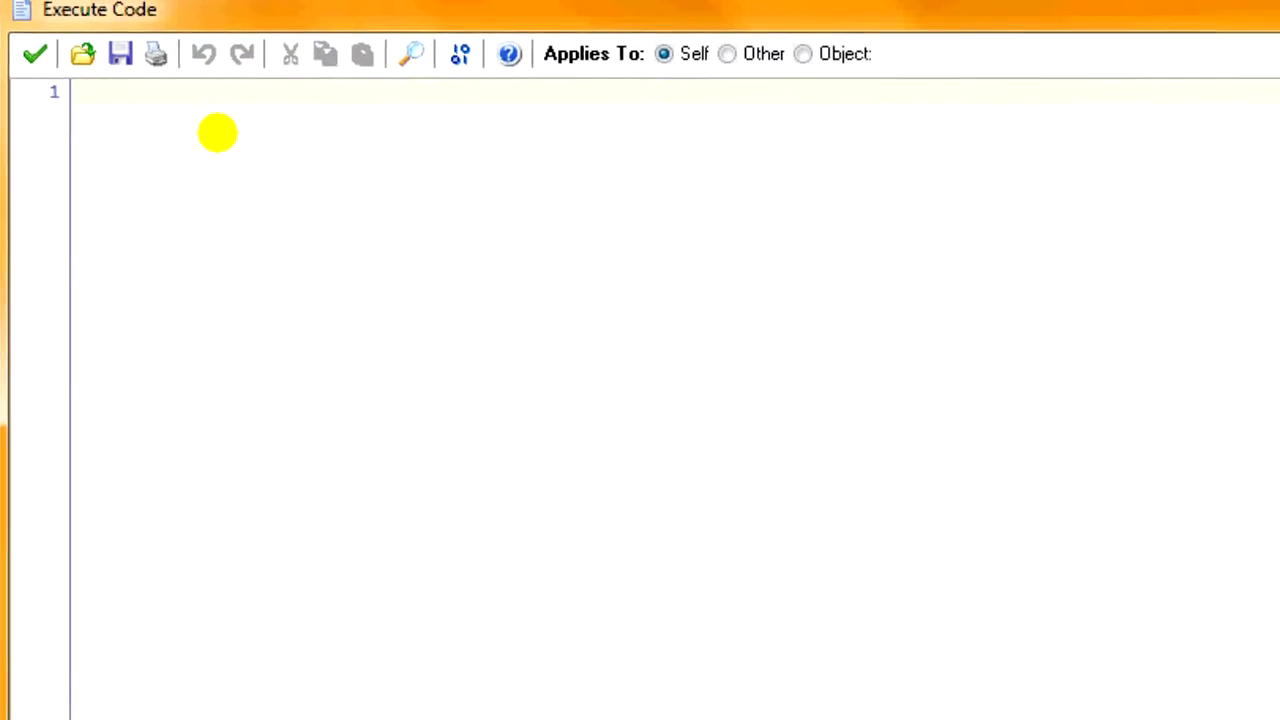
{"action": "type", "text": "image_index=0"}
{"action": "type", "text": "image_speed=1"}
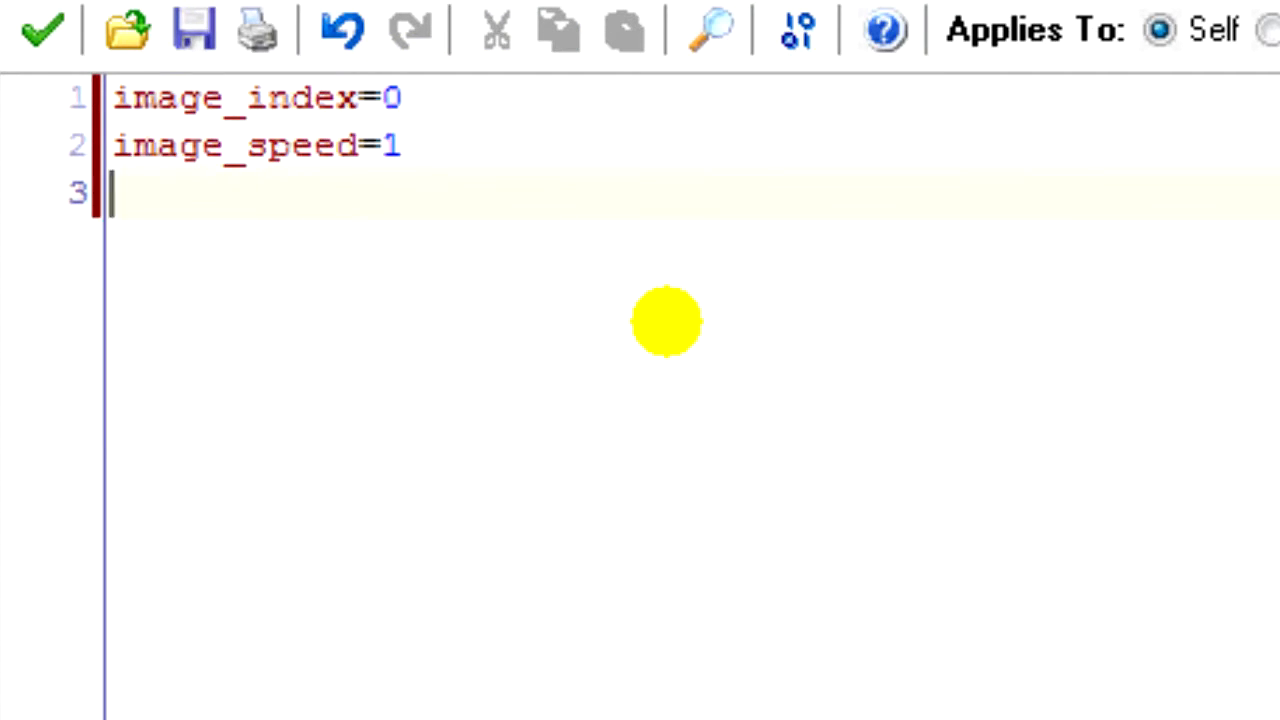
{"action": "type", "text": "r="}
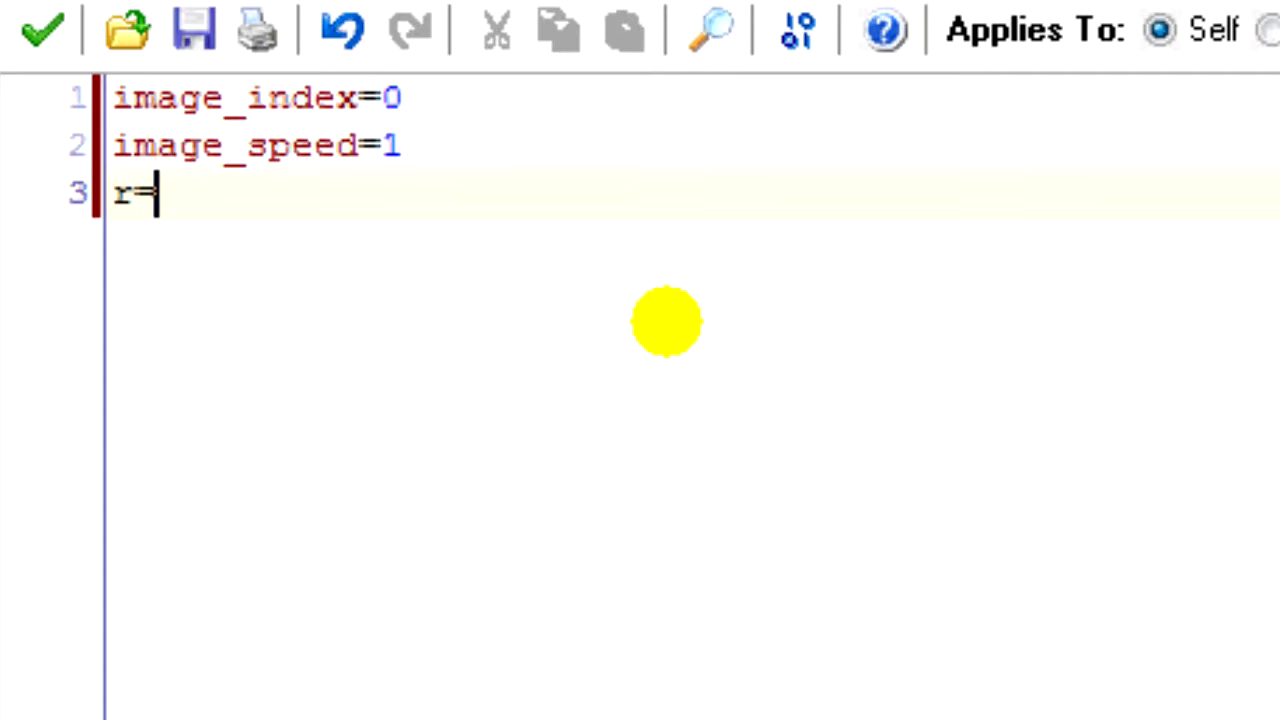
{"action": "type", "text": "f"}
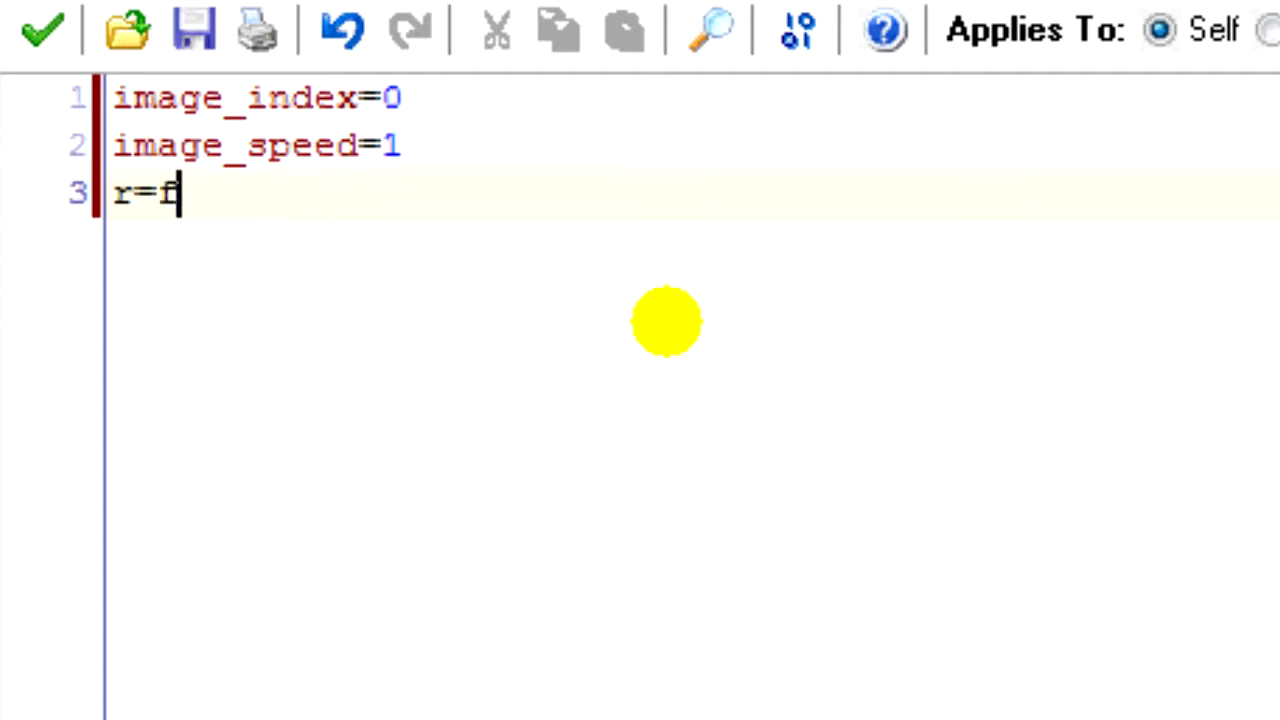
{"action": "type", "text": "loor(random(100))"}
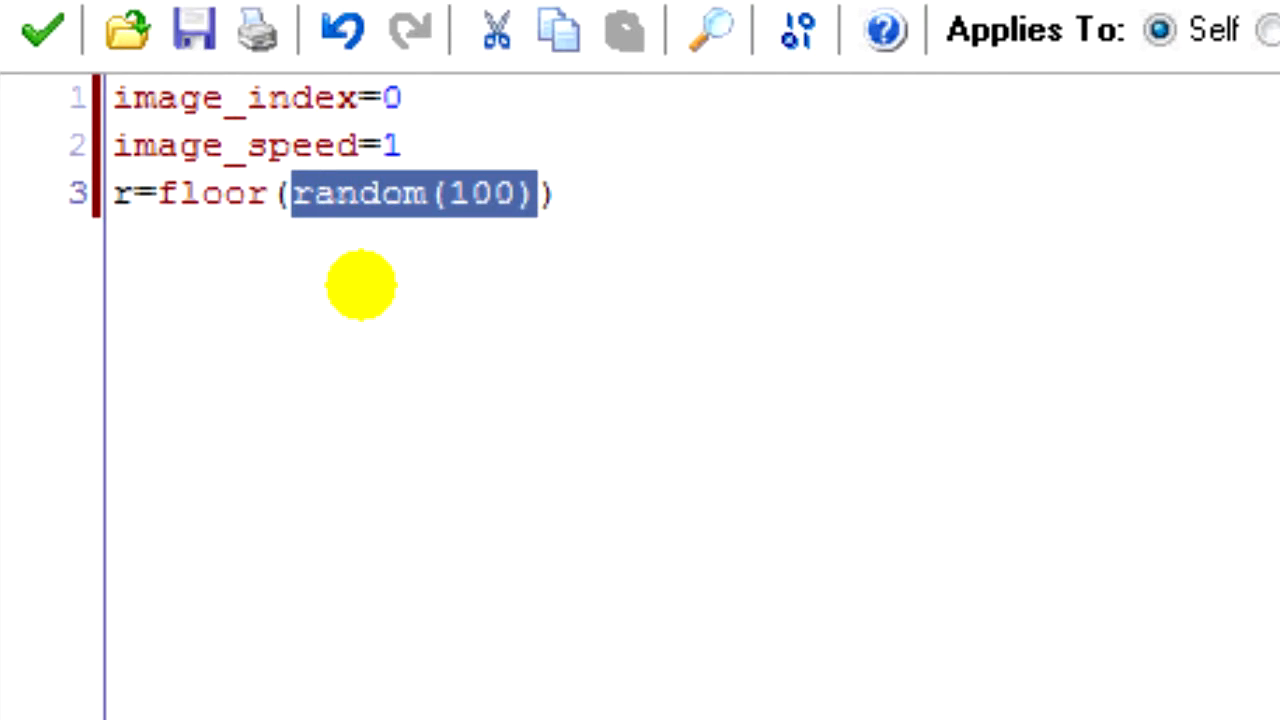
{"action": "mouse_move", "coordinate": [400, 235]}
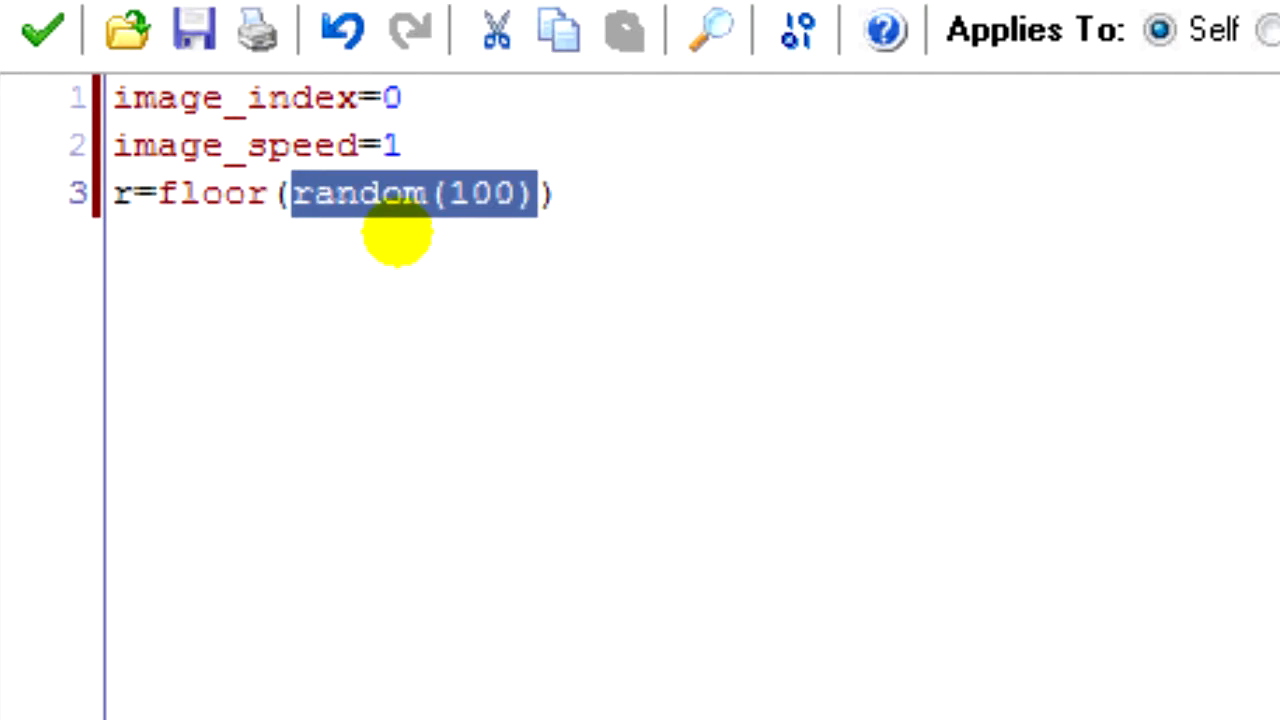
{"action": "mouse_move", "coordinate": [397, 278]}
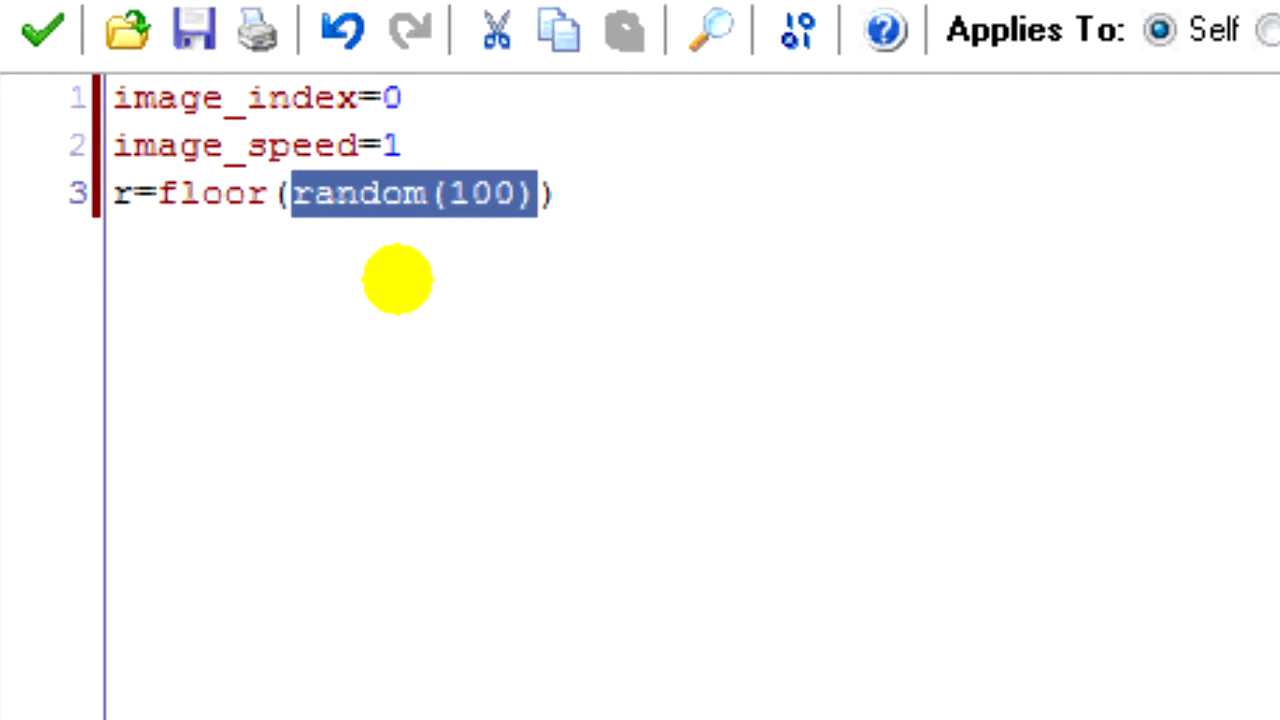
{"action": "mouse_move", "coordinate": [375, 287]}
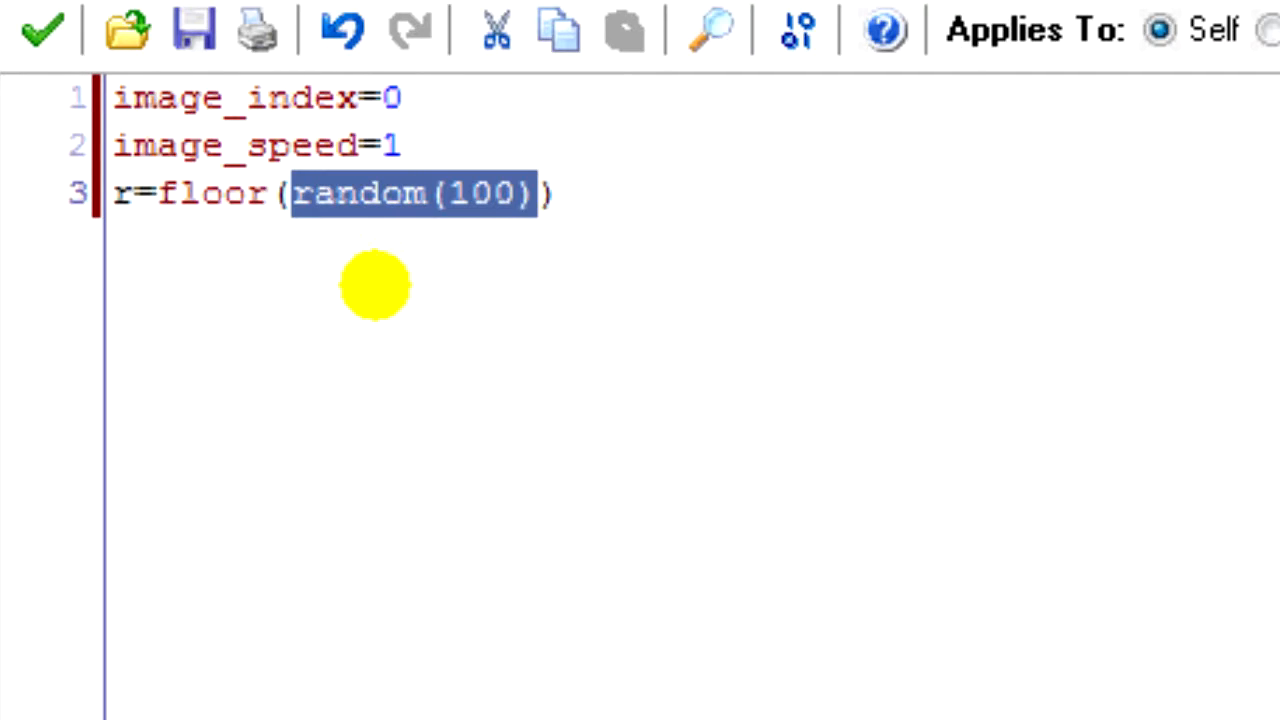
{"action": "mouse_move", "coordinate": [360, 195]}
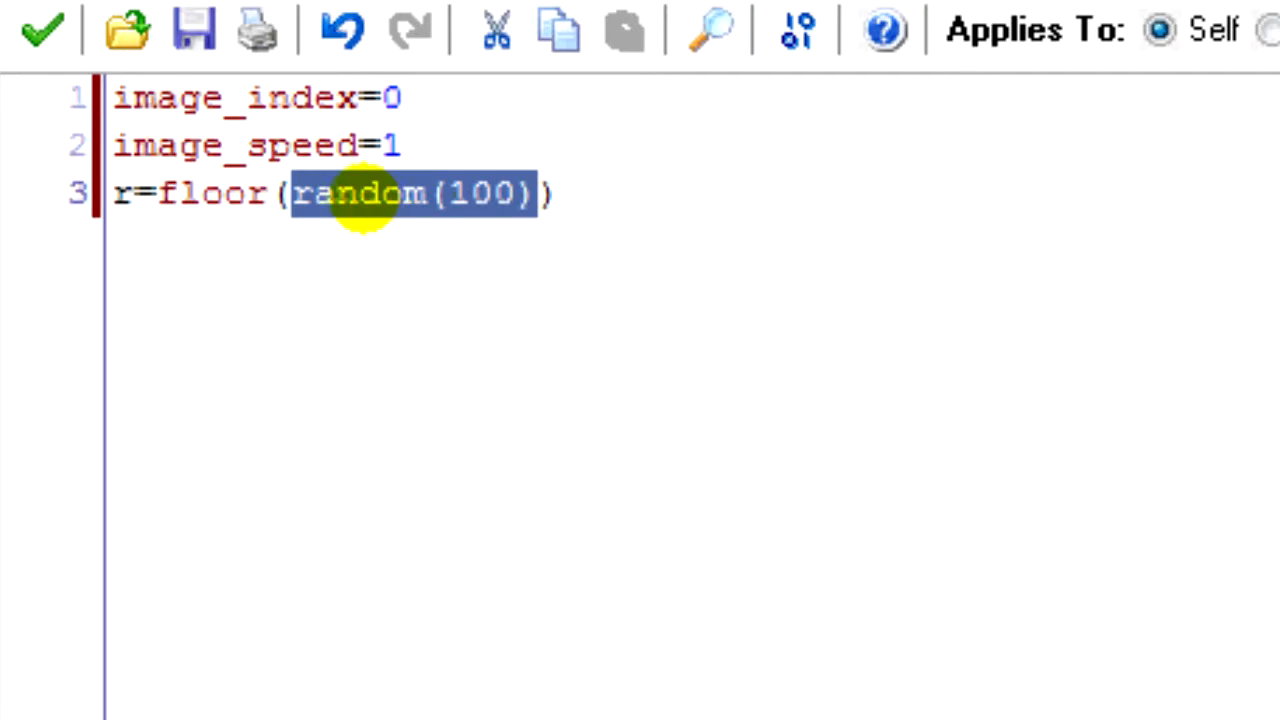
{"action": "left_click", "coordinate": [243, 193]}
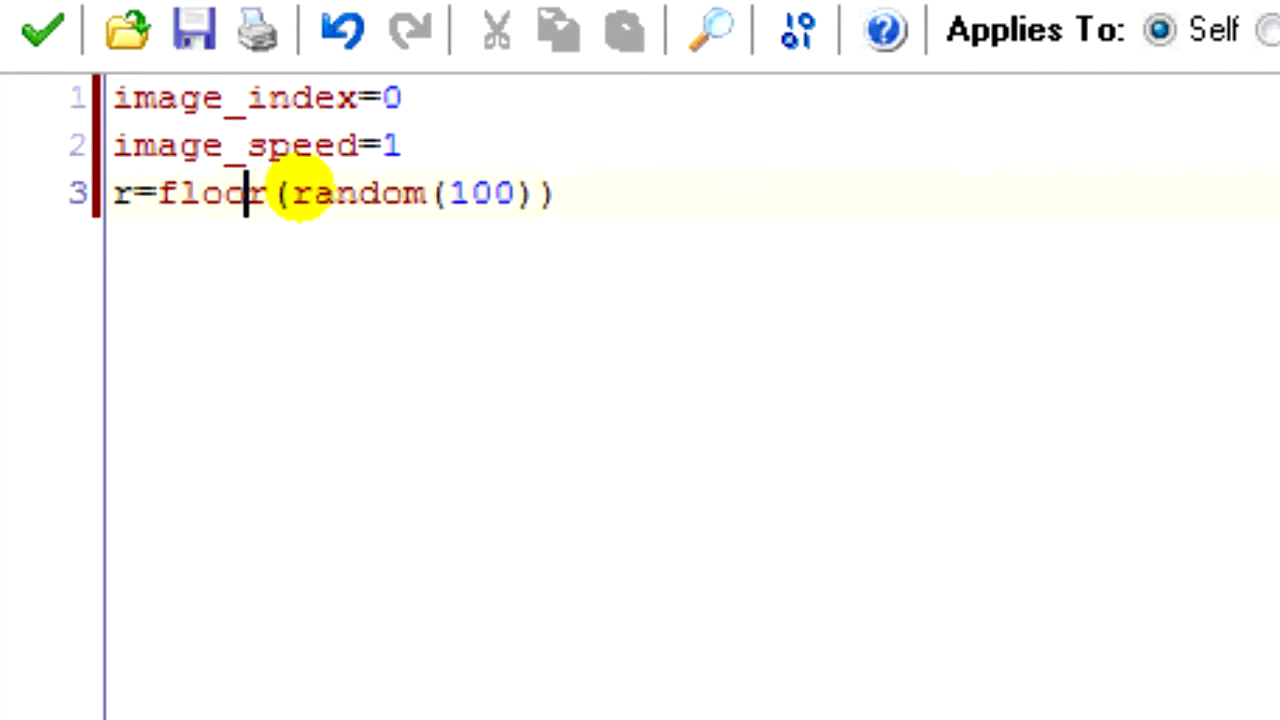
{"action": "double_click", "coordinate": [205, 193]}
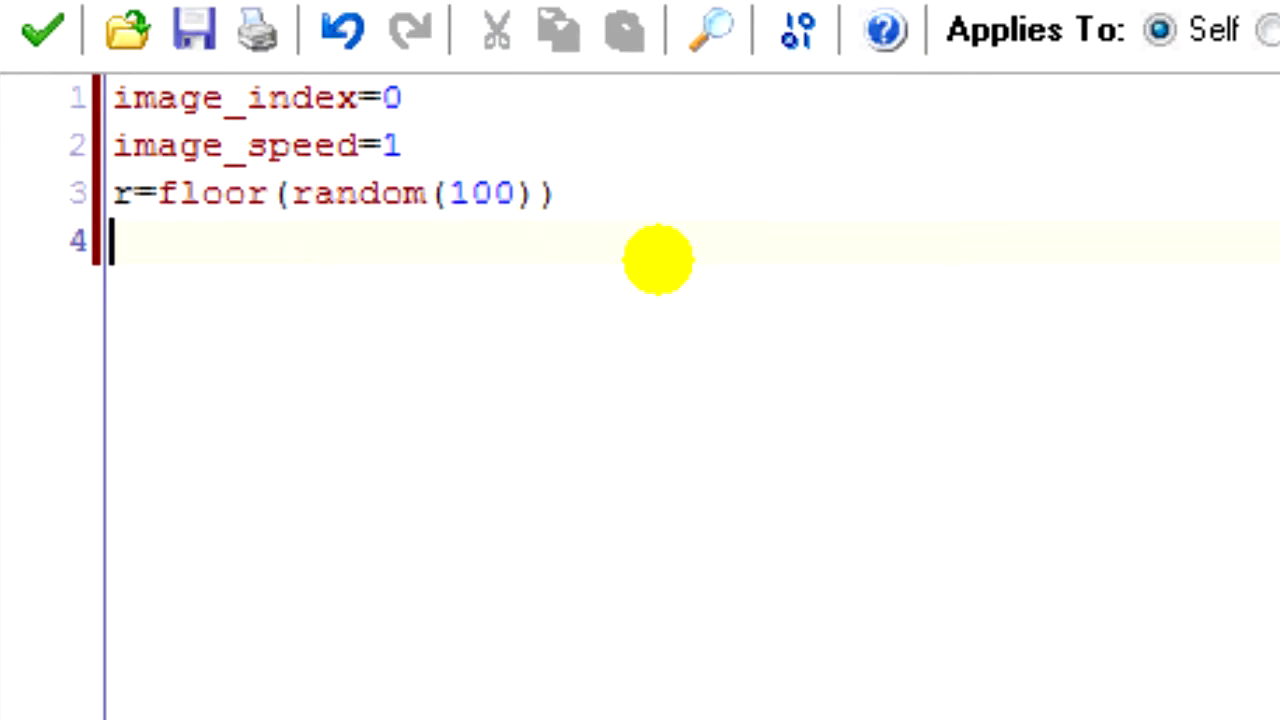
Step: Write the 1% diamond condition: if r=1 set image_index=3
{"action": "type", "text": "if r="}
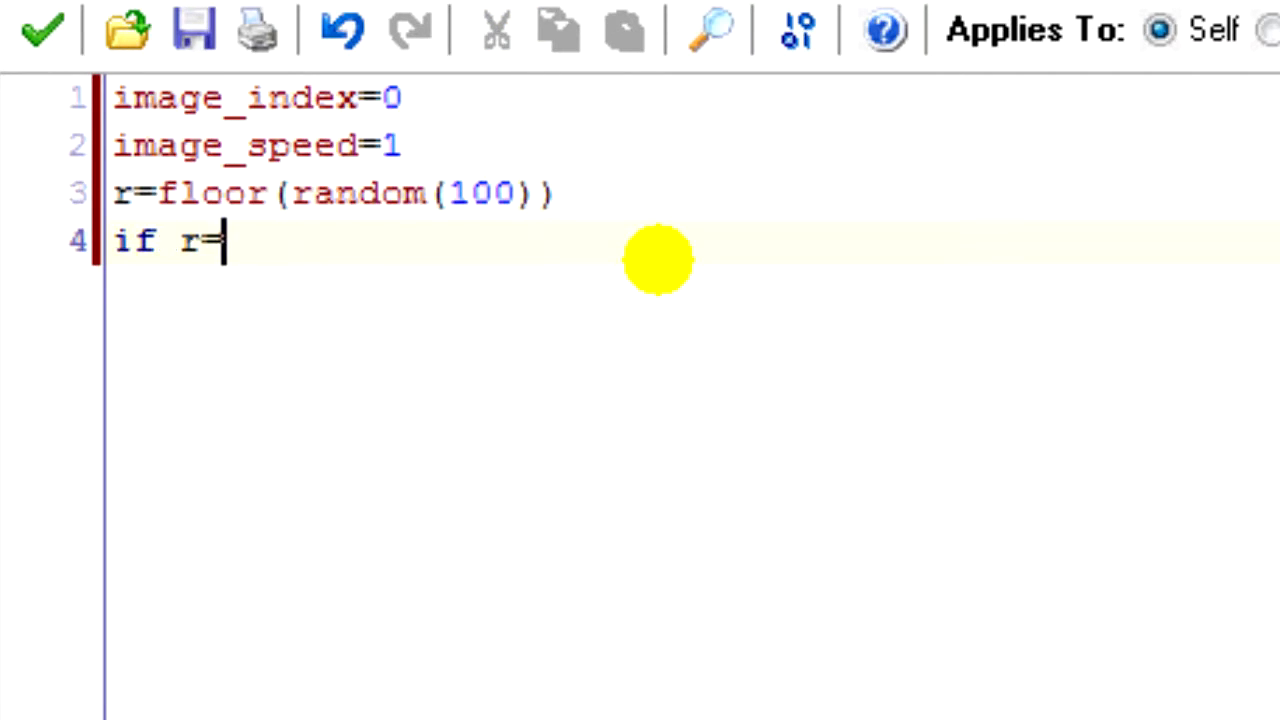
{"action": "type", "text": "1{}"}
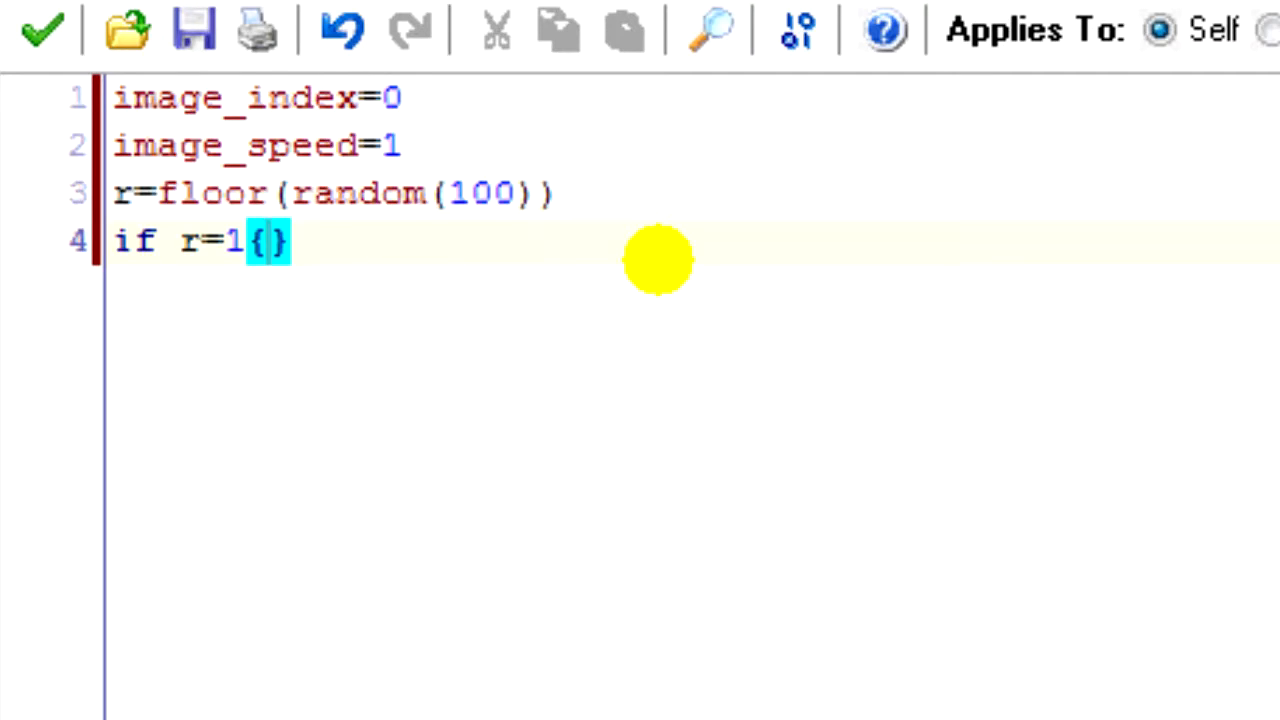
{"action": "type", "text": "image_index="}
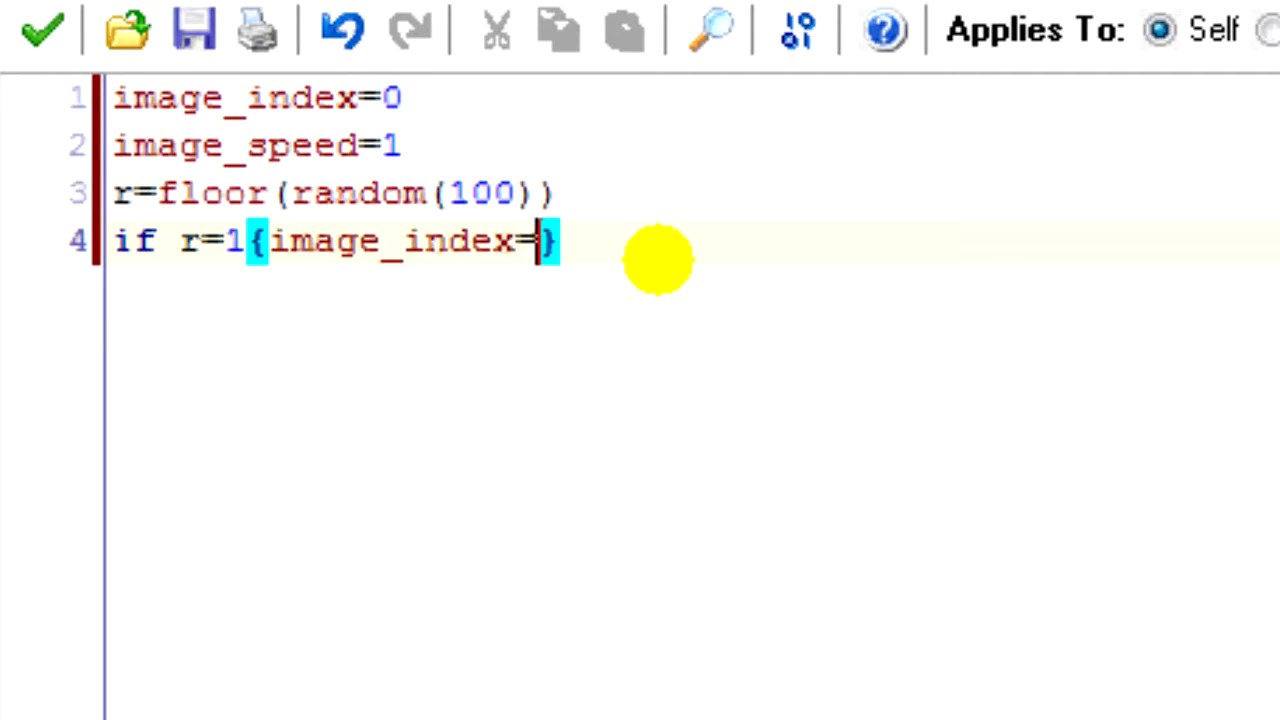
{"action": "type", "text": "3}//"}
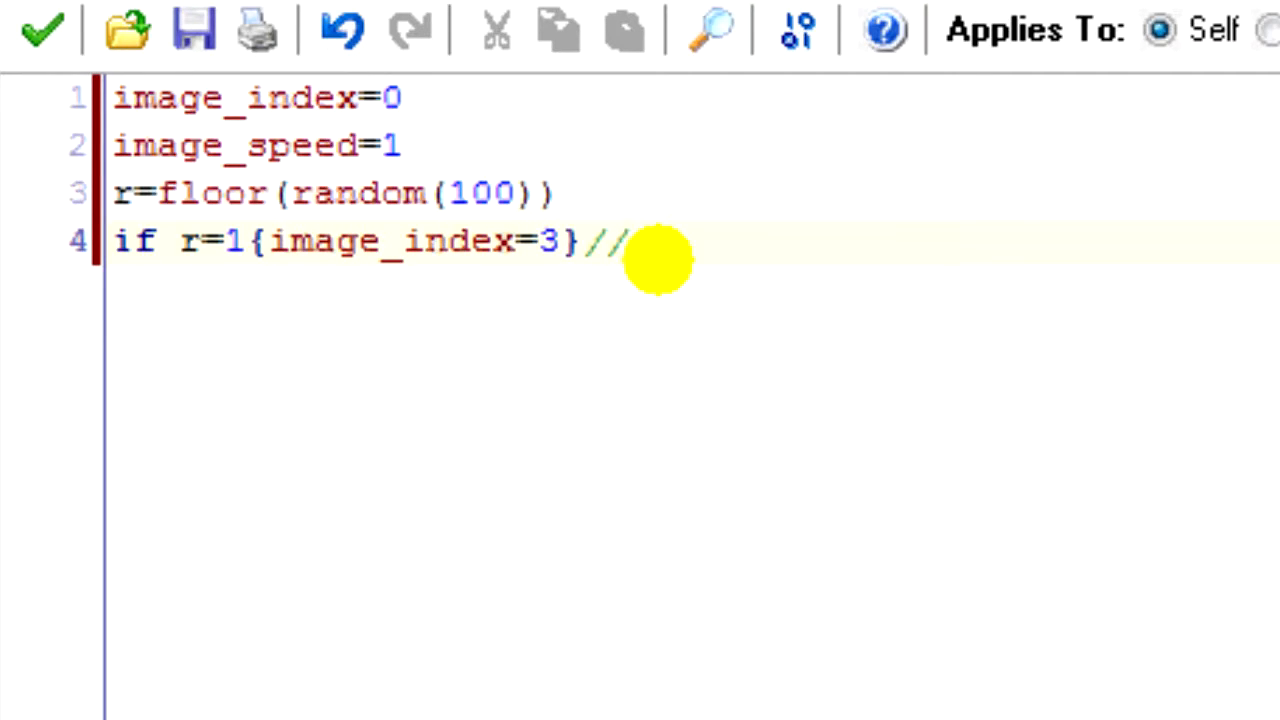
{"action": "type", "text": "1%"}
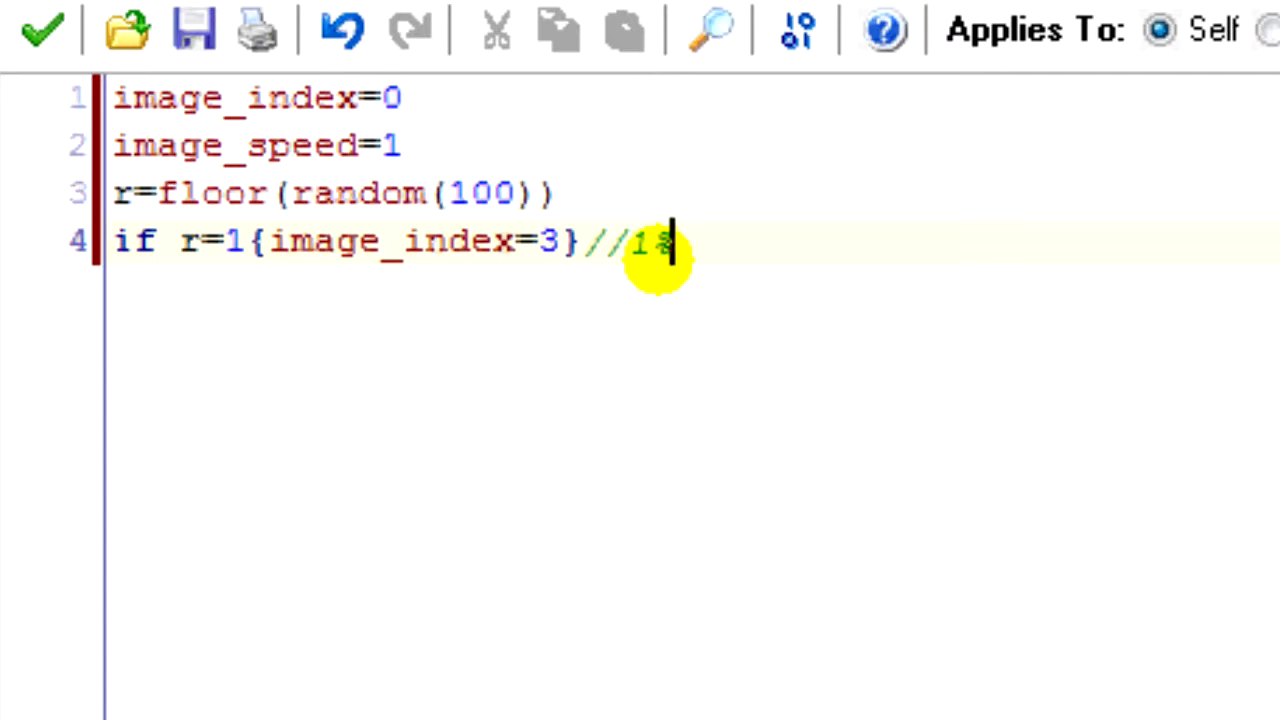
{"action": "type", "text": "chance of c"}
{"action": "type", "text": "if r>"}
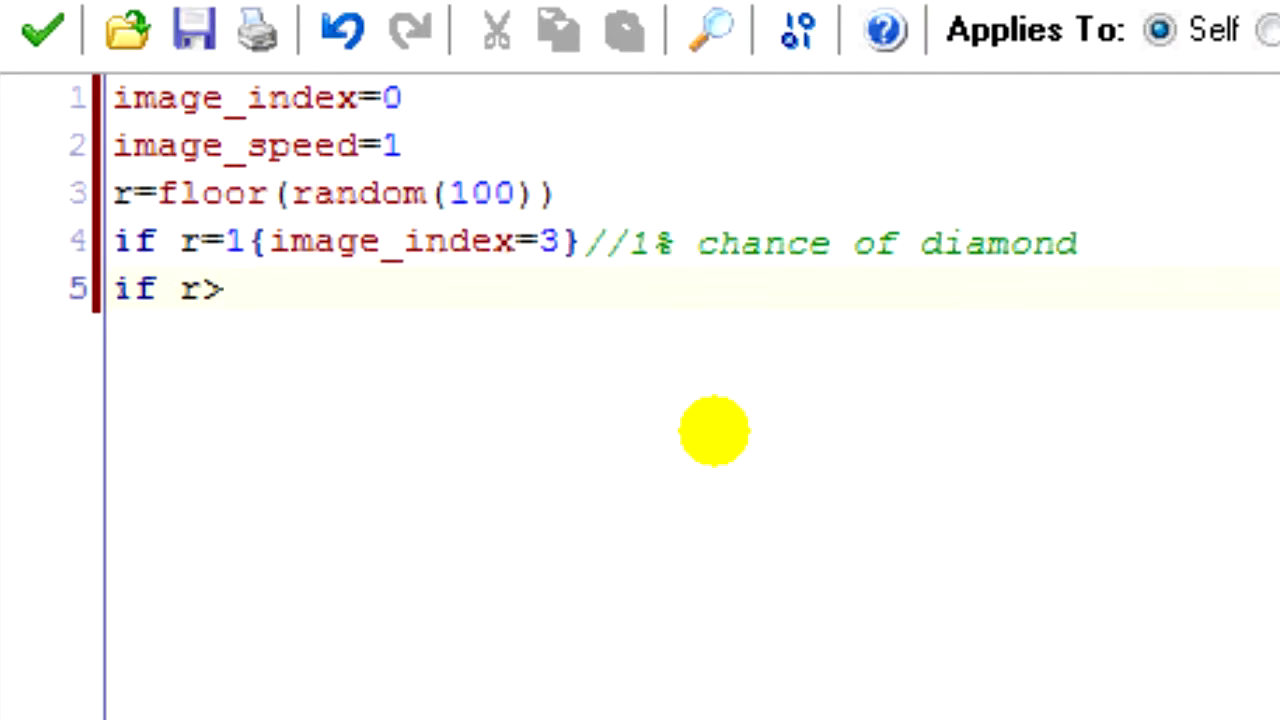
Step: Write the 5% condition: if r>1 && r<7 set image_index=2
{"action": "type", "text": "1 && r"}
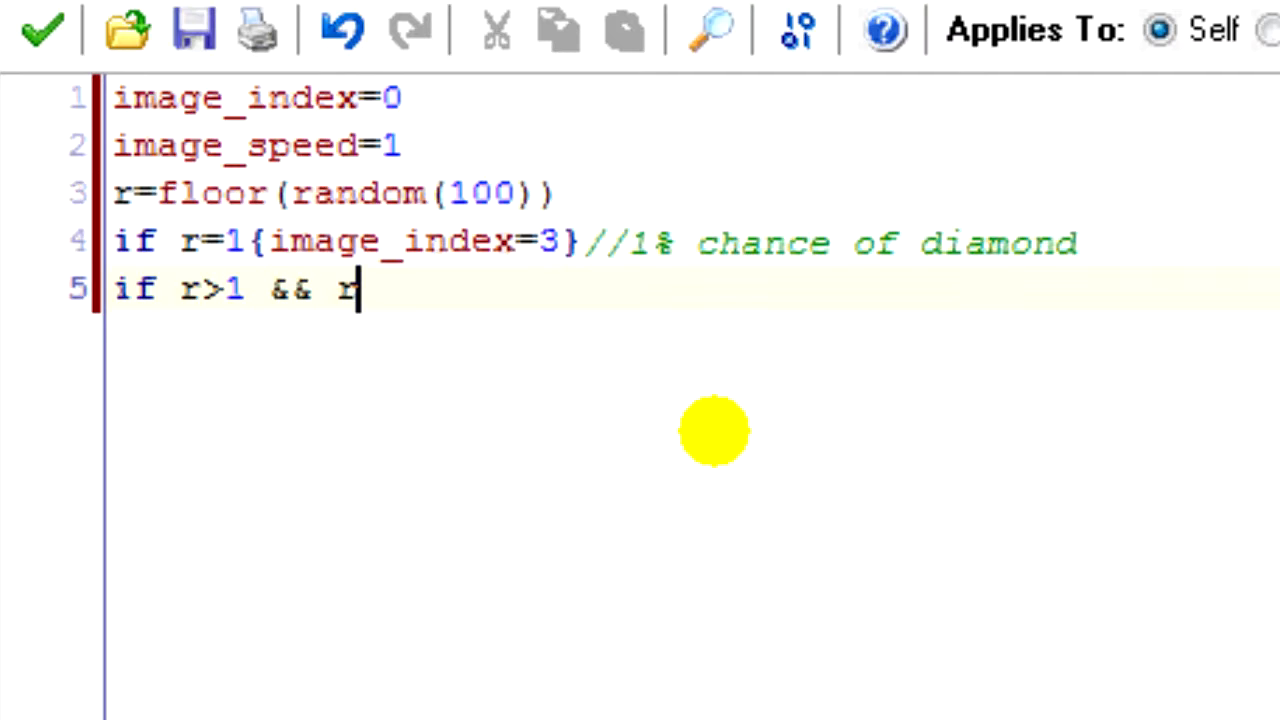
{"action": "type", "text": "<"}
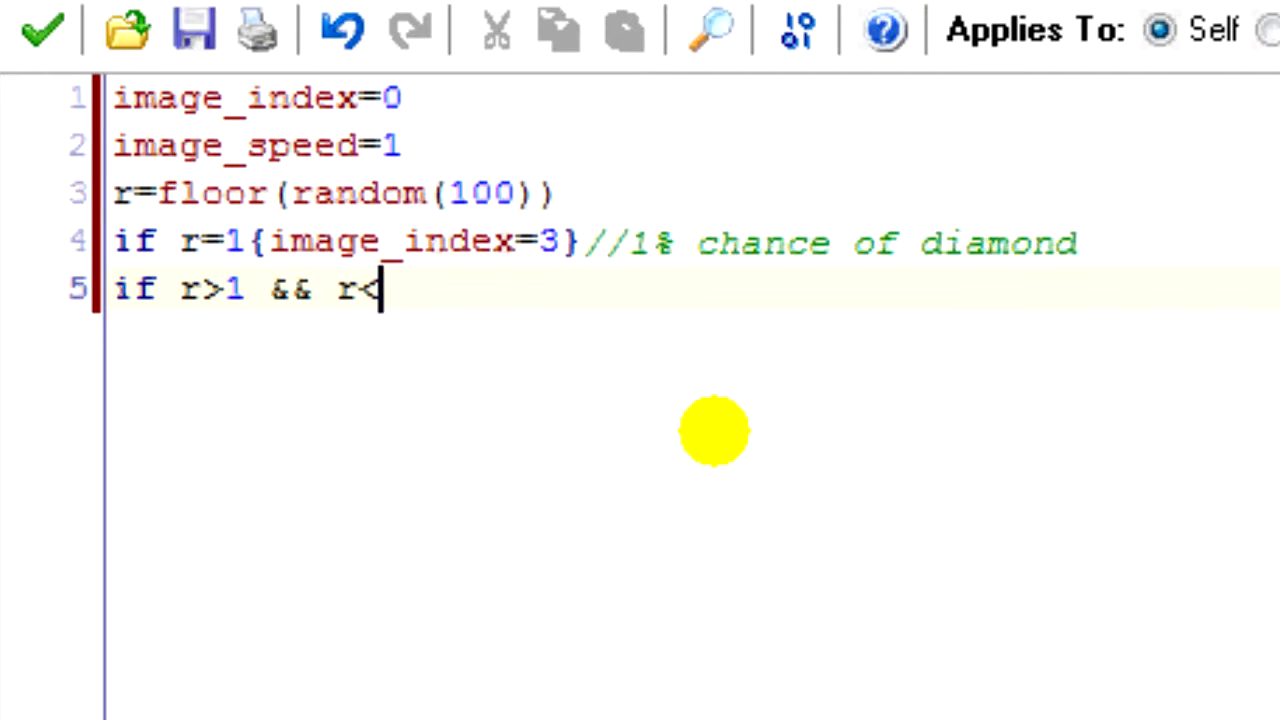
{"action": "type", "text": "7{image_index}"}
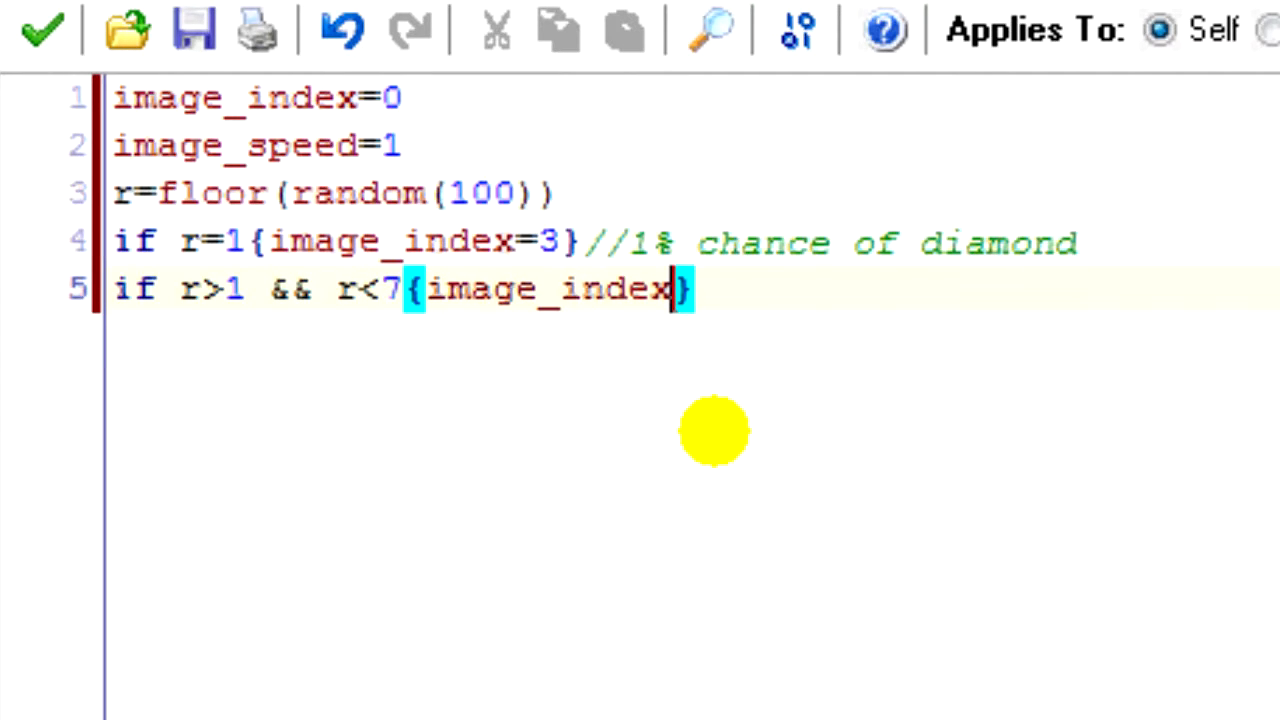
{"action": "type", "text": "=2}//"}
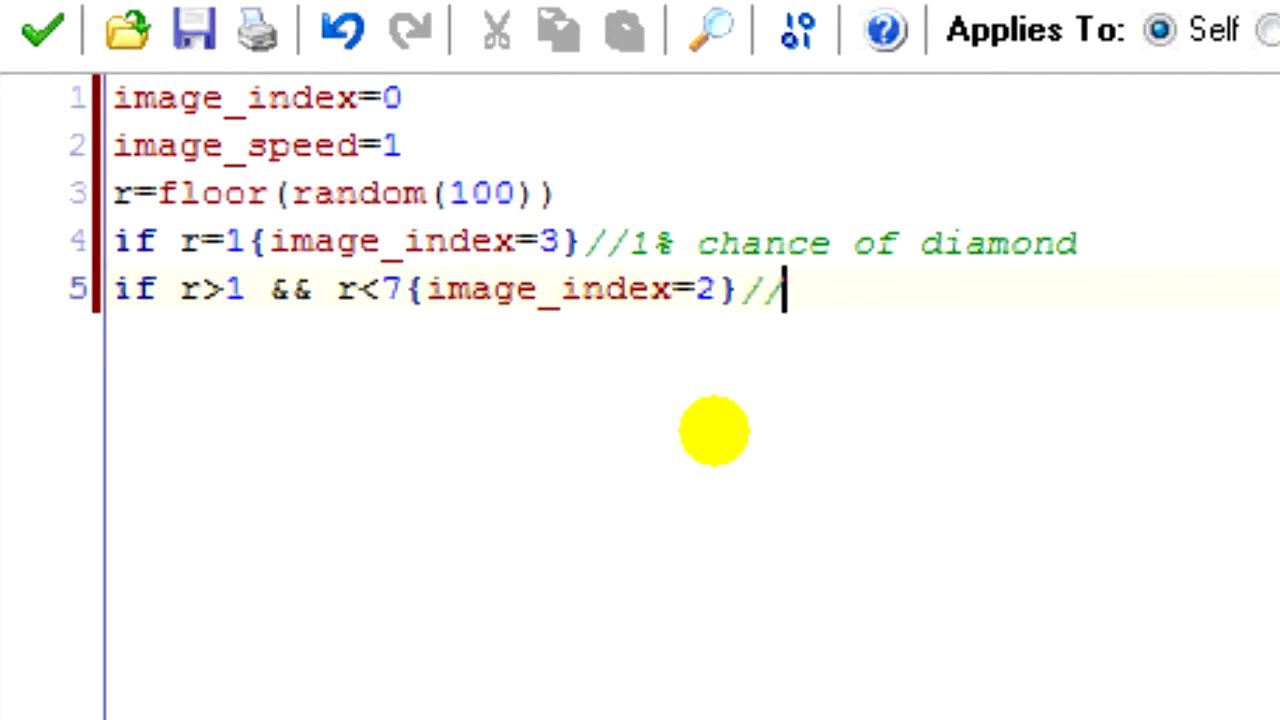
{"action": "type", "text": "5% chance of diamond"}
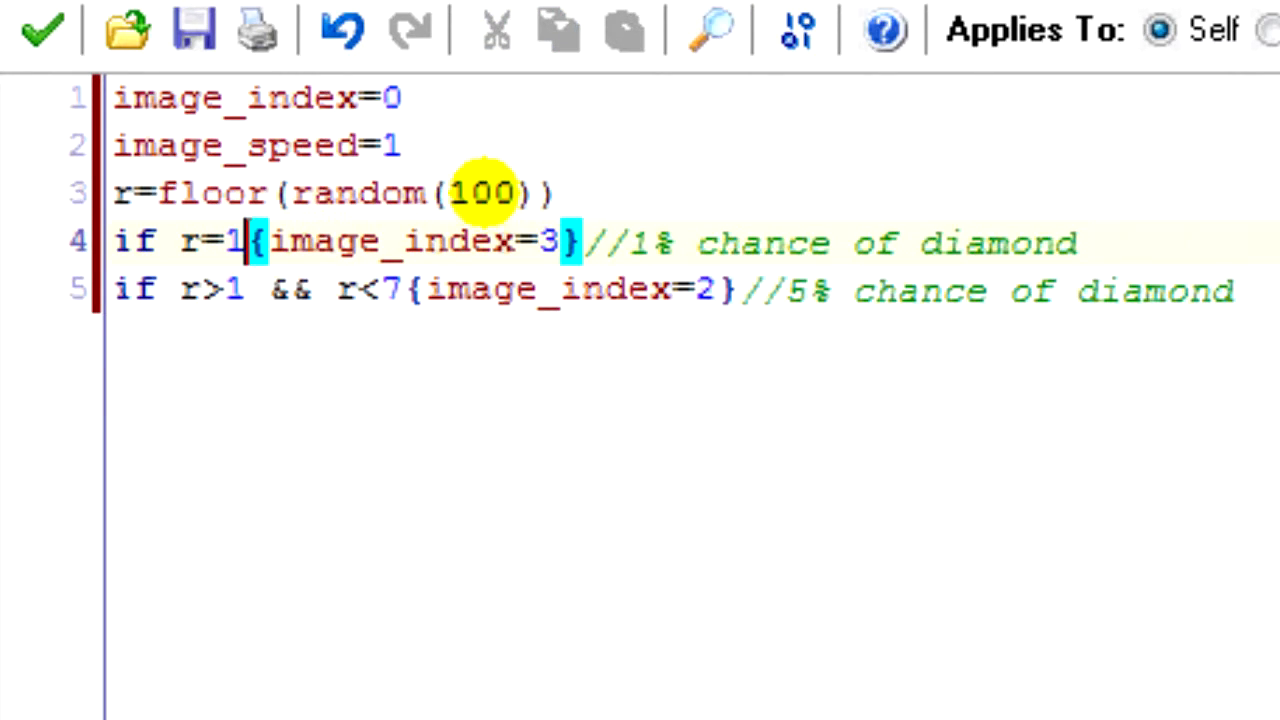
{"action": "left_click", "coordinate": [240, 289]}
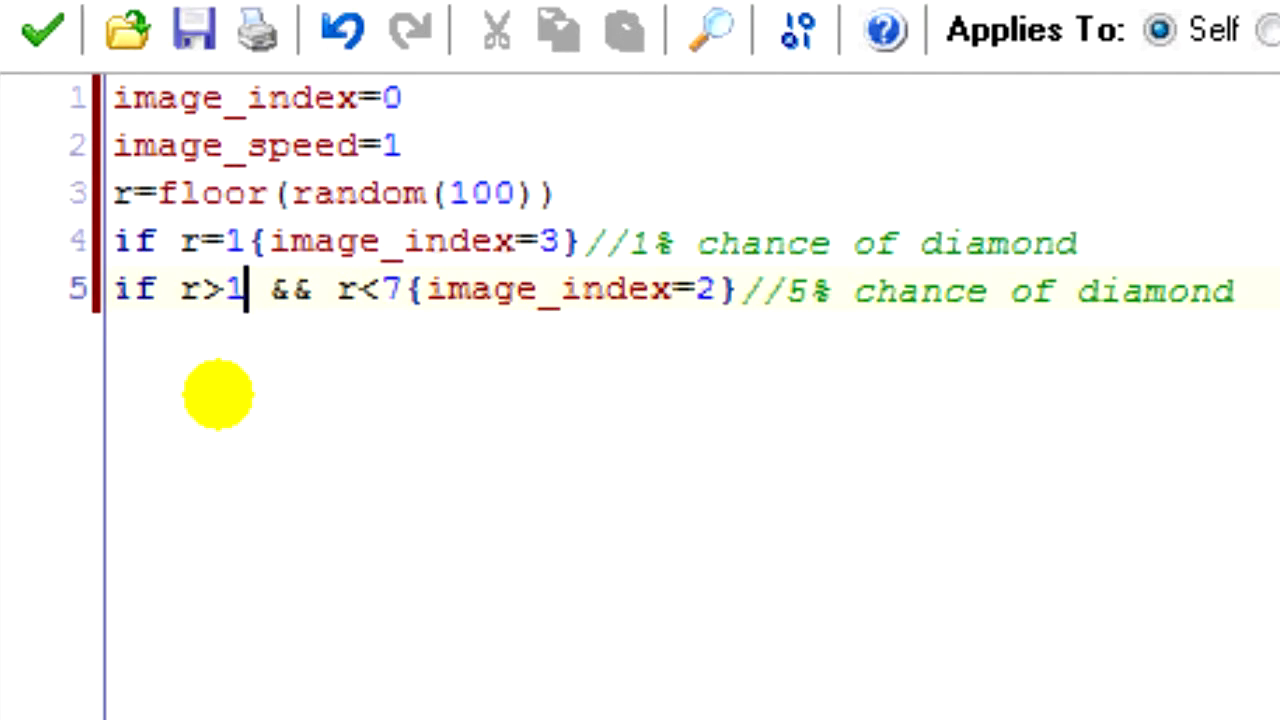
{"action": "mouse_move", "coordinate": [675, 425]}
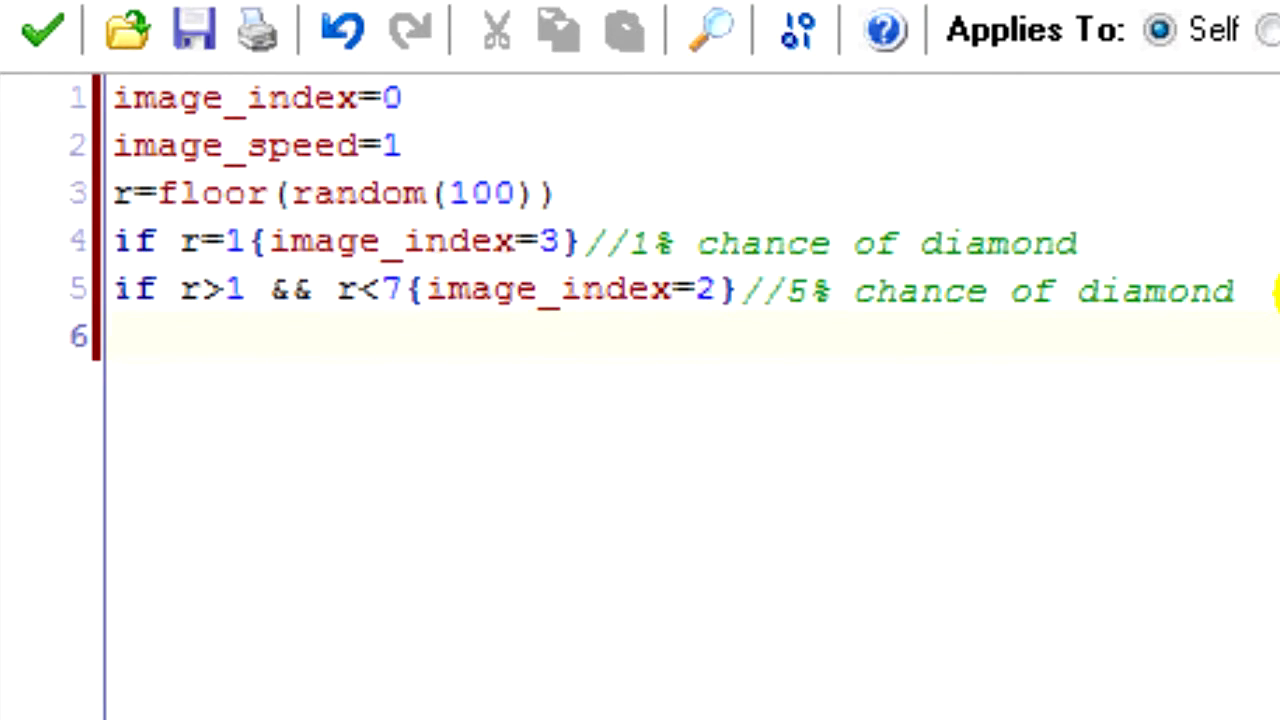
Step: Write the coal condition: if r>6 && r<15 set image_index=1, then close the code editor
{"action": "type", "text": "if r>"}
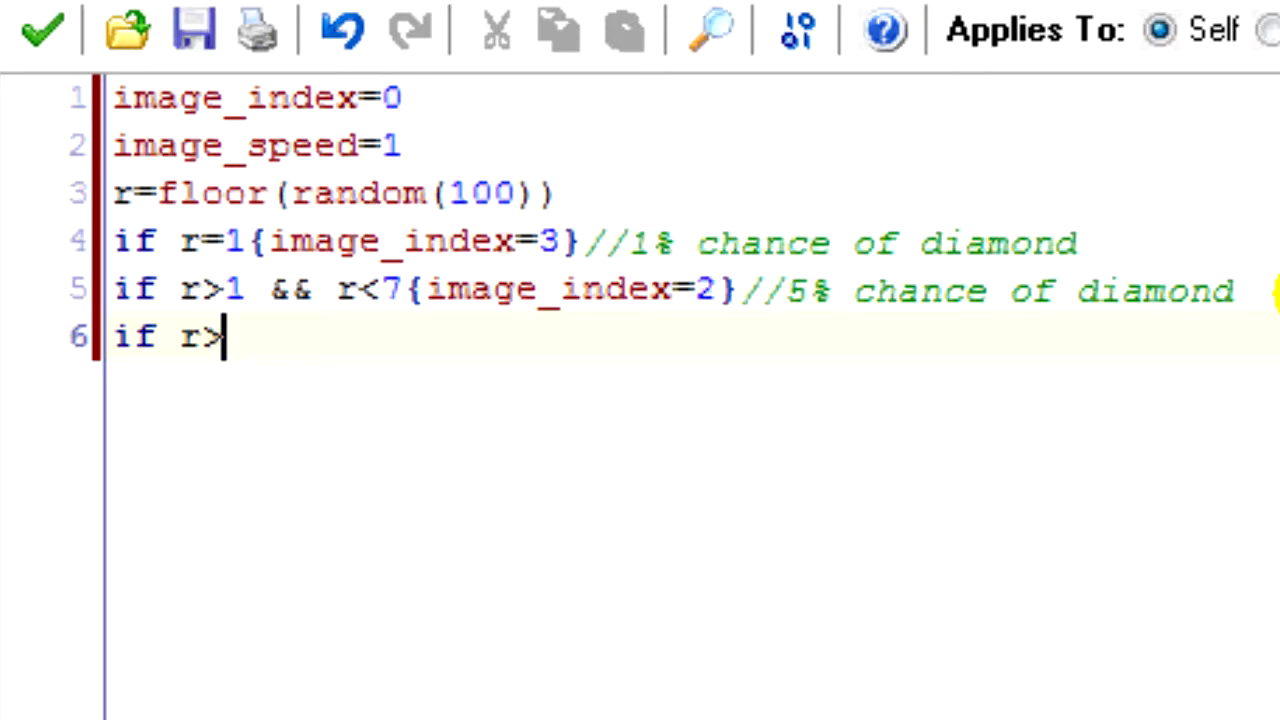
{"action": "type", "text": "6 && r"}
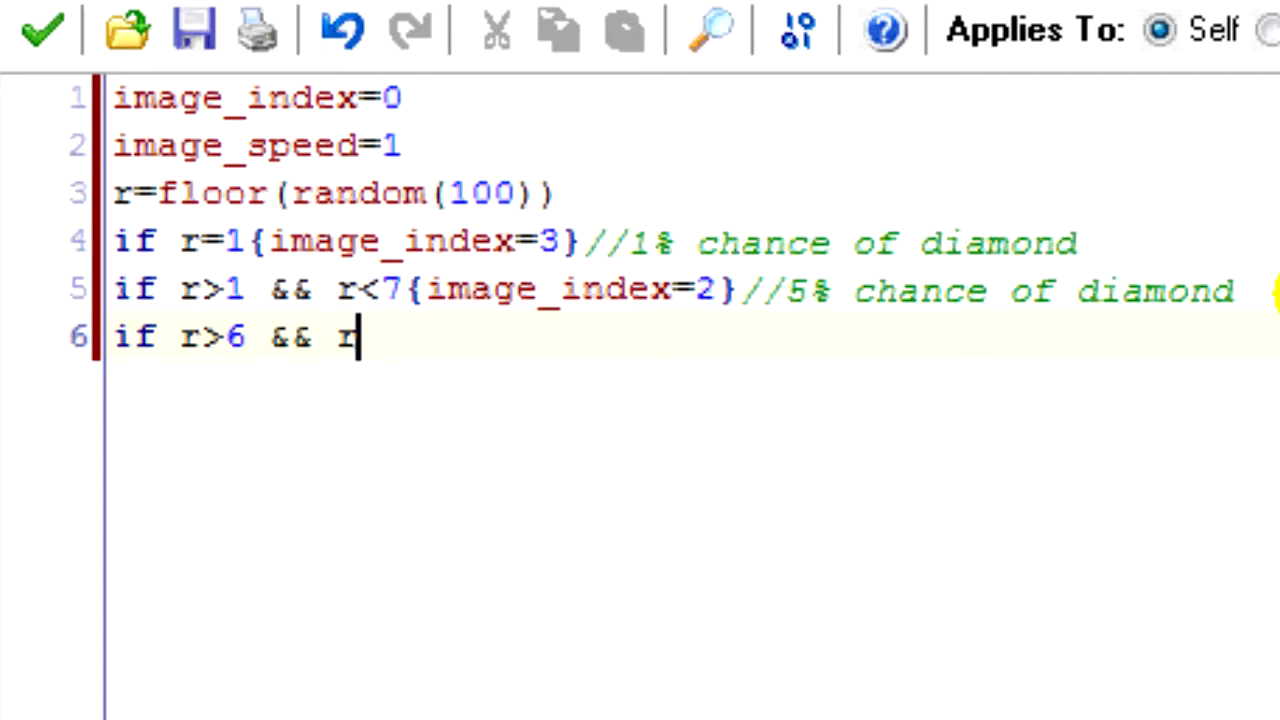
{"action": "type", "text": "<"}
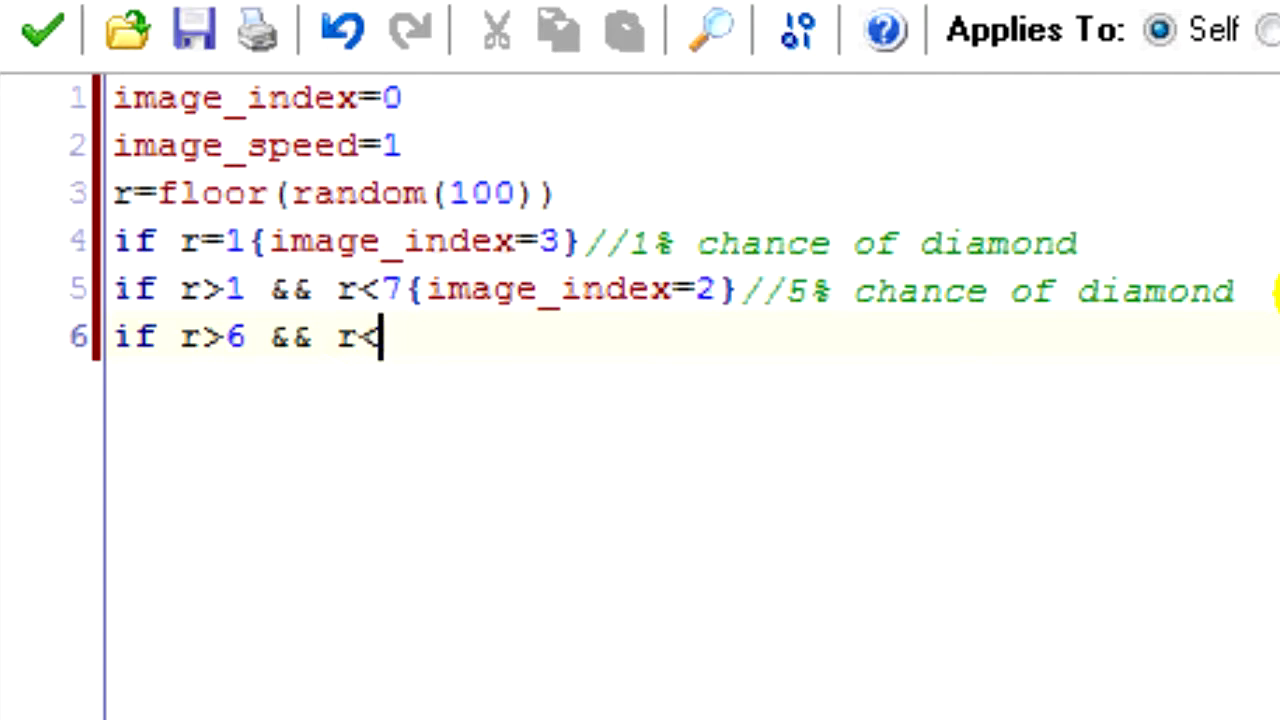
{"action": "type", "text": "15{image_index=1}//8% chance of"}
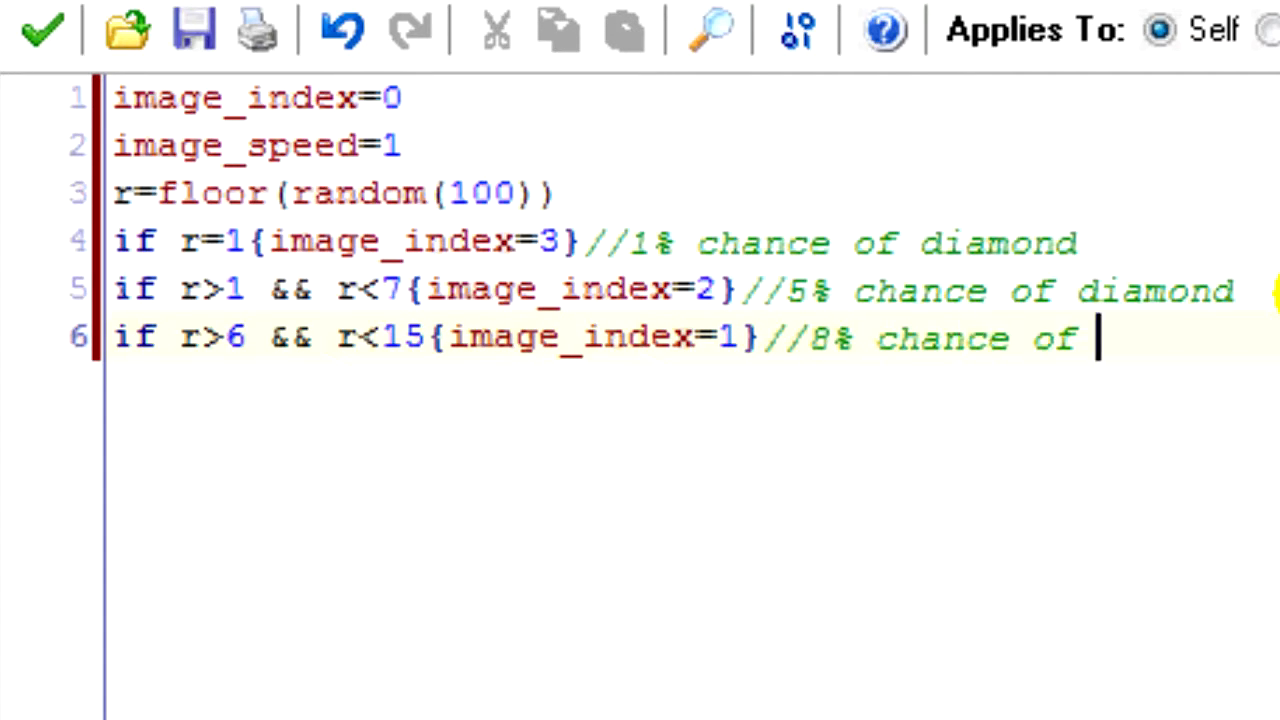
{"action": "type", "text": "coal"}
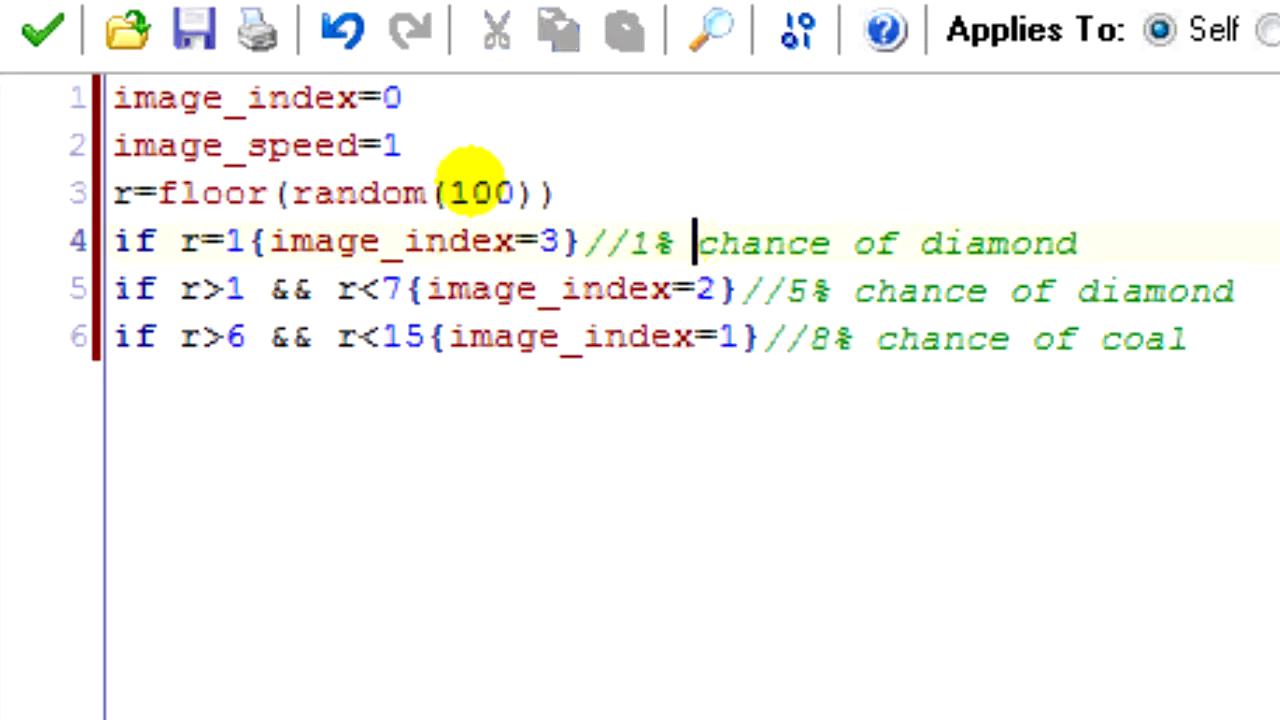
{"action": "left_click", "coordinate": [467, 192]}
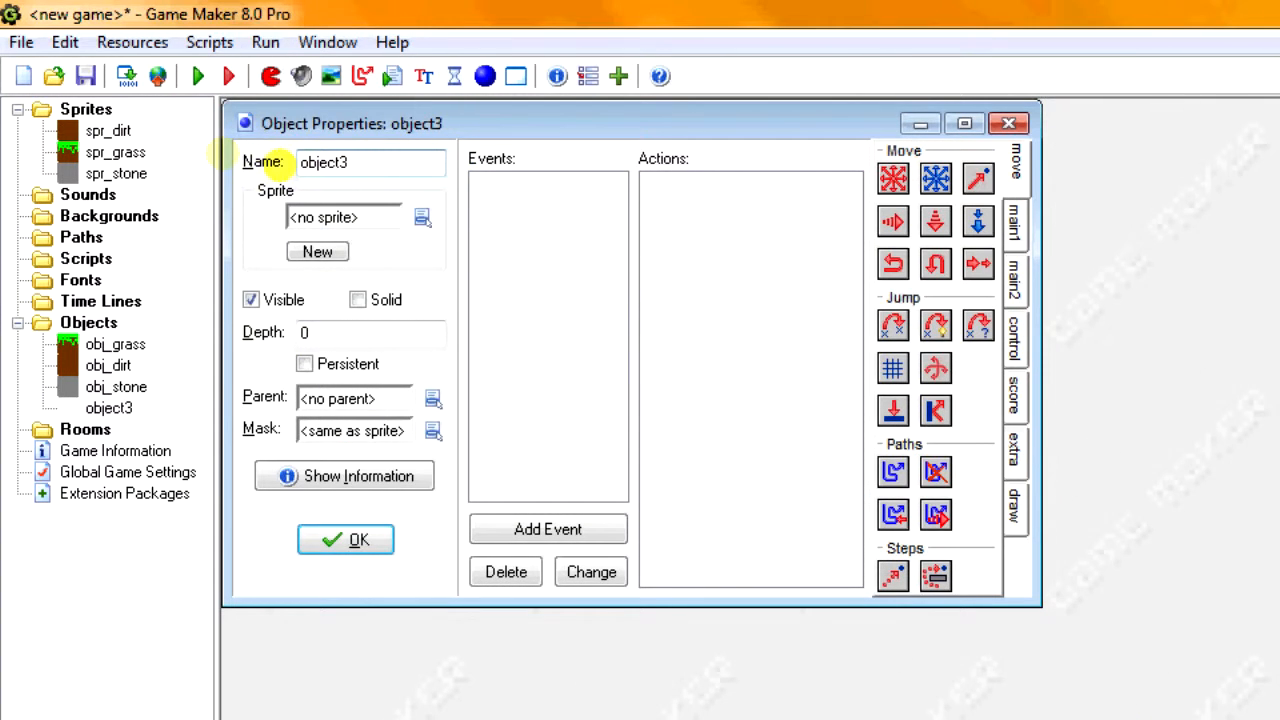
Step: Create a new object named control and start adding an event to it
{"action": "type", "text": "control"}
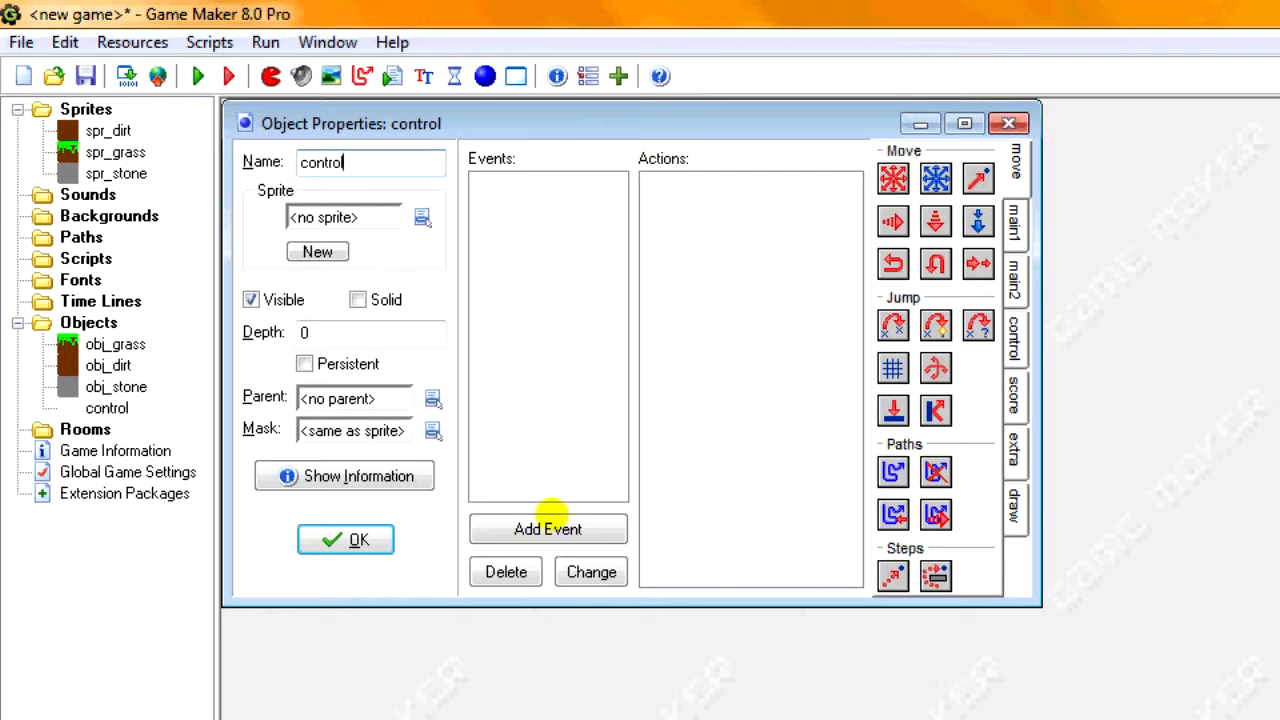
{"action": "left_click", "coordinate": [547, 529]}
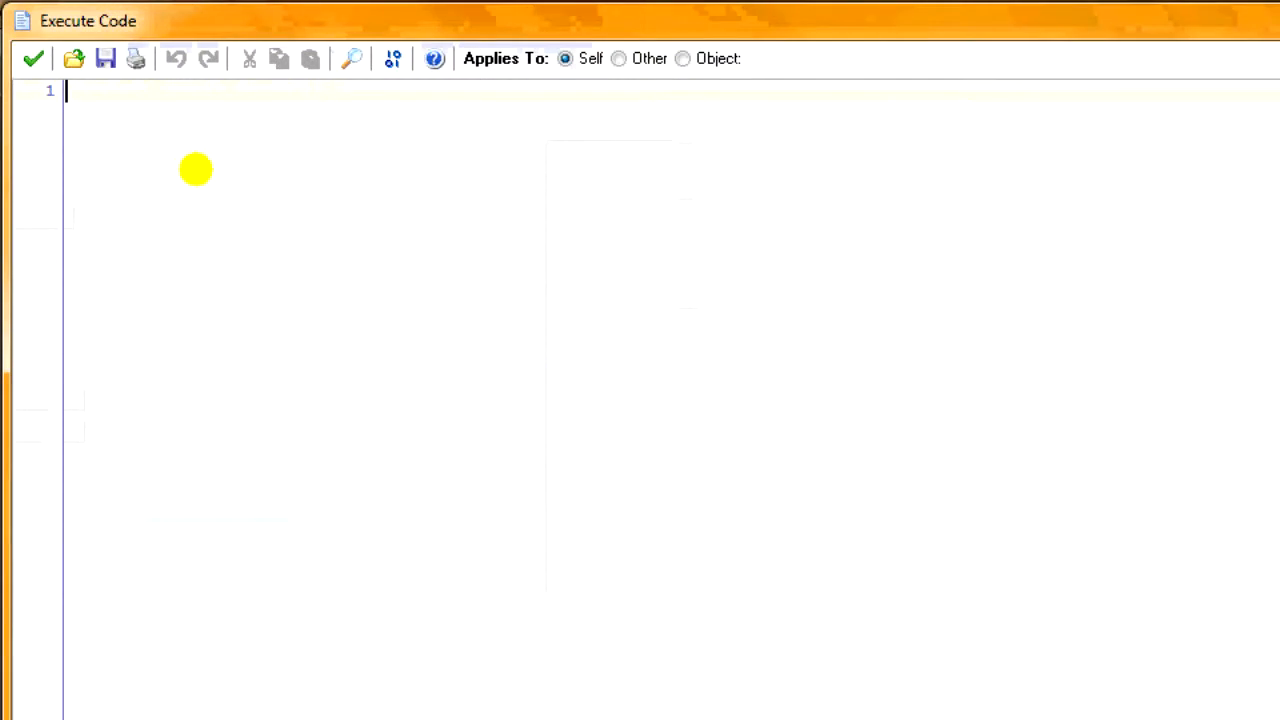
Step: Write the starting variables p=15, v=2 and a=-1 in the control code
{"action": "type", "text": "p=15"}
{"action": "type", "text": "v="}
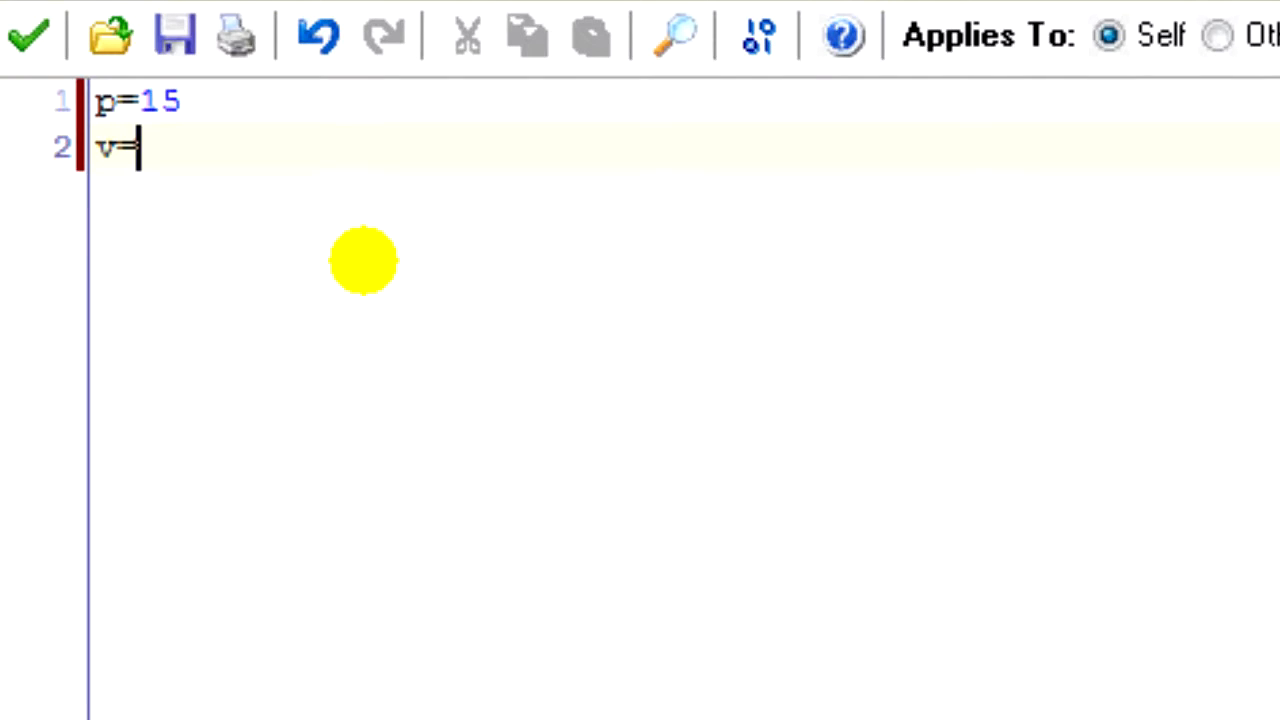
{"action": "type", "text": "2"}
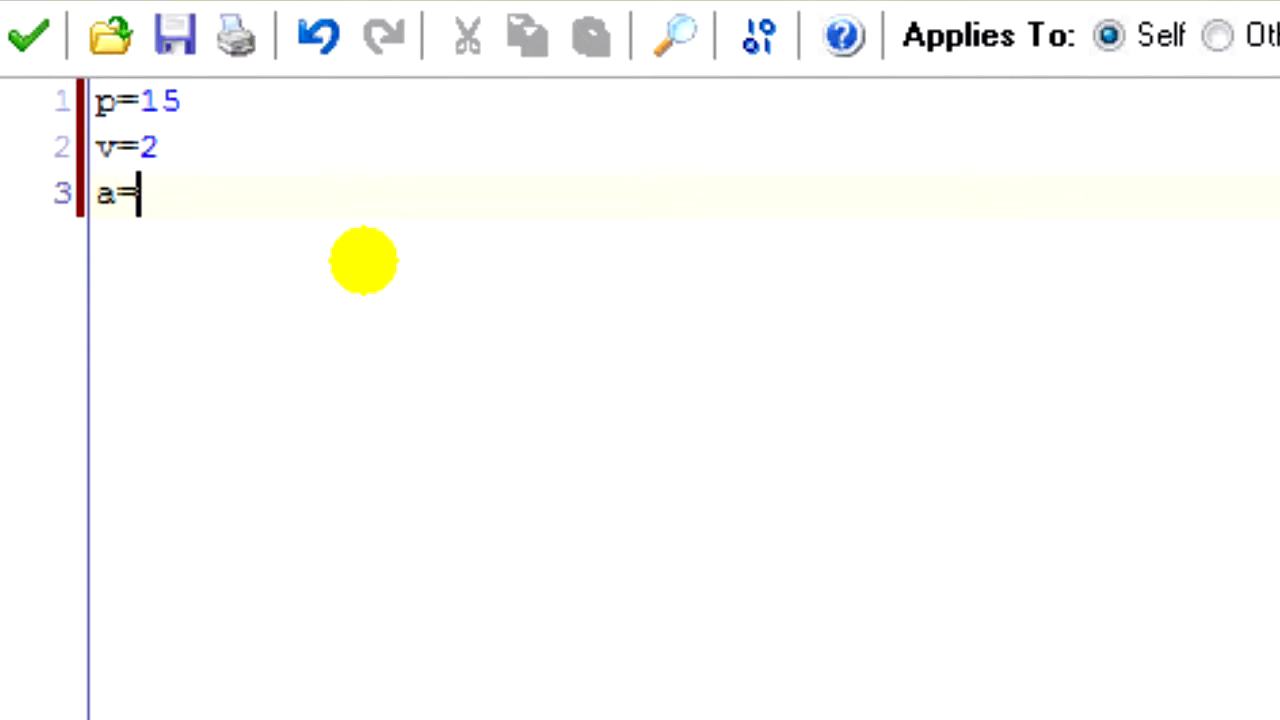
{"action": "type", "text": "-1"}
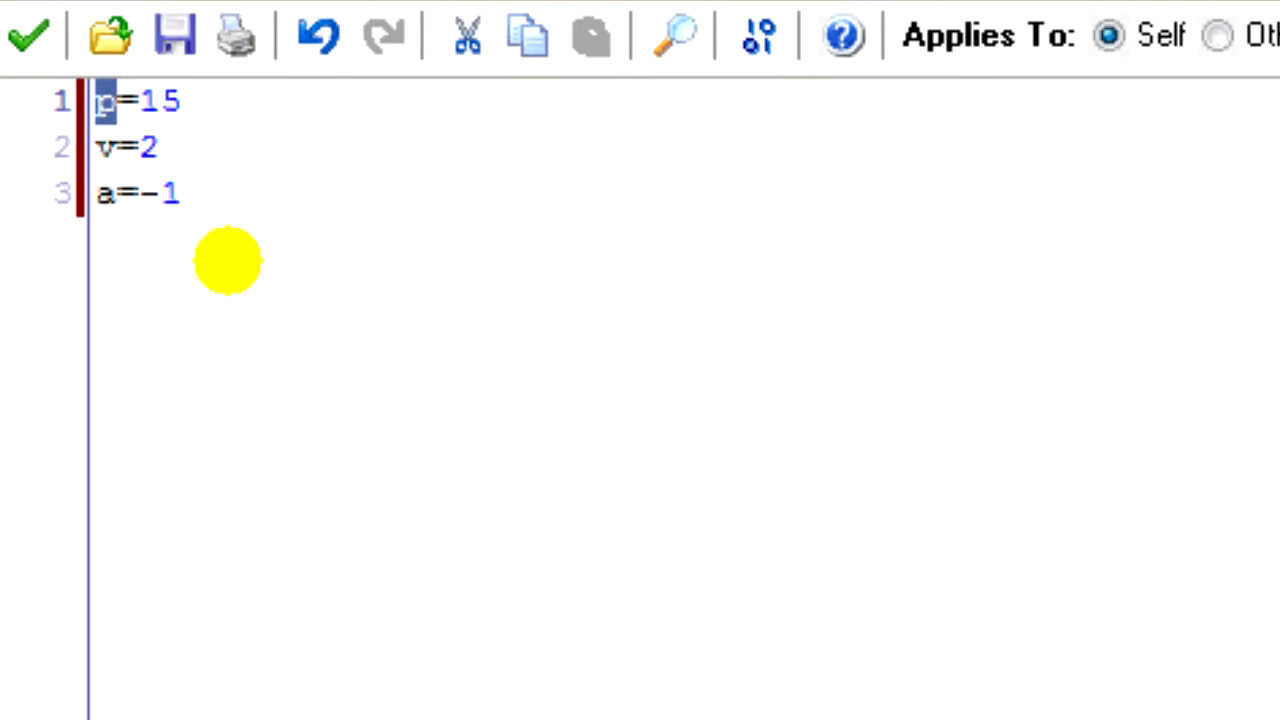
{"action": "mouse_move", "coordinate": [760, 483]}
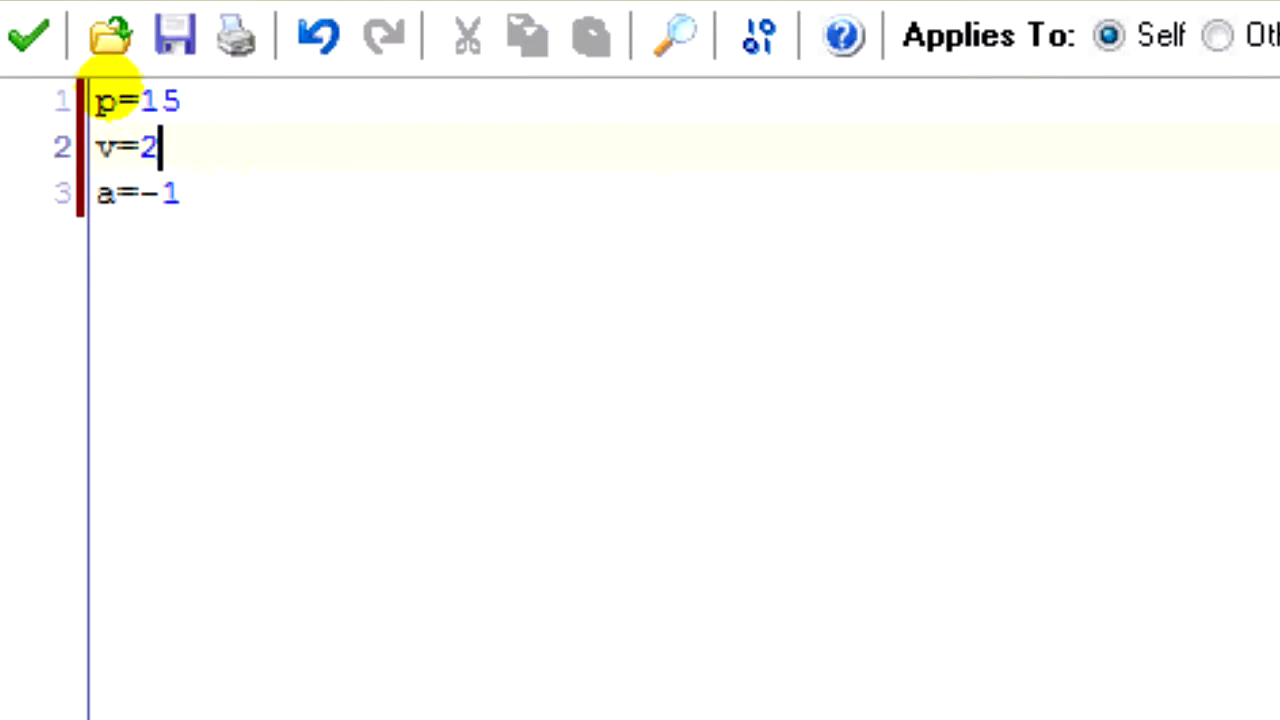
{"action": "mouse_move", "coordinate": [340, 258]}
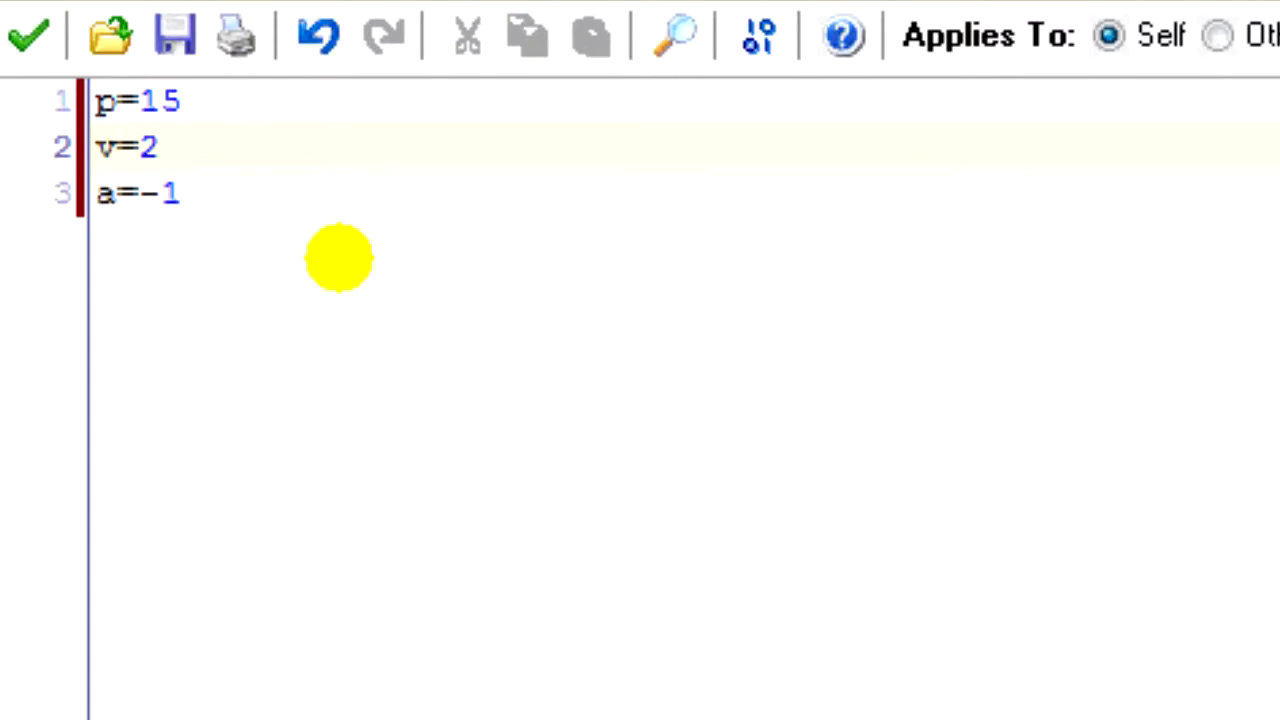
{"action": "double_click", "coordinate": [148, 147]}
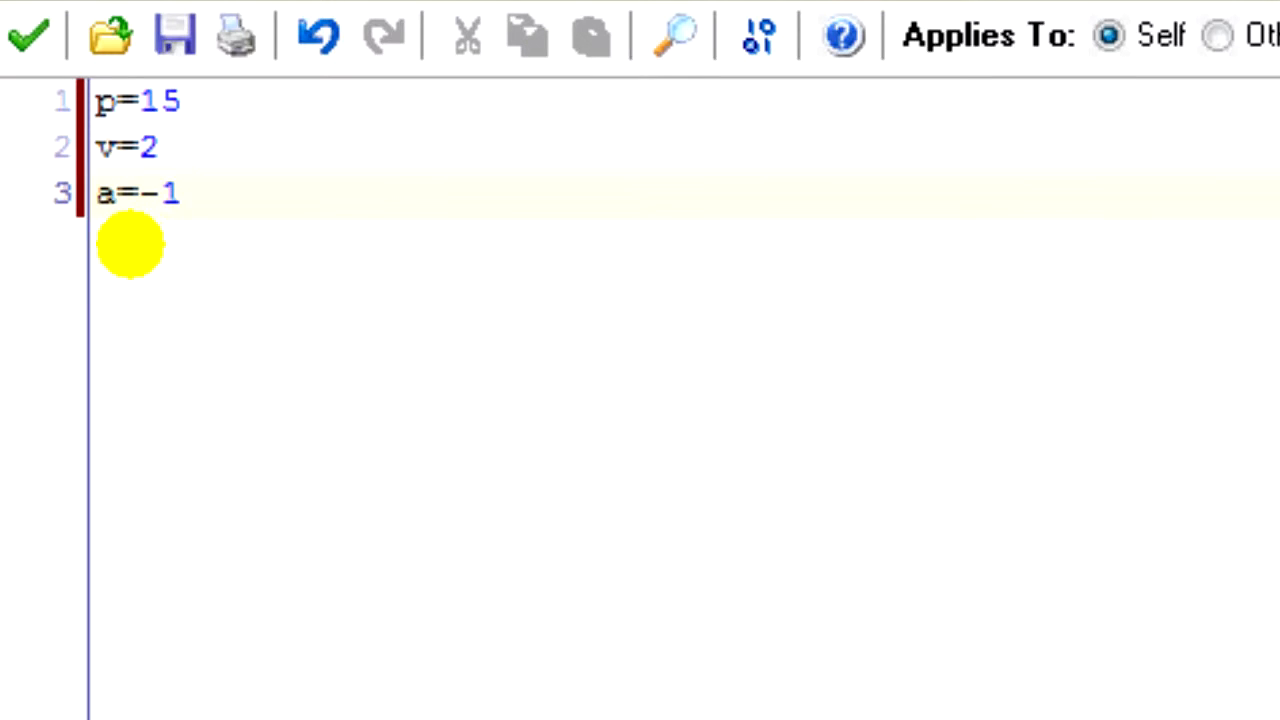
{"action": "mouse_move", "coordinate": [258, 180]}
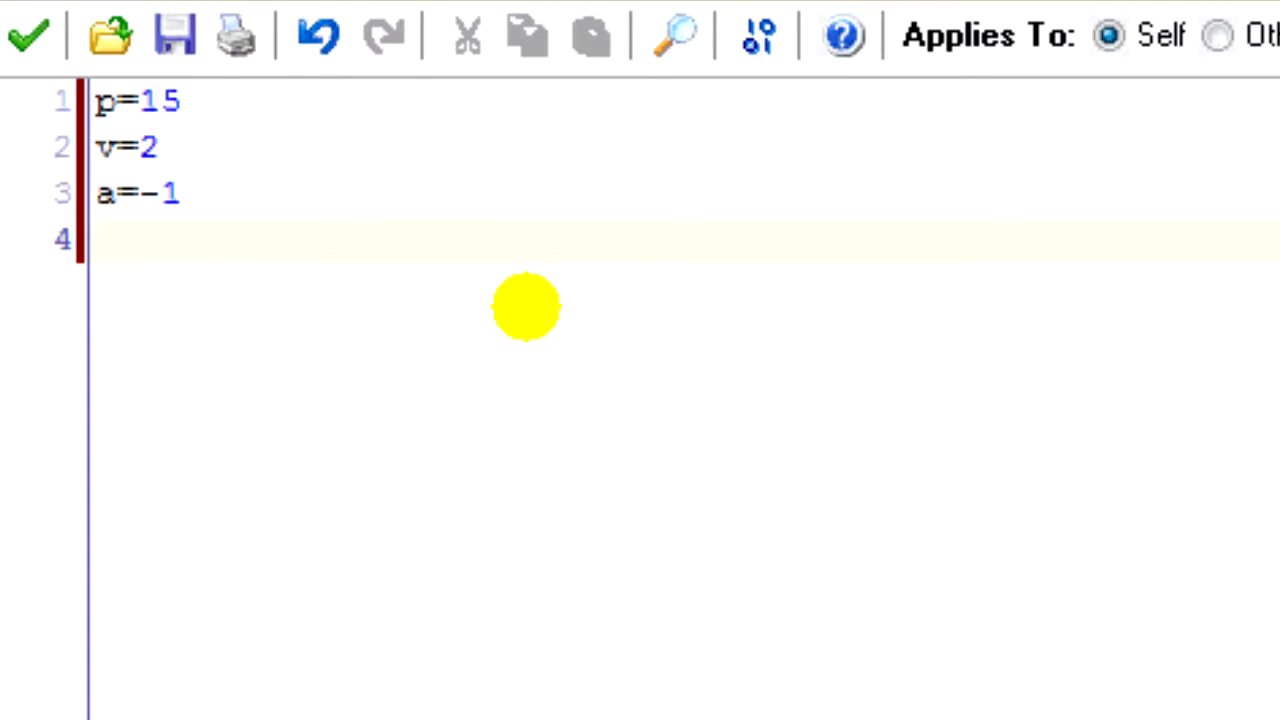
Step: Write for(i=0;i<room_width;i+=16){ } and review the loop condition
{"action": "type", "text": "for("}
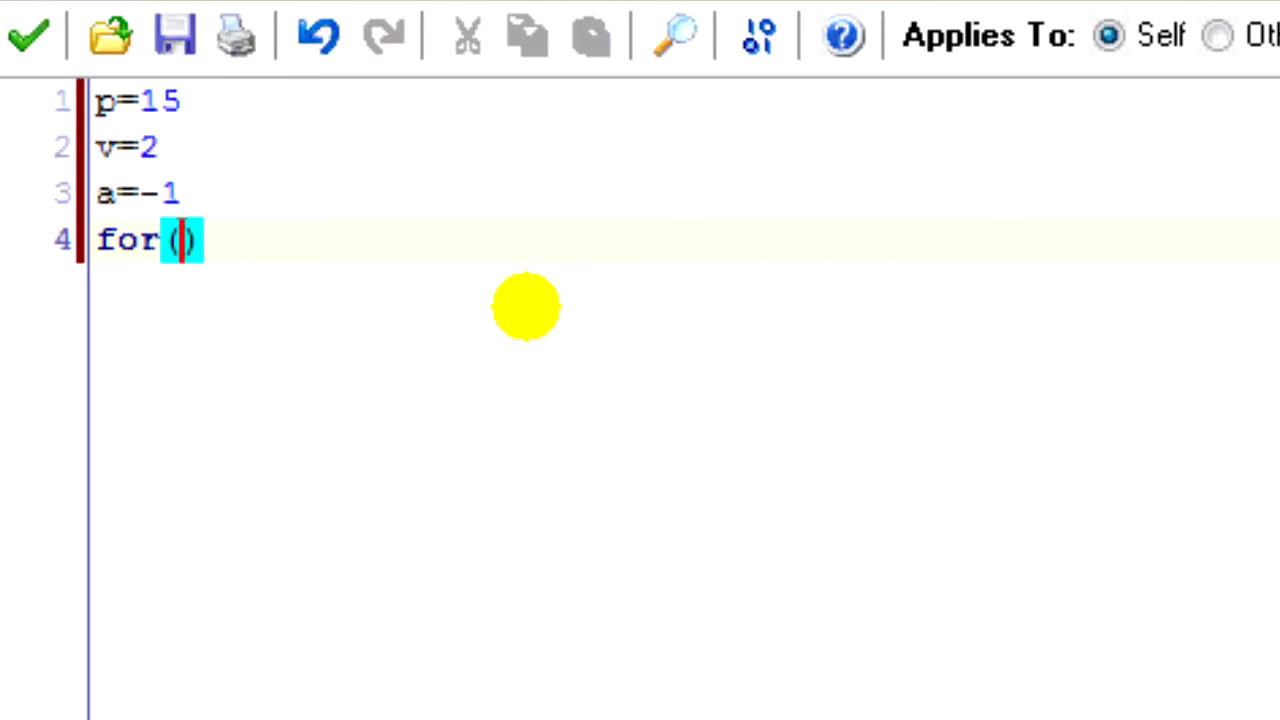
{"action": "type", "text": "i=0;i<room_width;i+=16"}
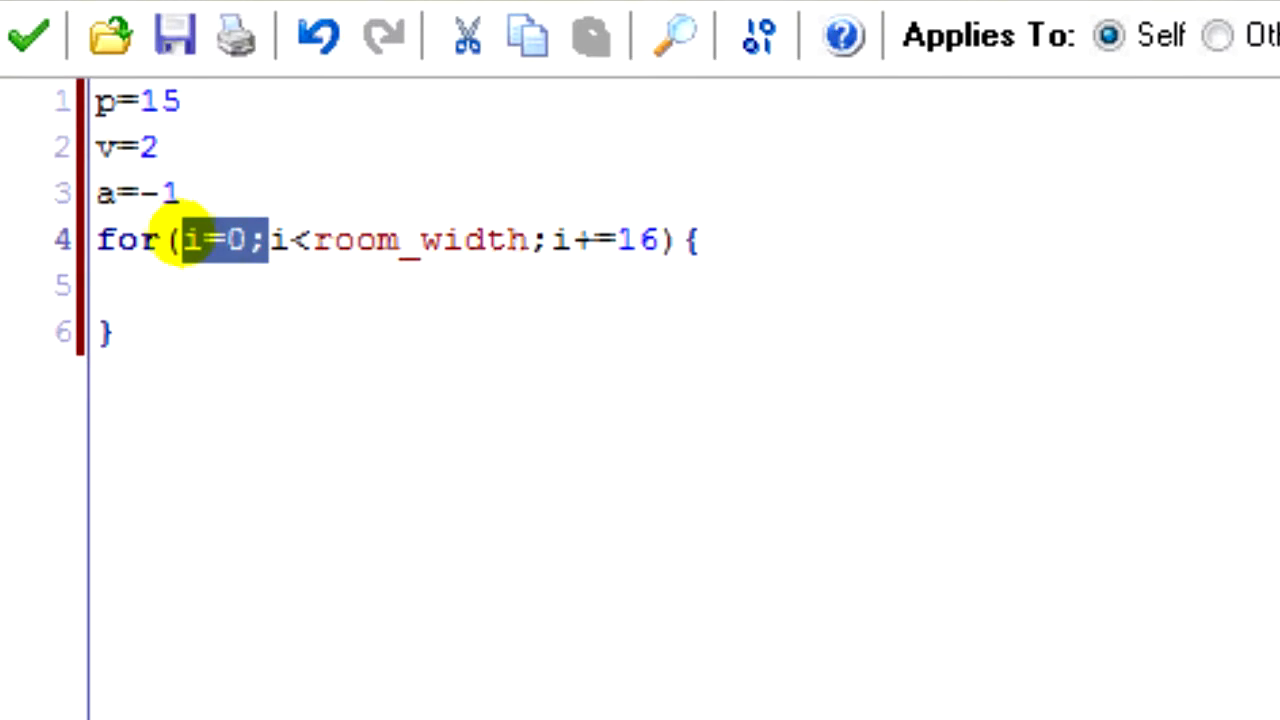
{"action": "left_click_drag", "start_coordinate": [270, 240], "coordinate": [545, 240]}
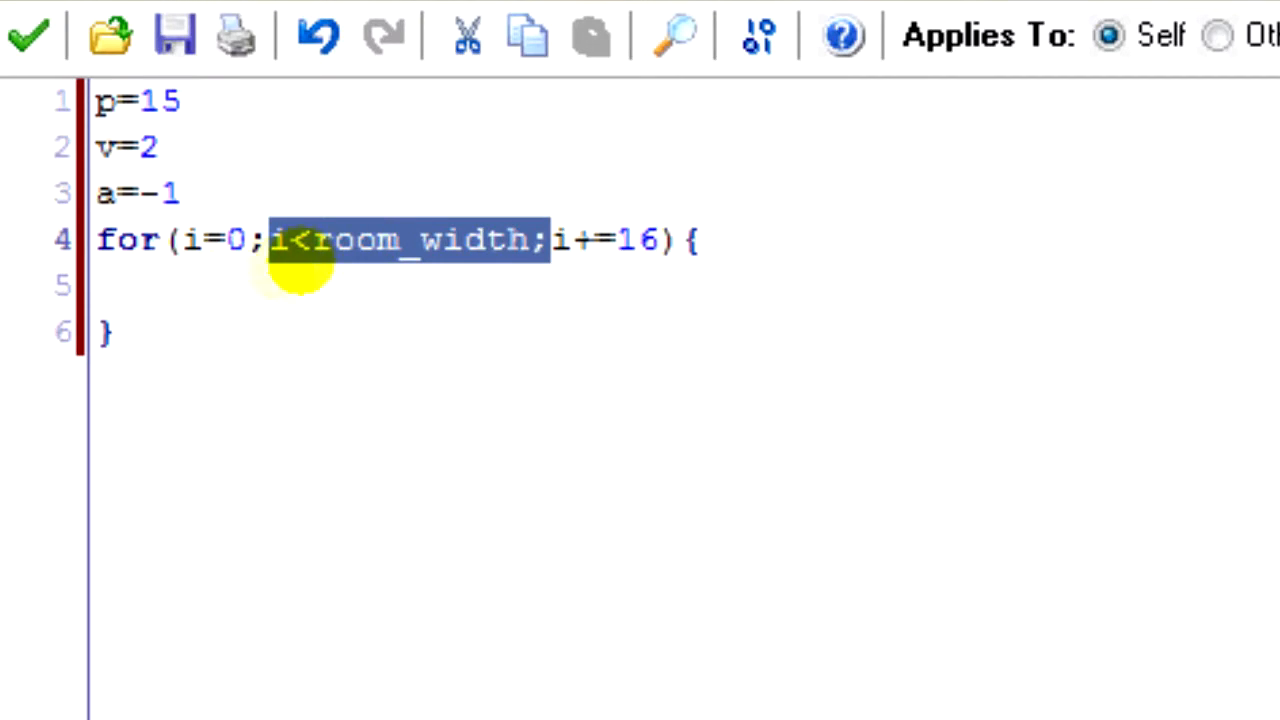
{"action": "mouse_move", "coordinate": [650, 240]}
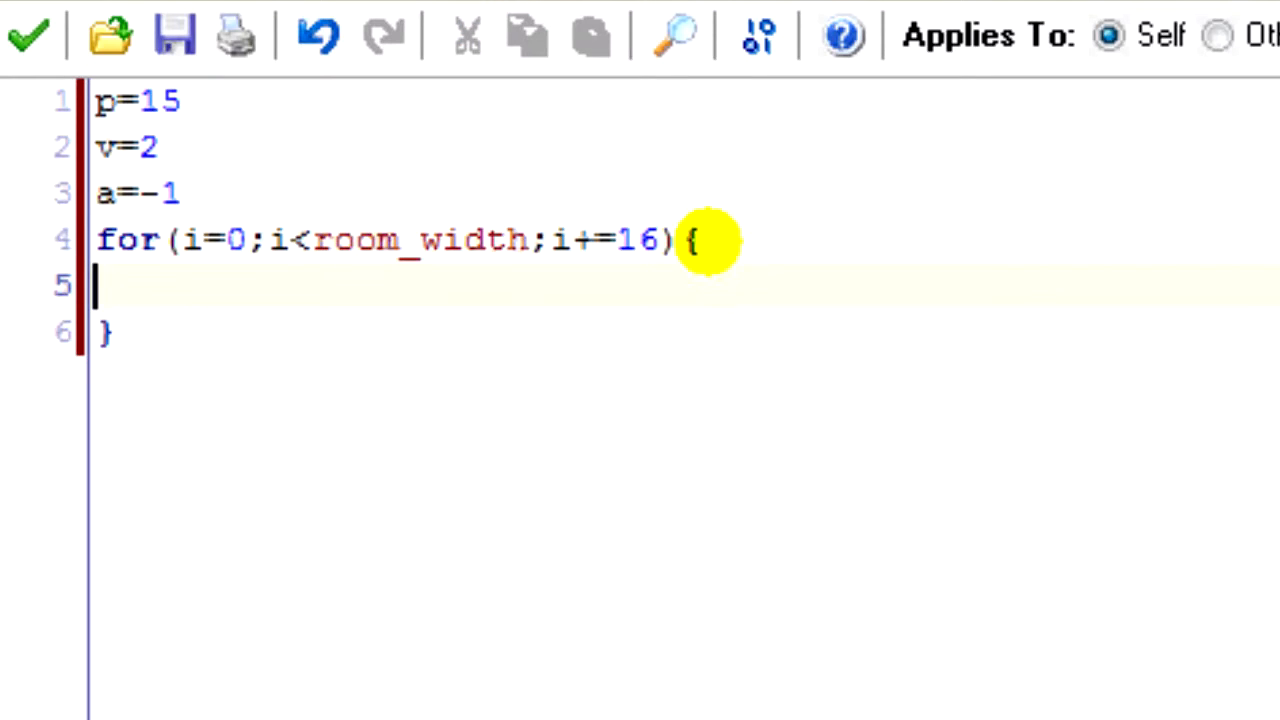
{"action": "mouse_move", "coordinate": [550, 265]}
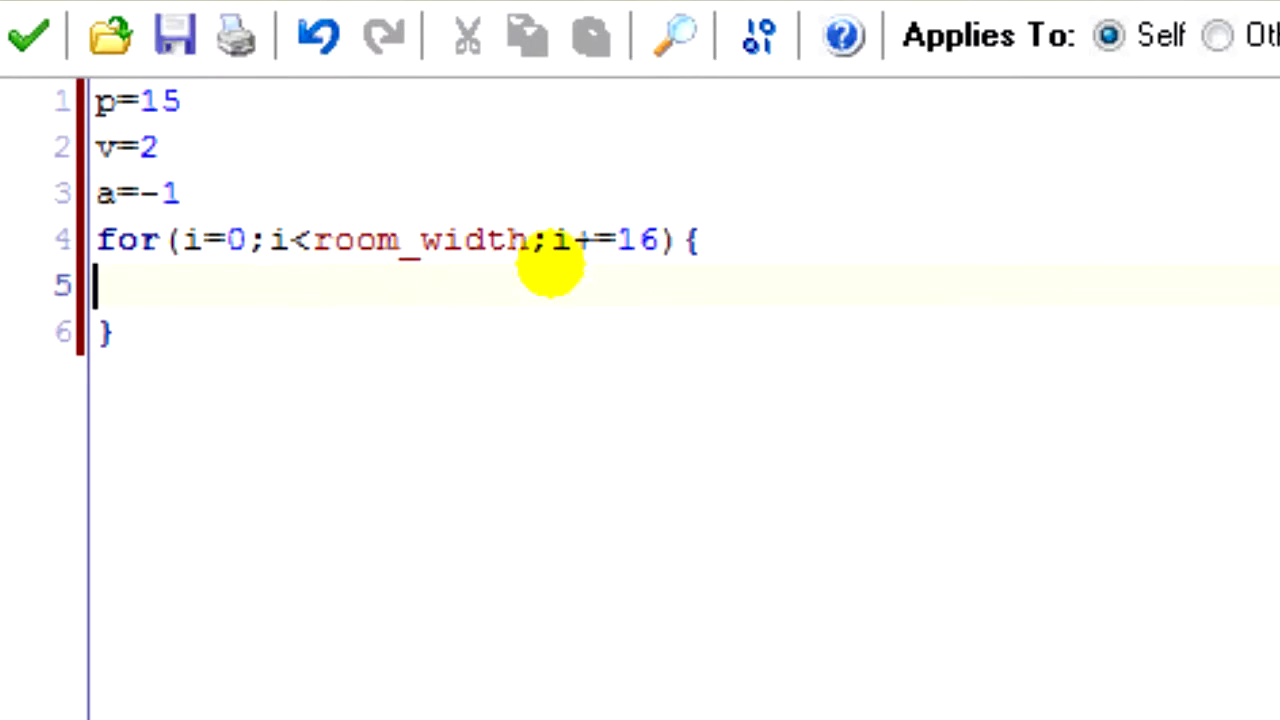
{"action": "left_click", "coordinate": [285, 240]}
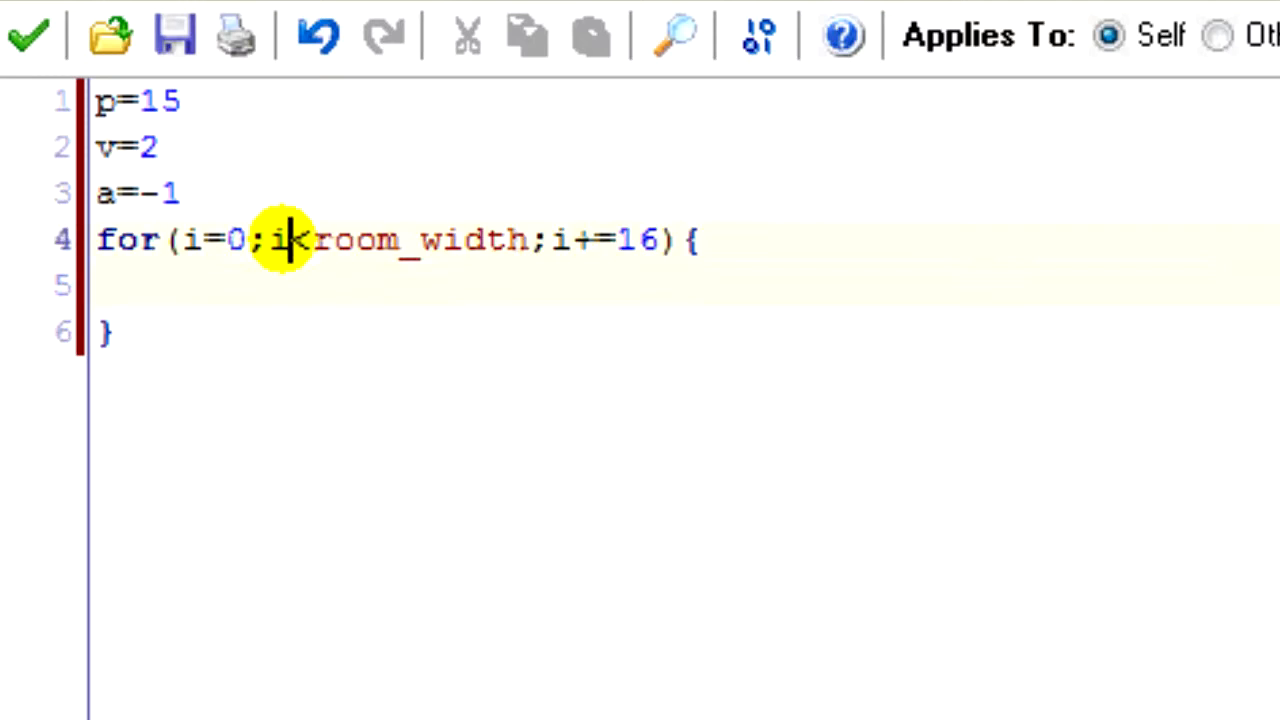
{"action": "left_click_drag", "start_coordinate": [280, 240], "coordinate": [530, 240]}
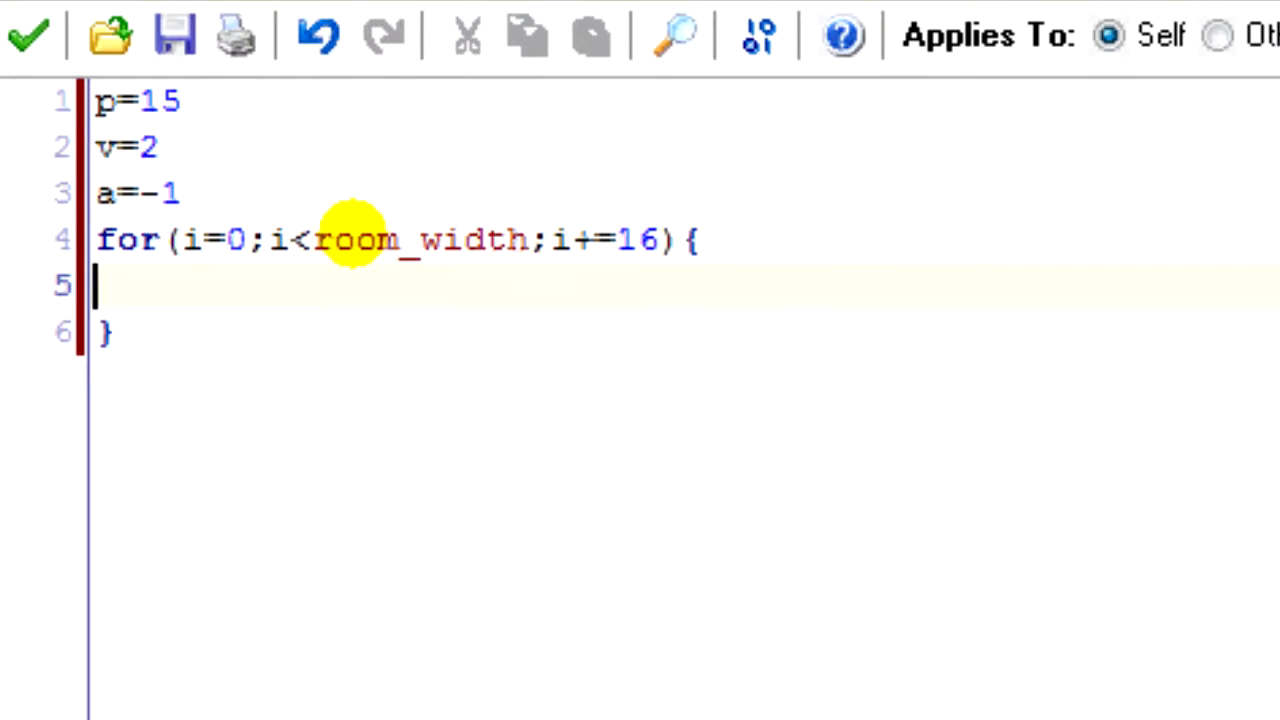
{"action": "mouse_move", "coordinate": [450, 318]}
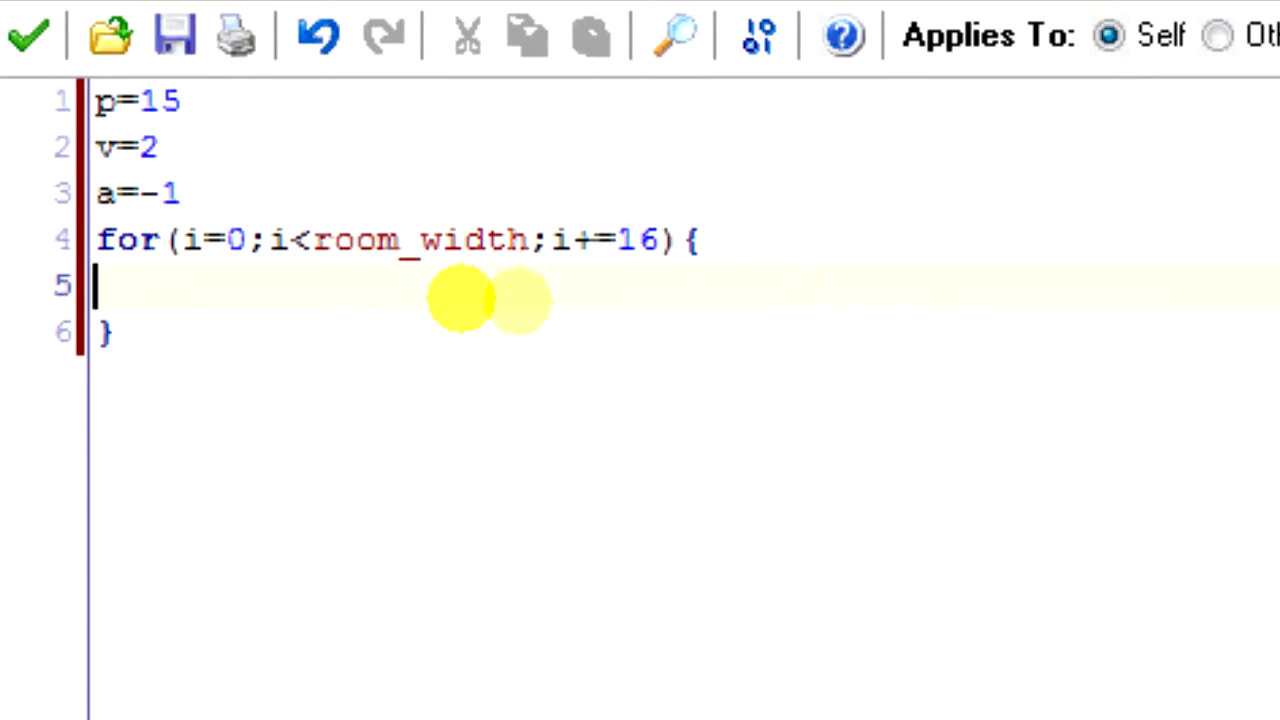
{"action": "mouse_move", "coordinate": [745, 370]}
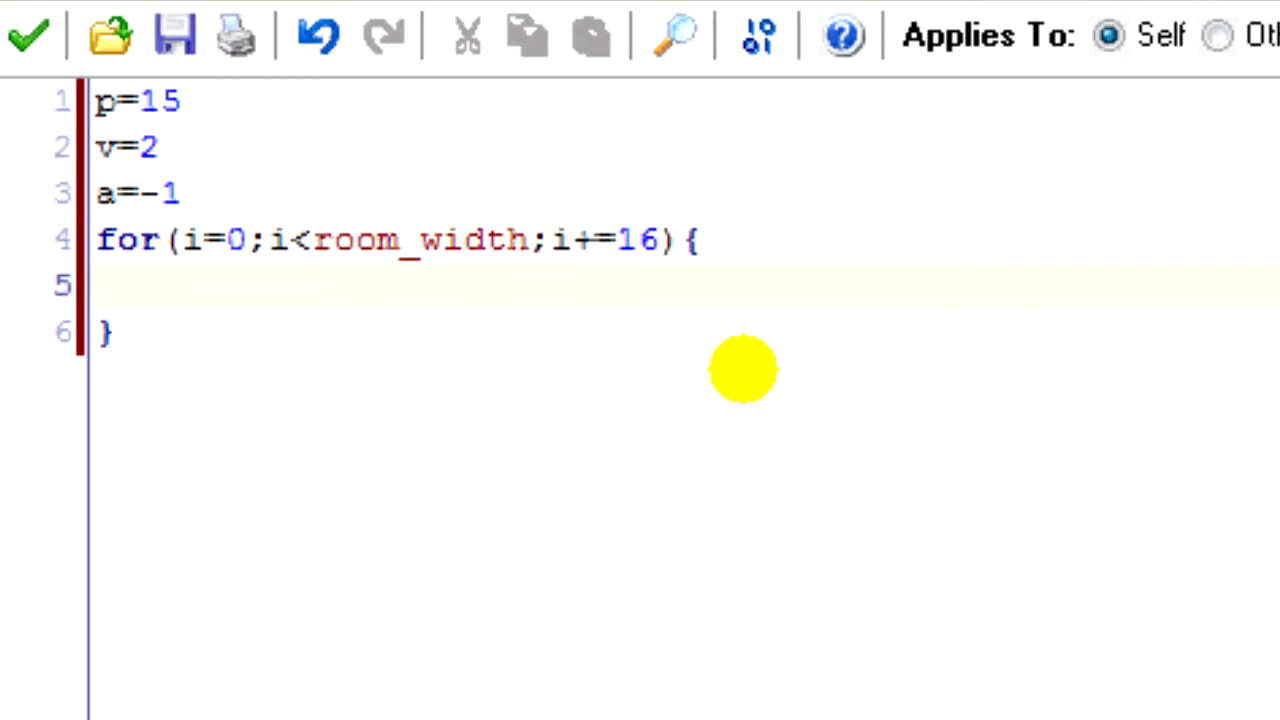
Step: Start the nested loop for(j=0;j<room_height;j+=16)
{"action": "type", "text": "for"}
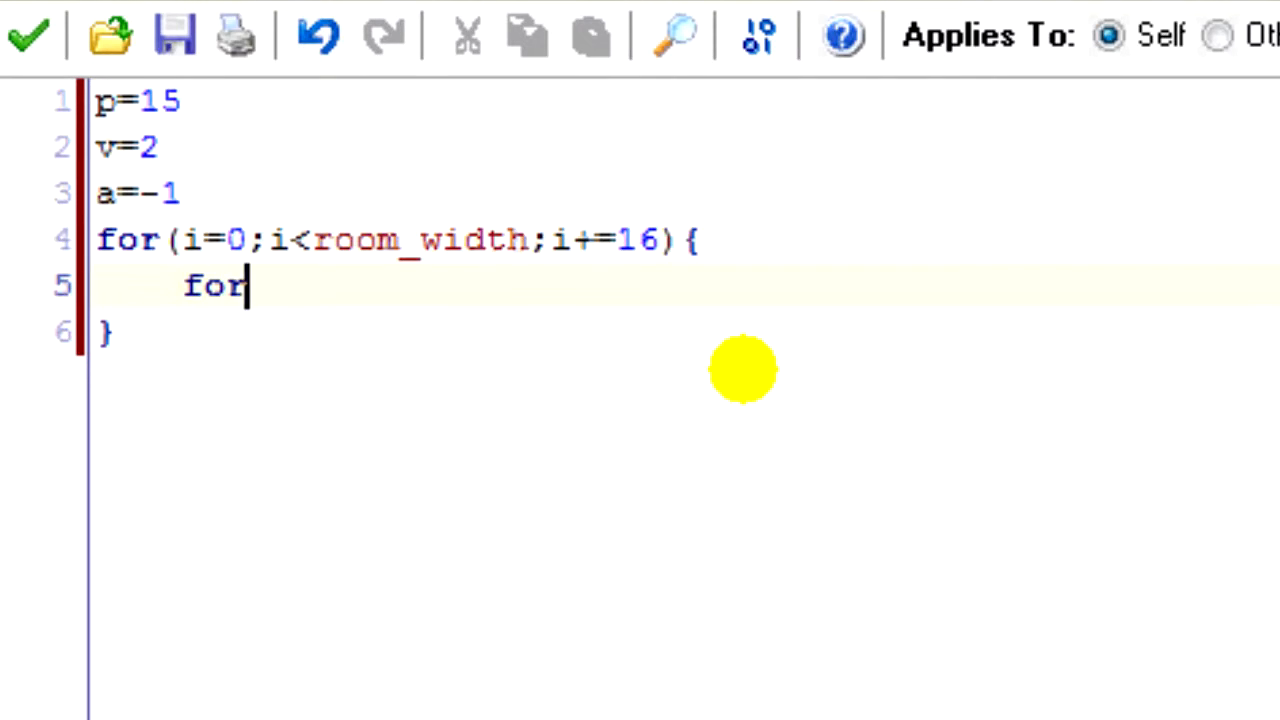
{"action": "type", "text": "(j="}
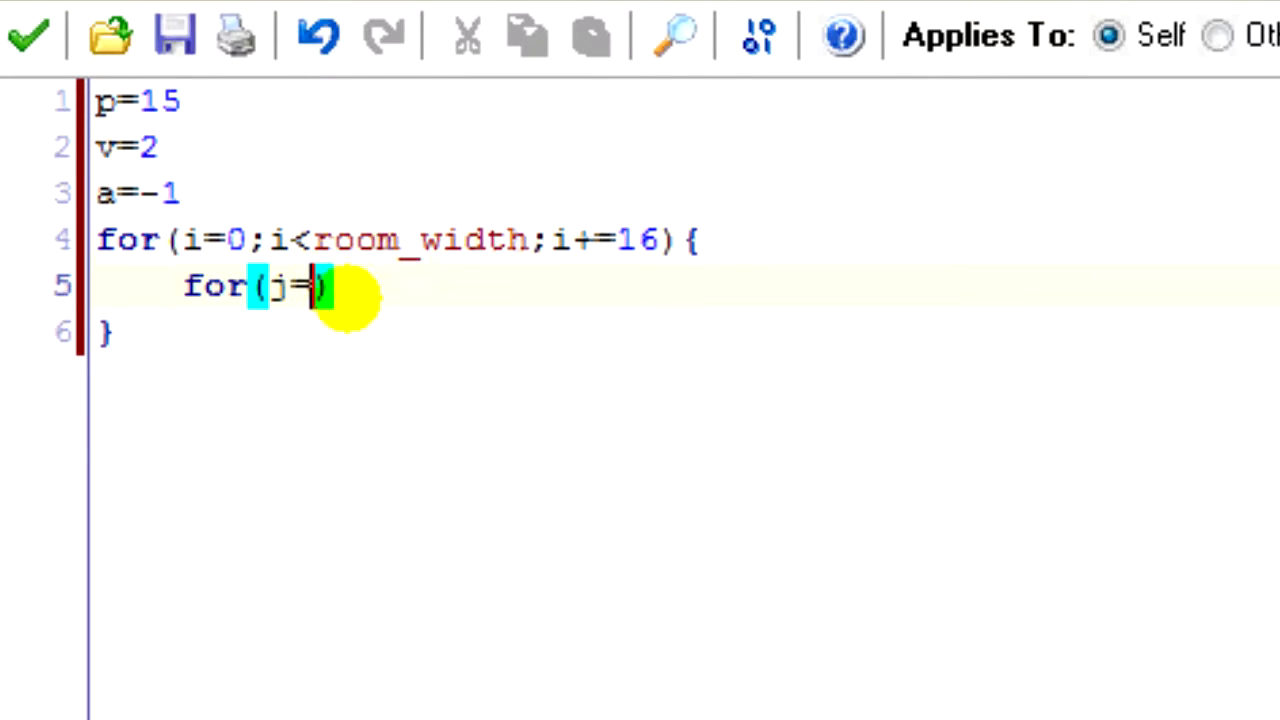
{"action": "mouse_move", "coordinate": [525, 283]}
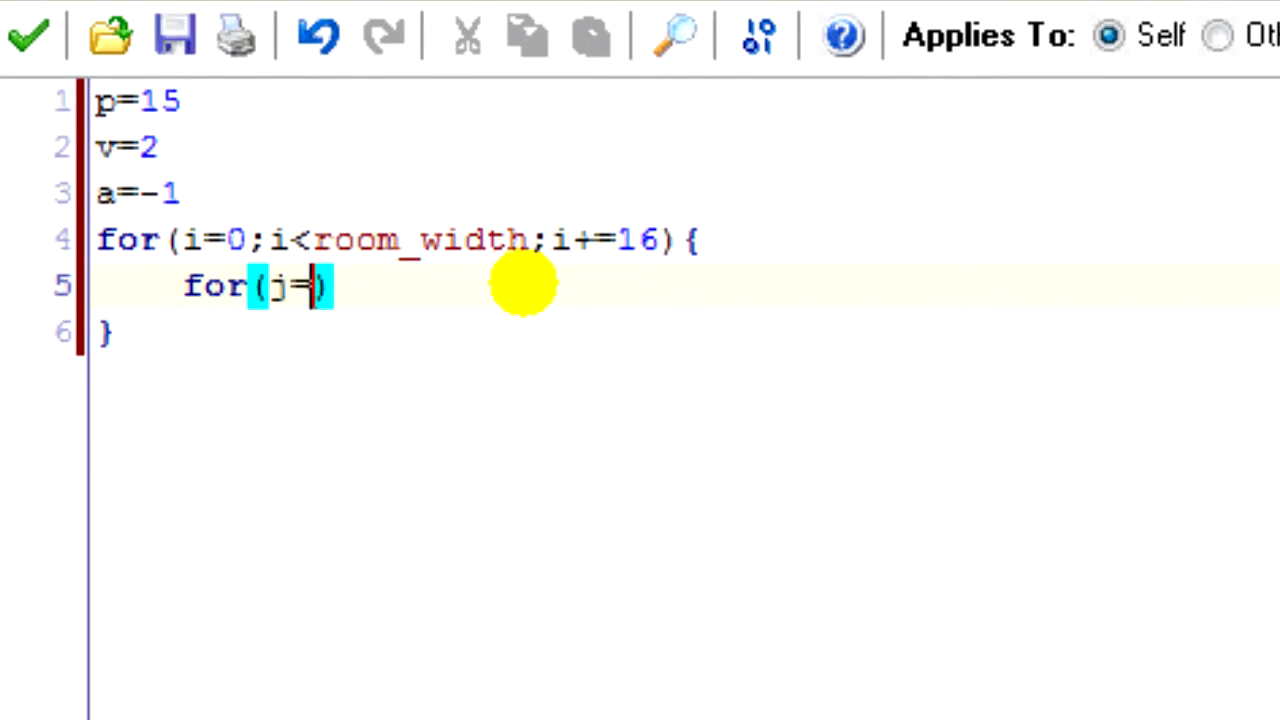
{"action": "type", "text": "0;j<room_height;j"}
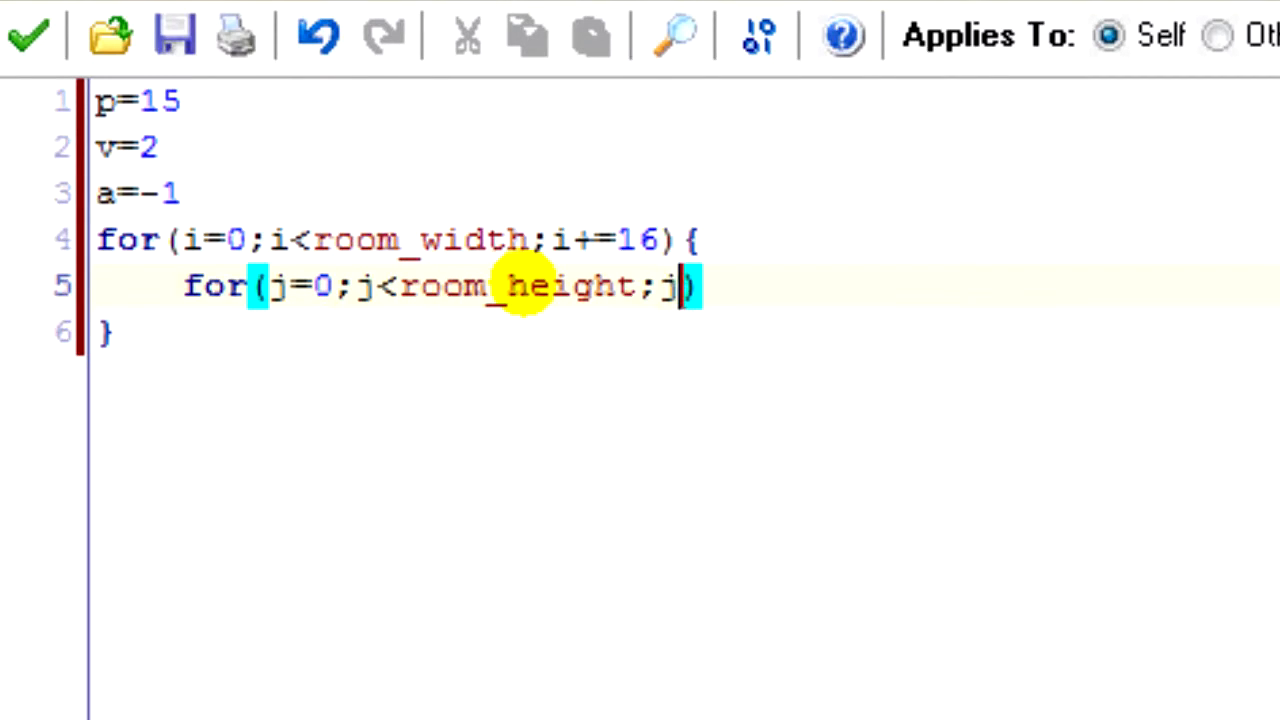
{"action": "type", "text": "+=16"}
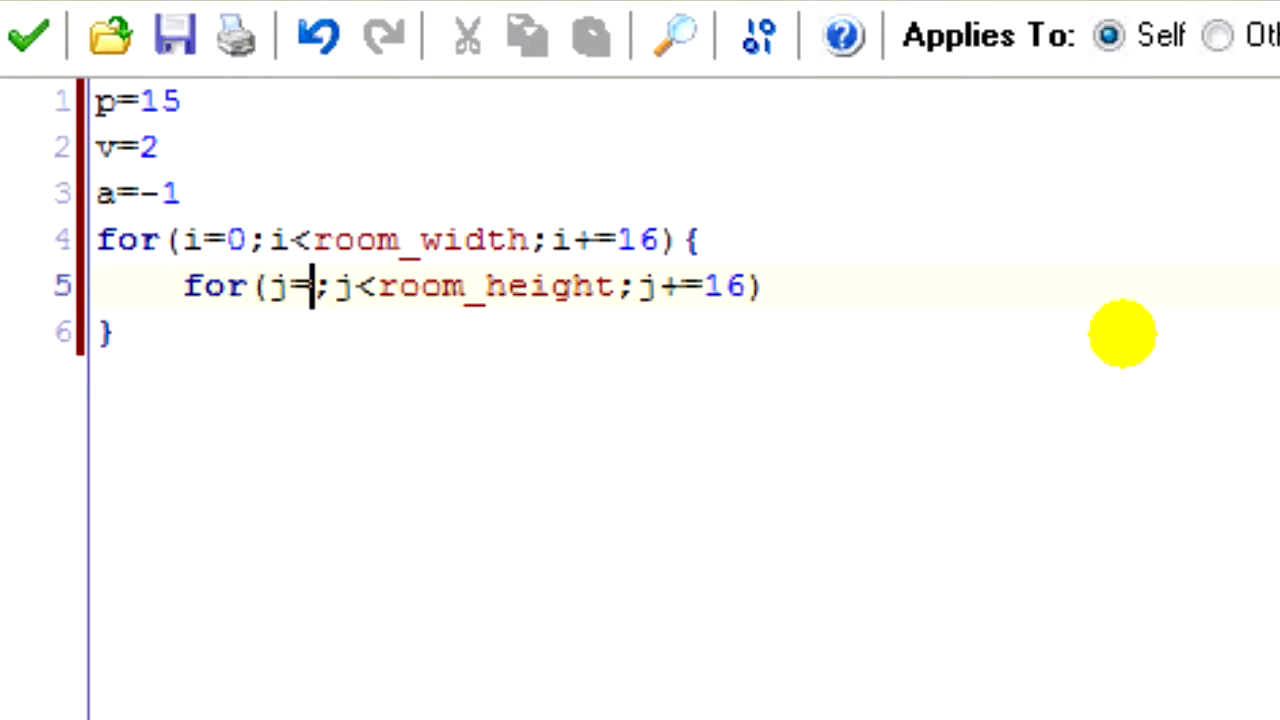
Step: Change the loop start to room_height-(p*16) and open its brace
{"action": "type", "text": "room_"}
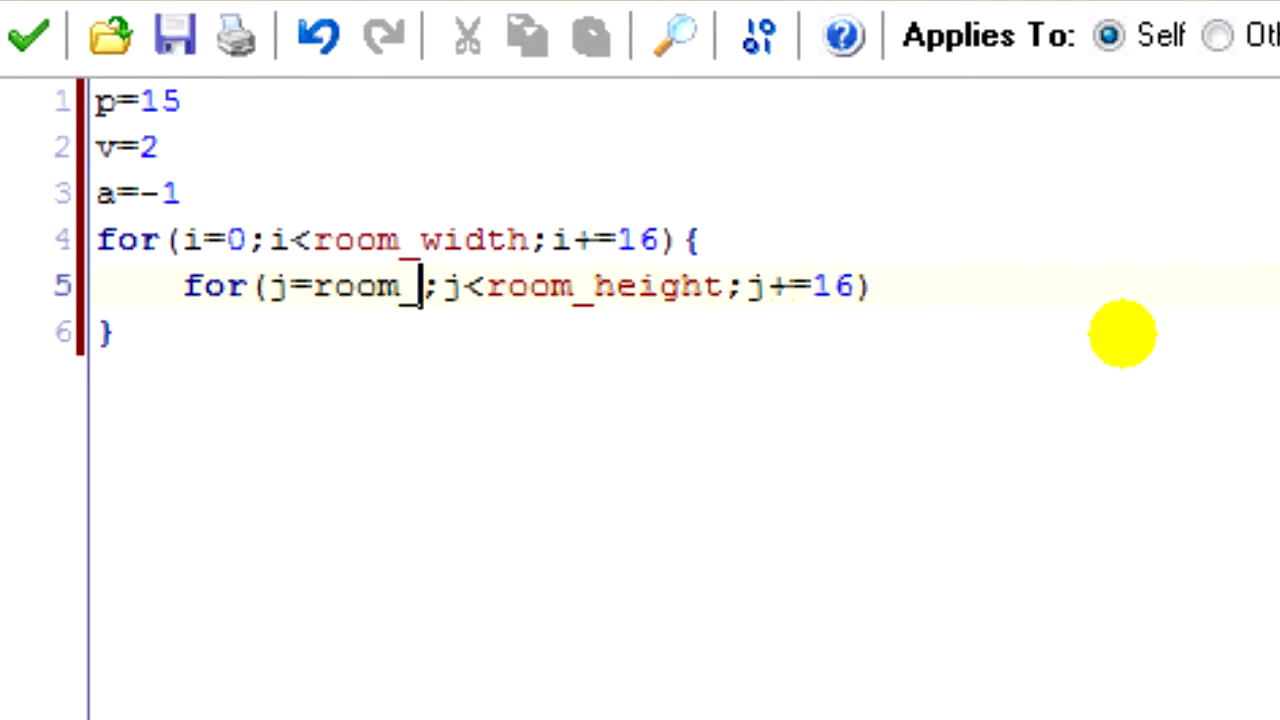
{"action": "type", "text": "height-(p)"}
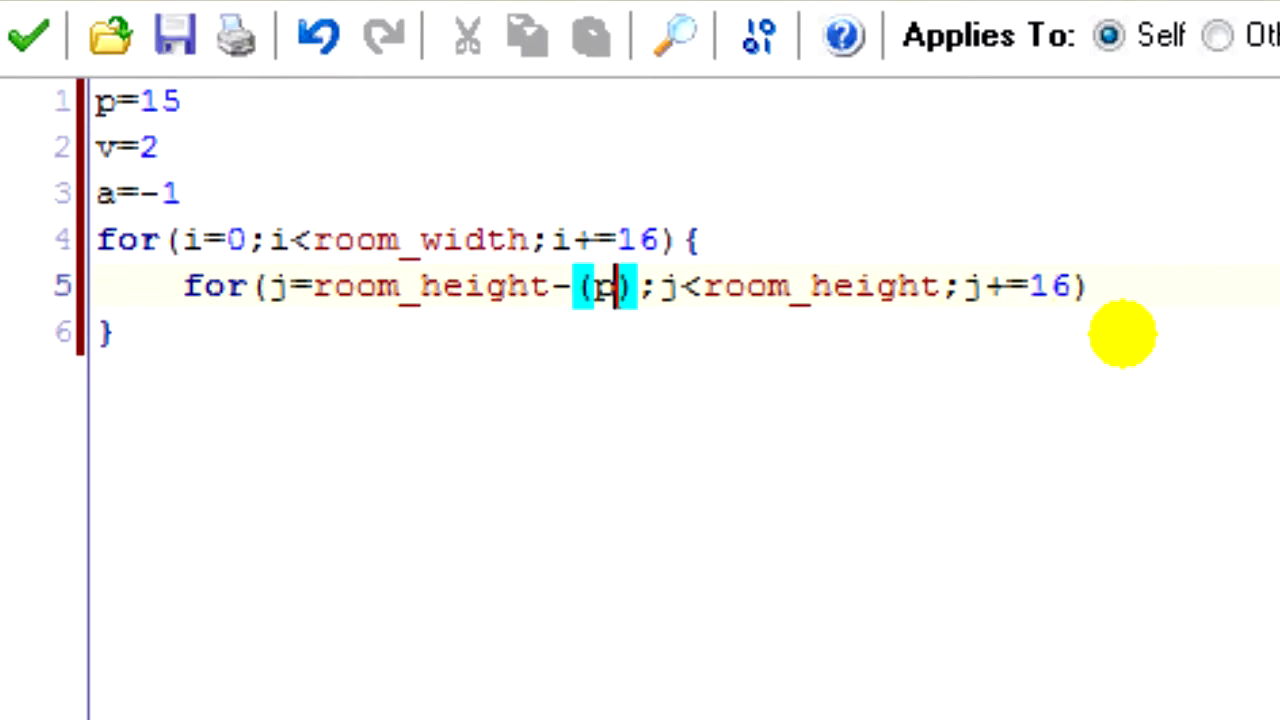
{"action": "type", "text": "*16"}
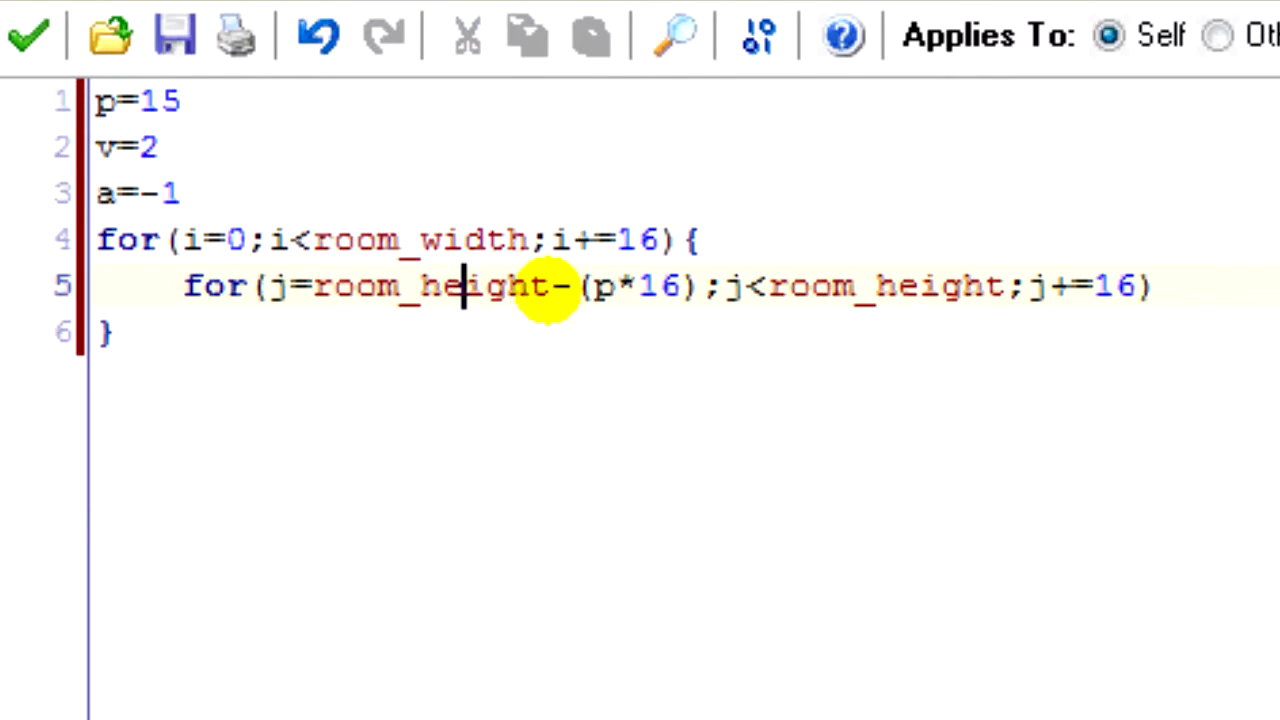
{"action": "double_click", "coordinate": [430, 287]}
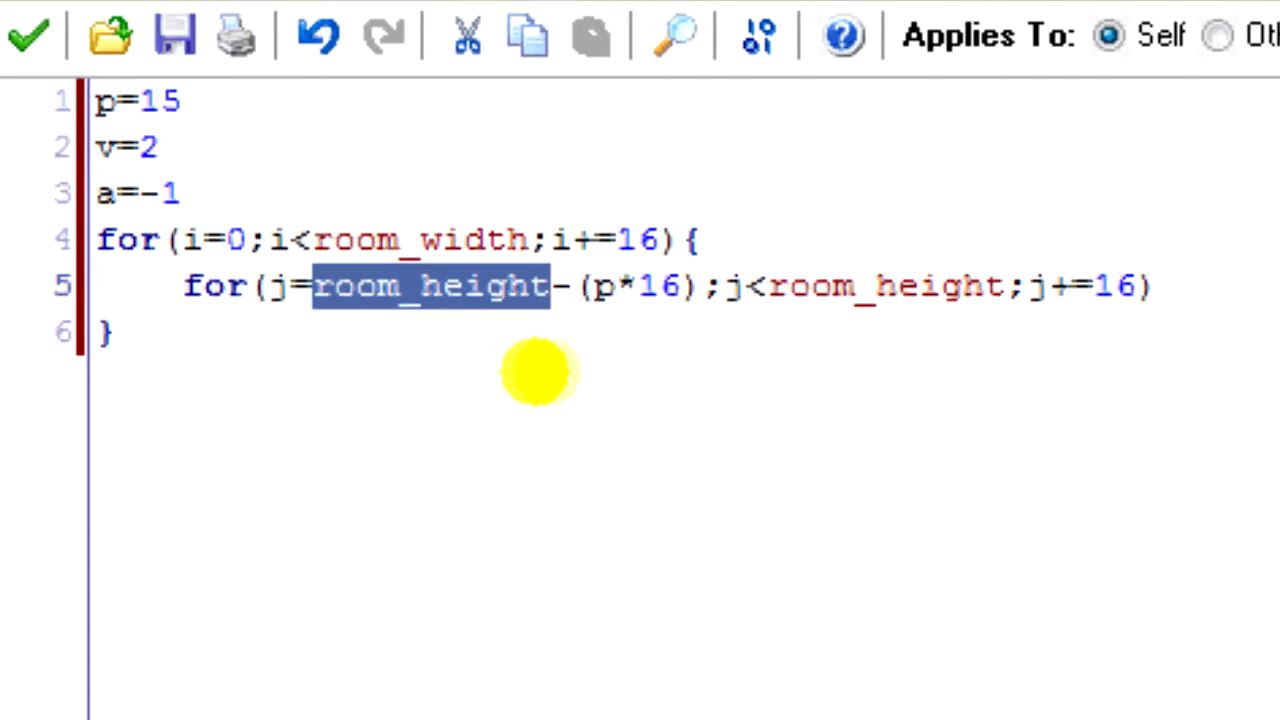
{"action": "mouse_move", "coordinate": [700, 350]}
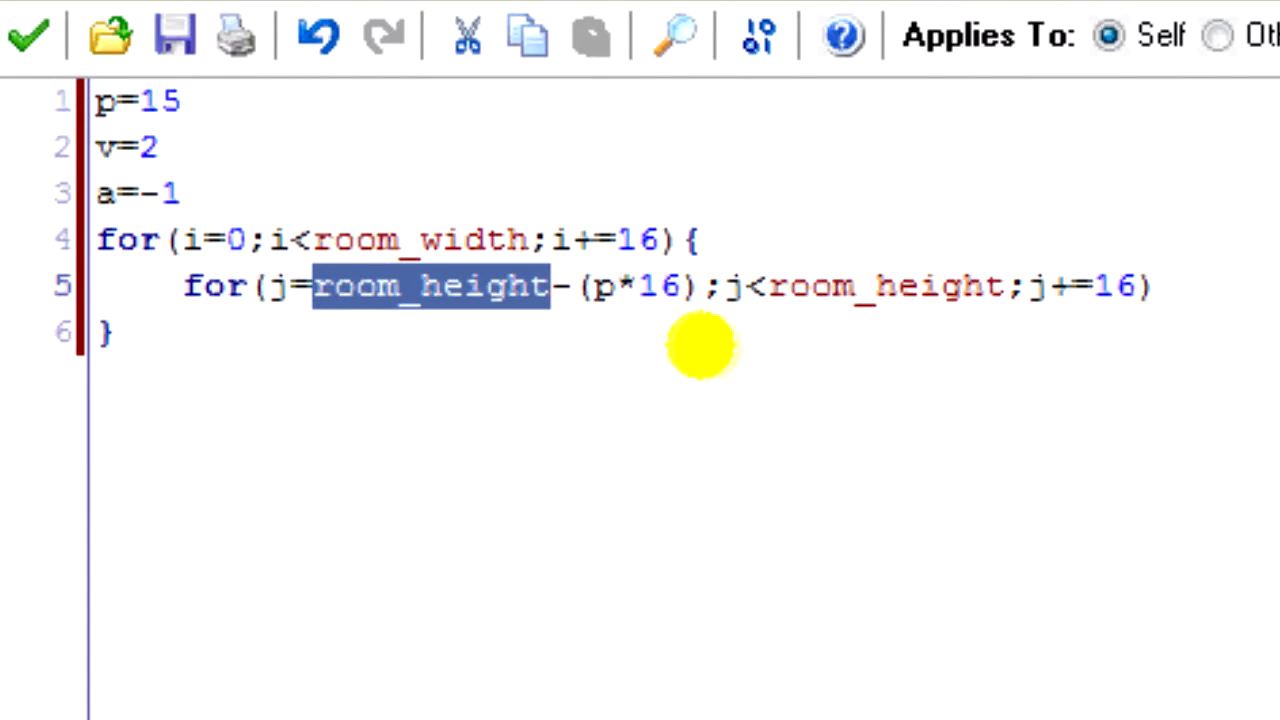
{"action": "mouse_move", "coordinate": [730, 287]}
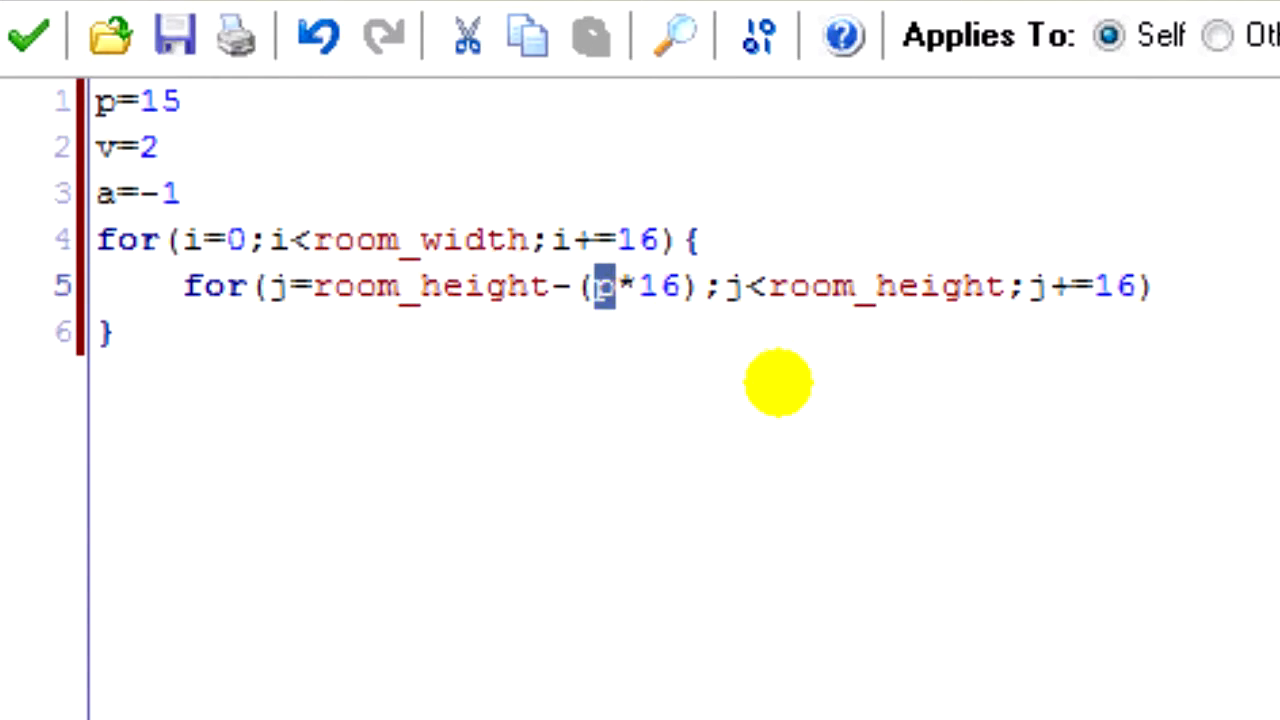
{"action": "mouse_move", "coordinate": [540, 335]}
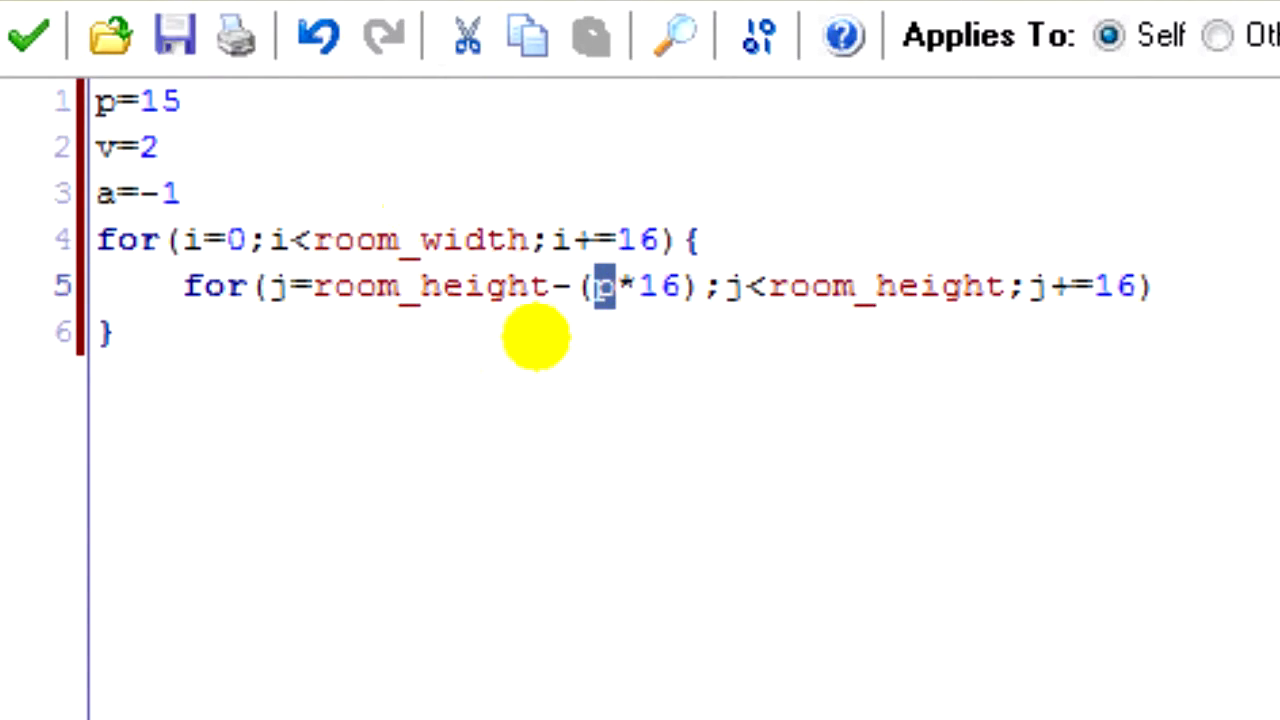
{"action": "double_click", "coordinate": [1075, 287]}
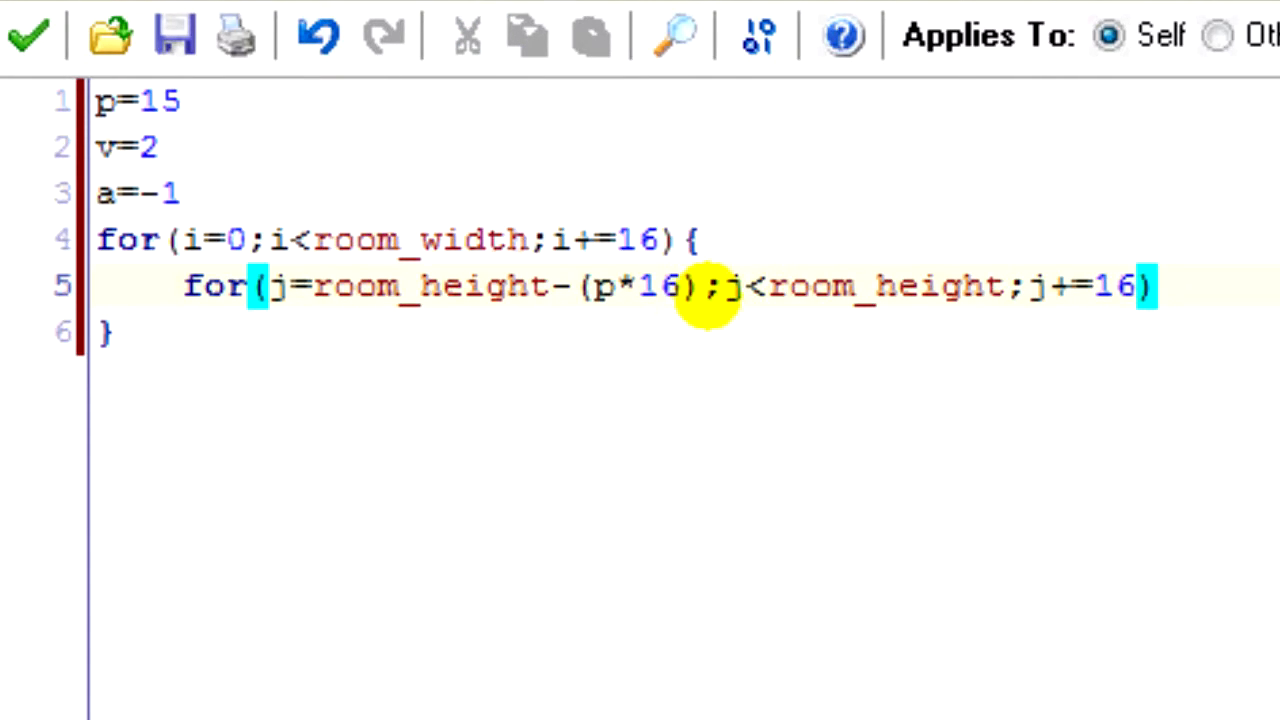
{"action": "type", "text": "{"}
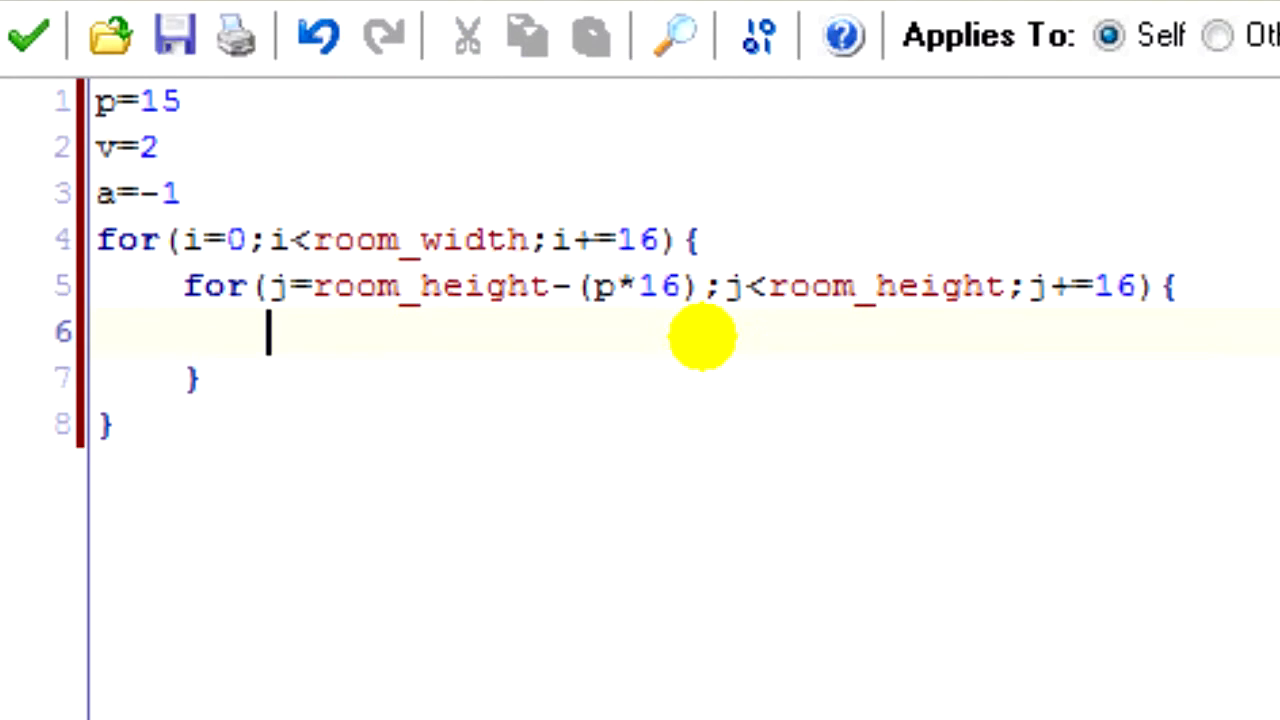
Step: Create obj_stone at (i,j) inside the inner loop with instance_create
{"action": "type", "text": "instance_create()"}
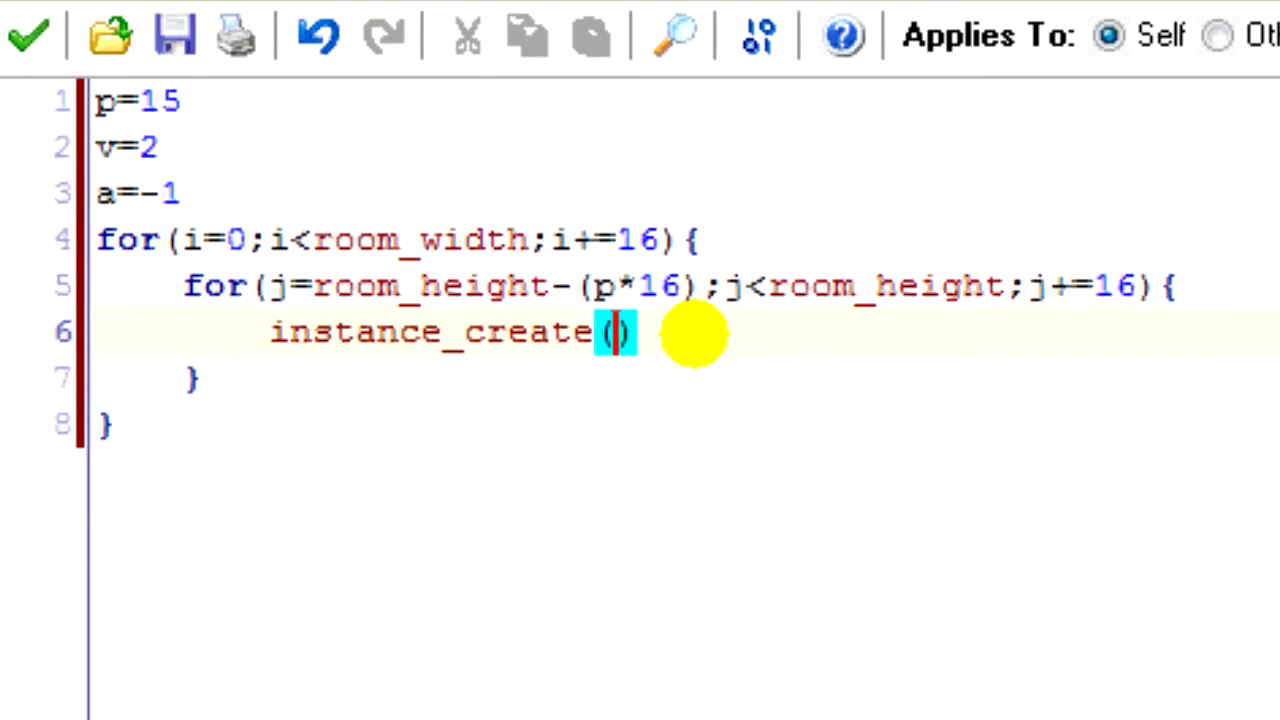
{"action": "type", "text": "i,j,obj_stone"}
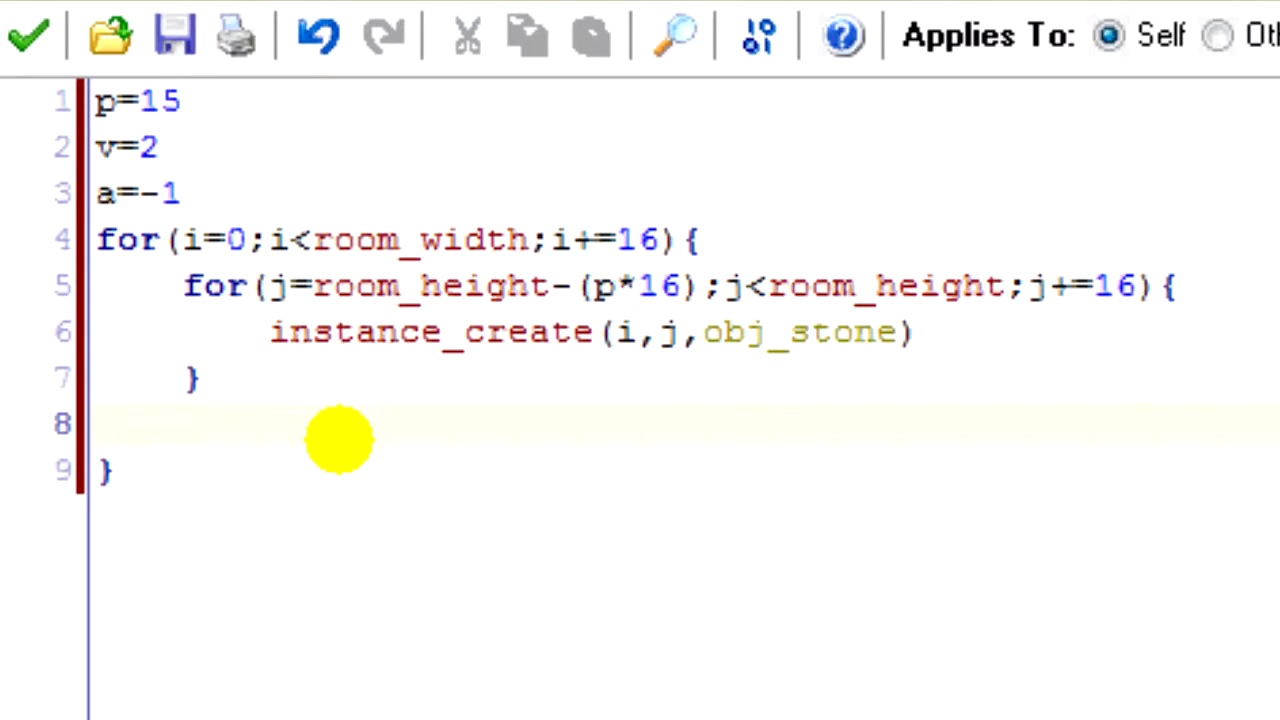
{"action": "left_click", "coordinate": [180, 423]}
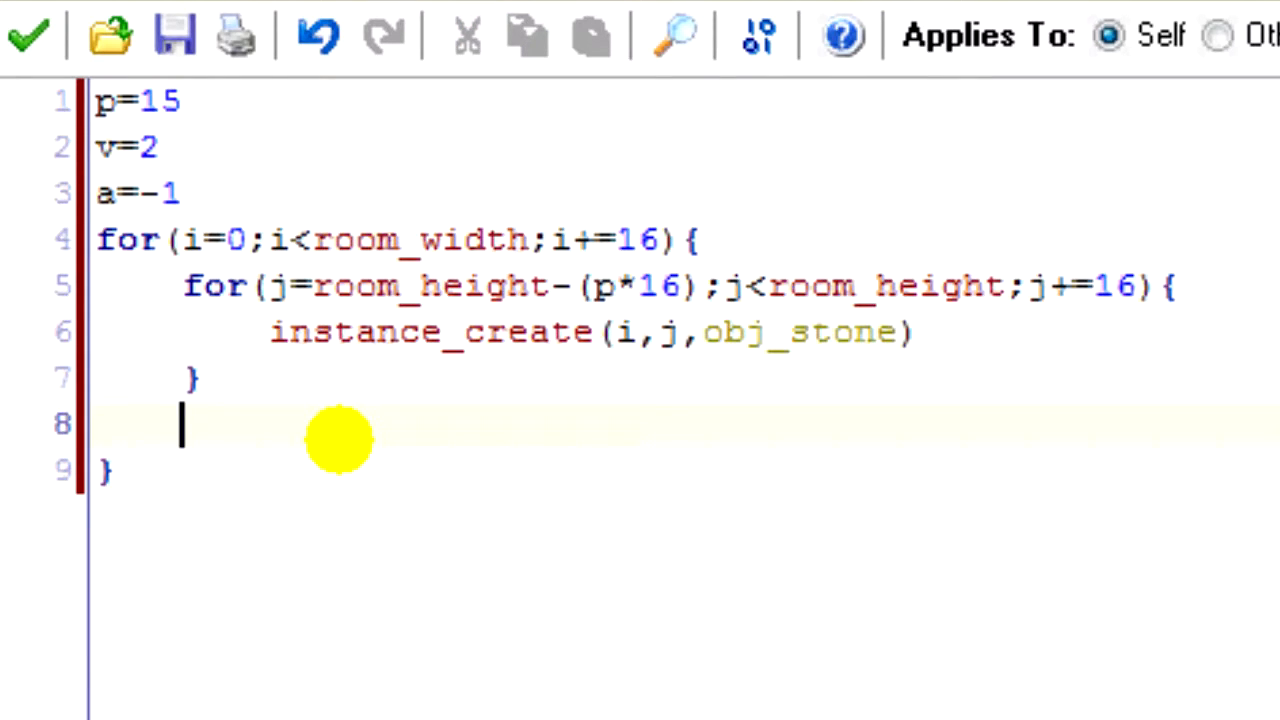
Step: After the inner loop add p+=v, v+=a and a=choose(-2,-1,0,…)
{"action": "type", "text": "p+=v"}
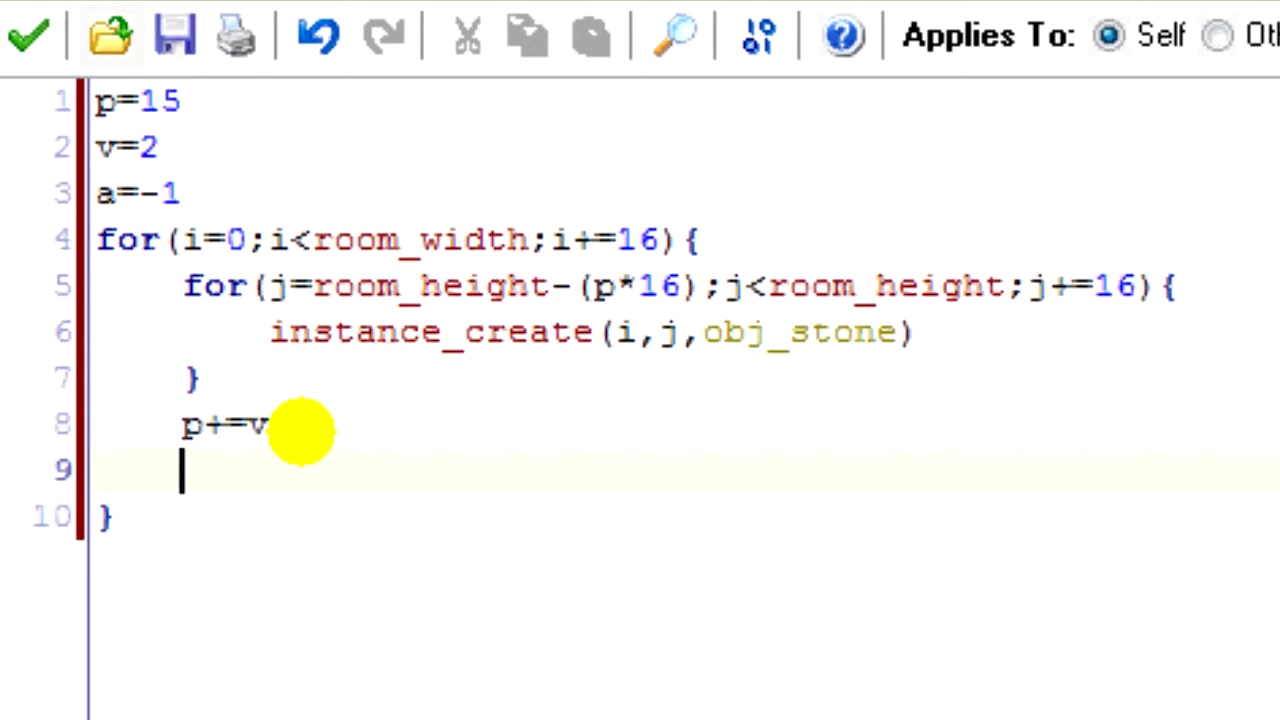
{"action": "mouse_move", "coordinate": [487, 455]}
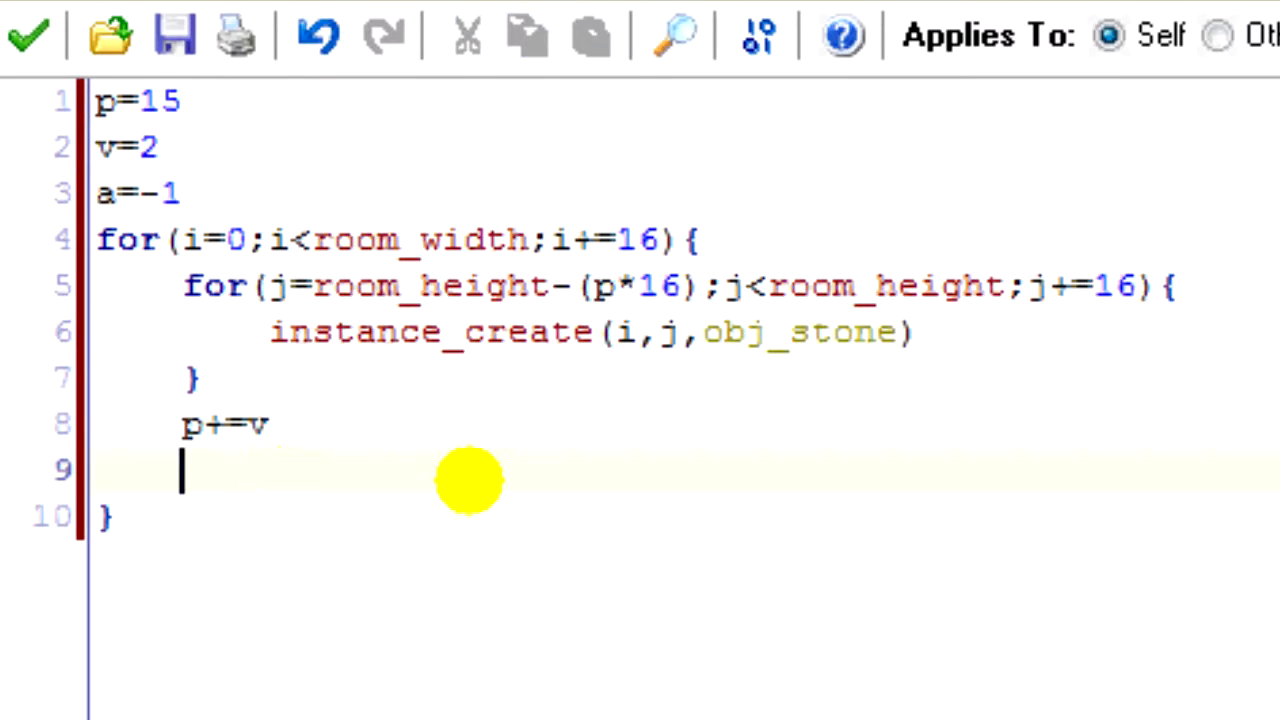
{"action": "type", "text": "v+=a"}
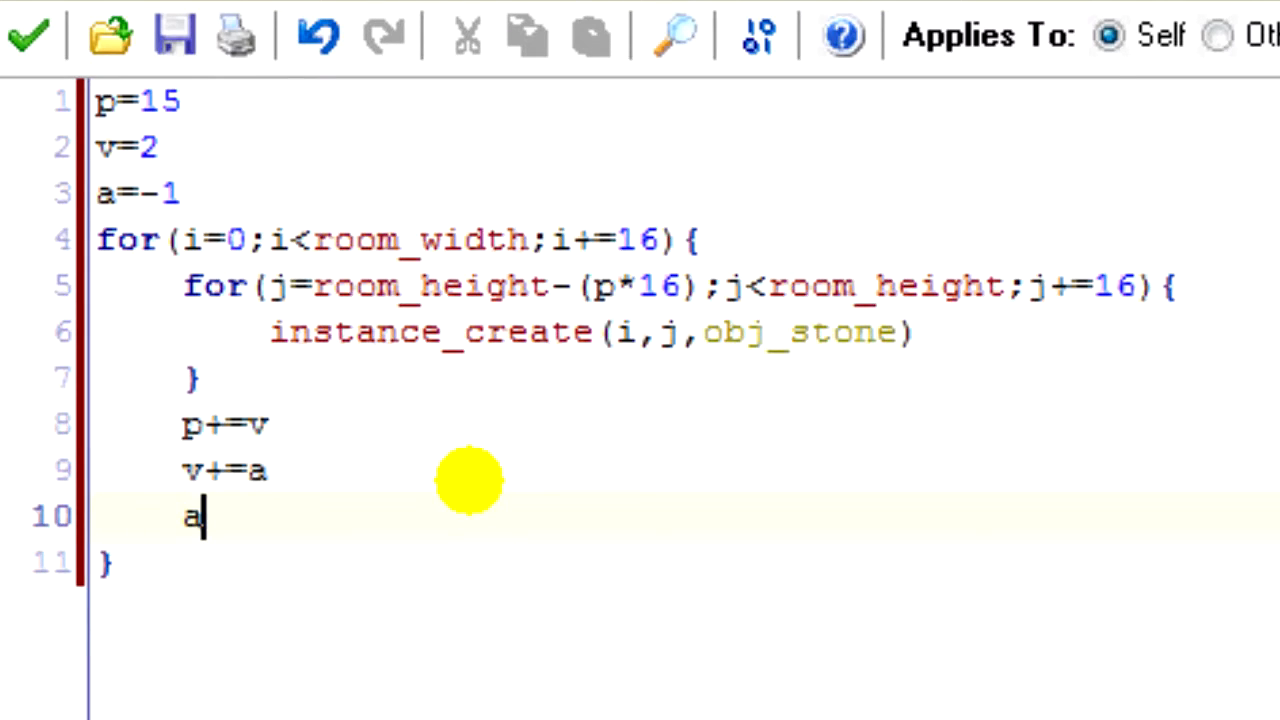
{"action": "type", "text": "=choose()"}
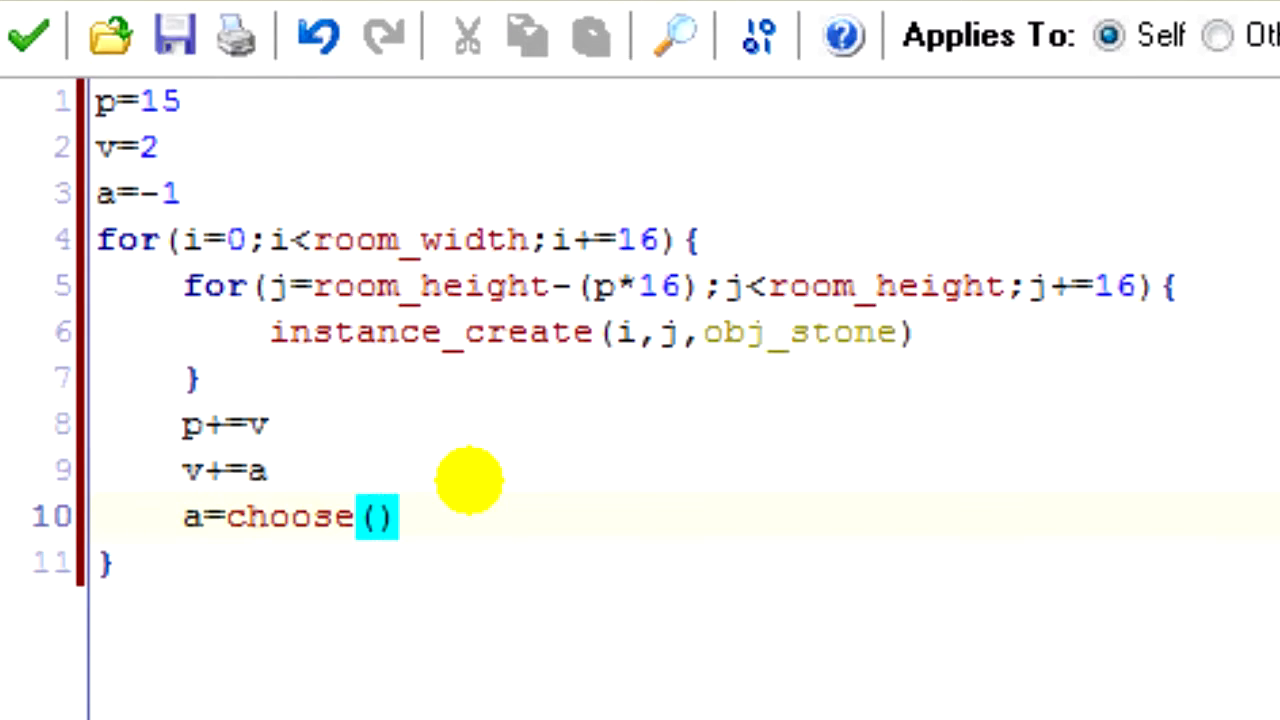
{"action": "type", "text": "-2,-1,0,"}
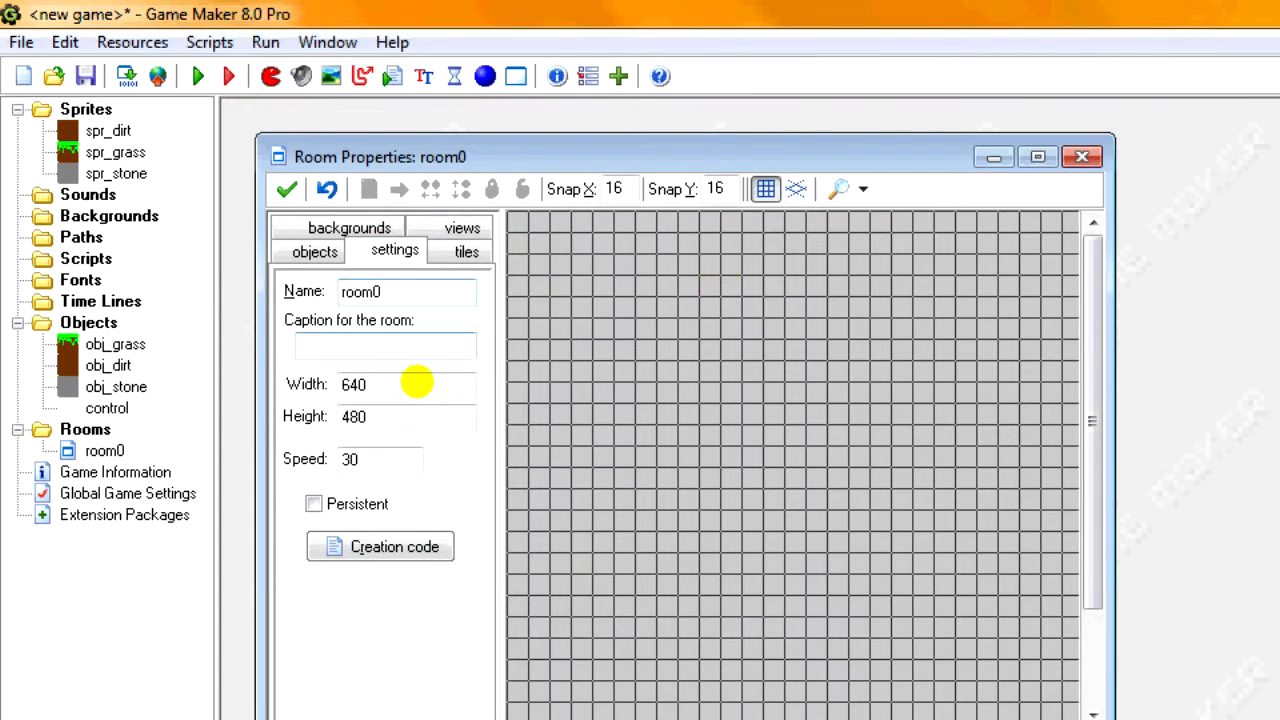
Step: Set room0 width to 1280 with a blue background, then reopen the control object
{"action": "triple_click", "coordinate": [354, 384]}
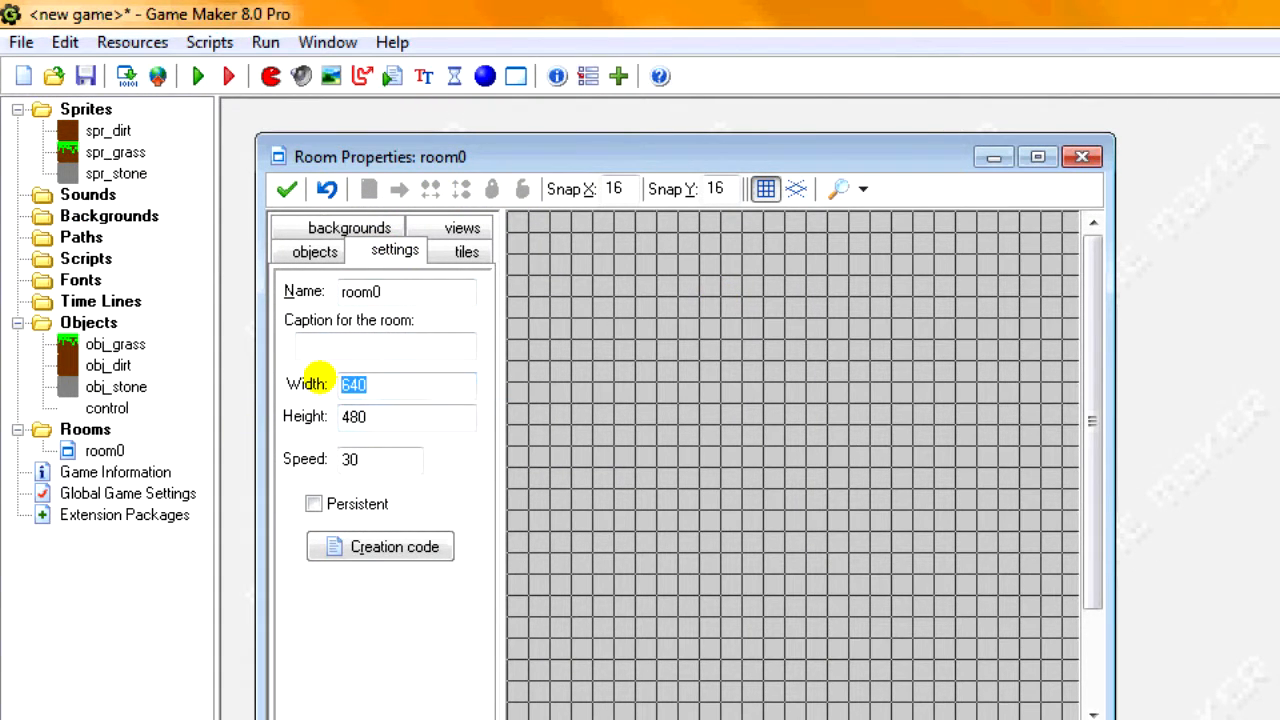
{"action": "type", "text": "1280"}
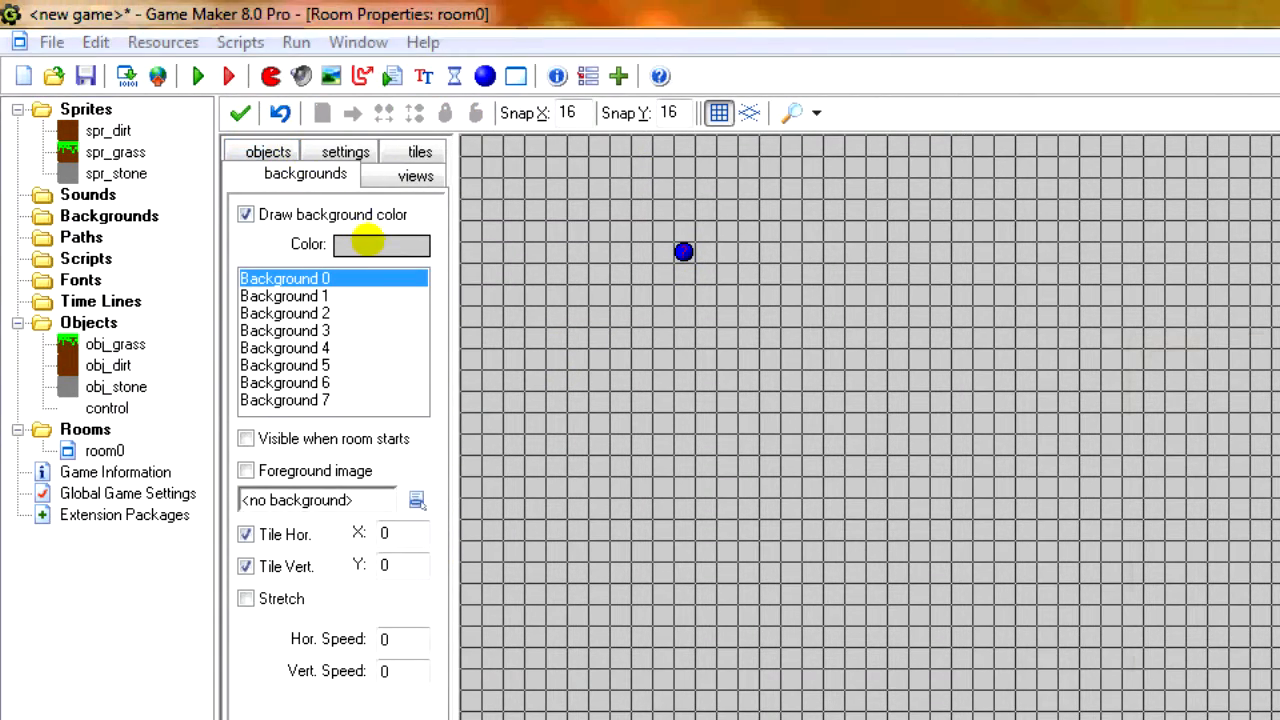
{"action": "left_click", "coordinate": [381, 244]}
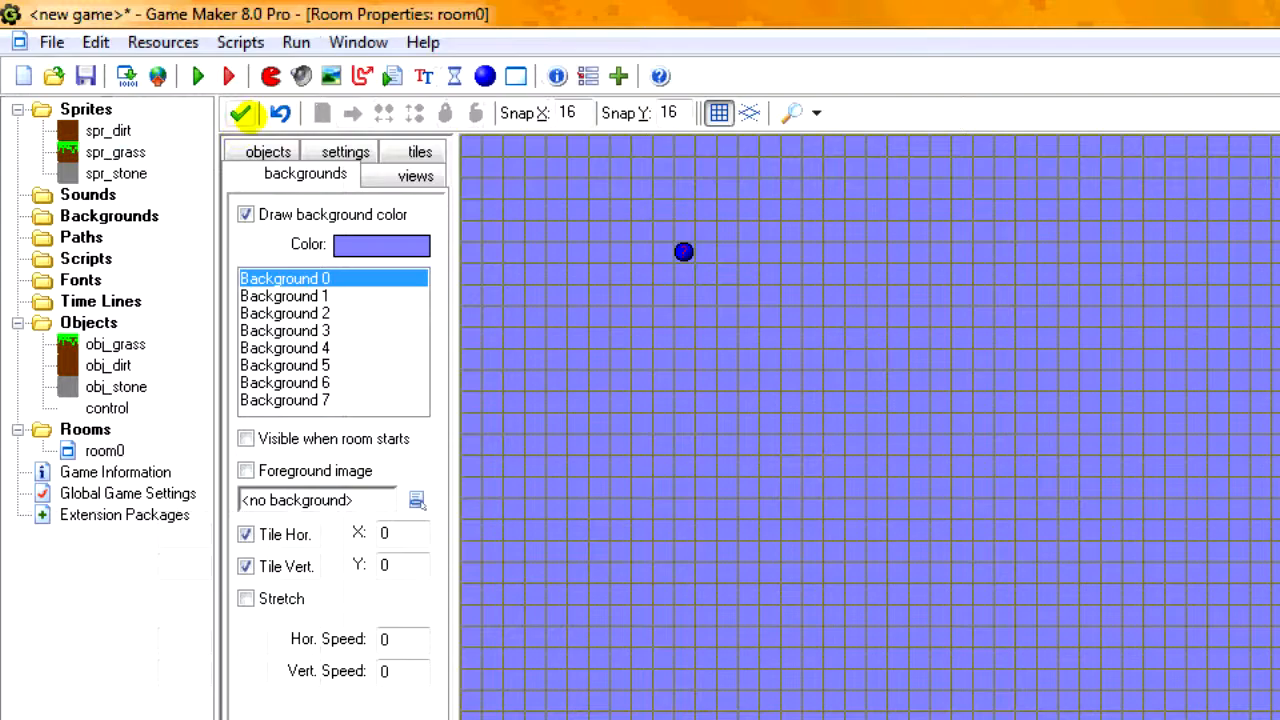
{"action": "double_click", "coordinate": [107, 408]}
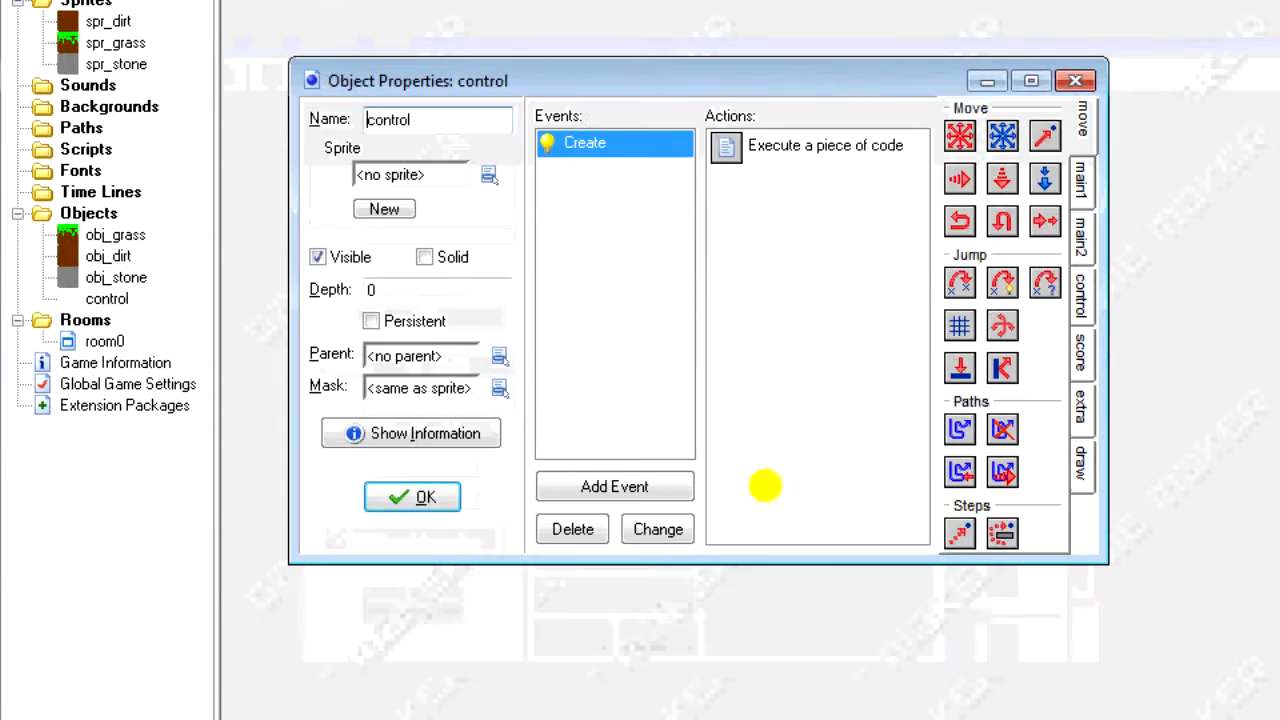
Step: Add an event to the control object running room_restart() and save its code
{"action": "left_click", "coordinate": [614, 486]}
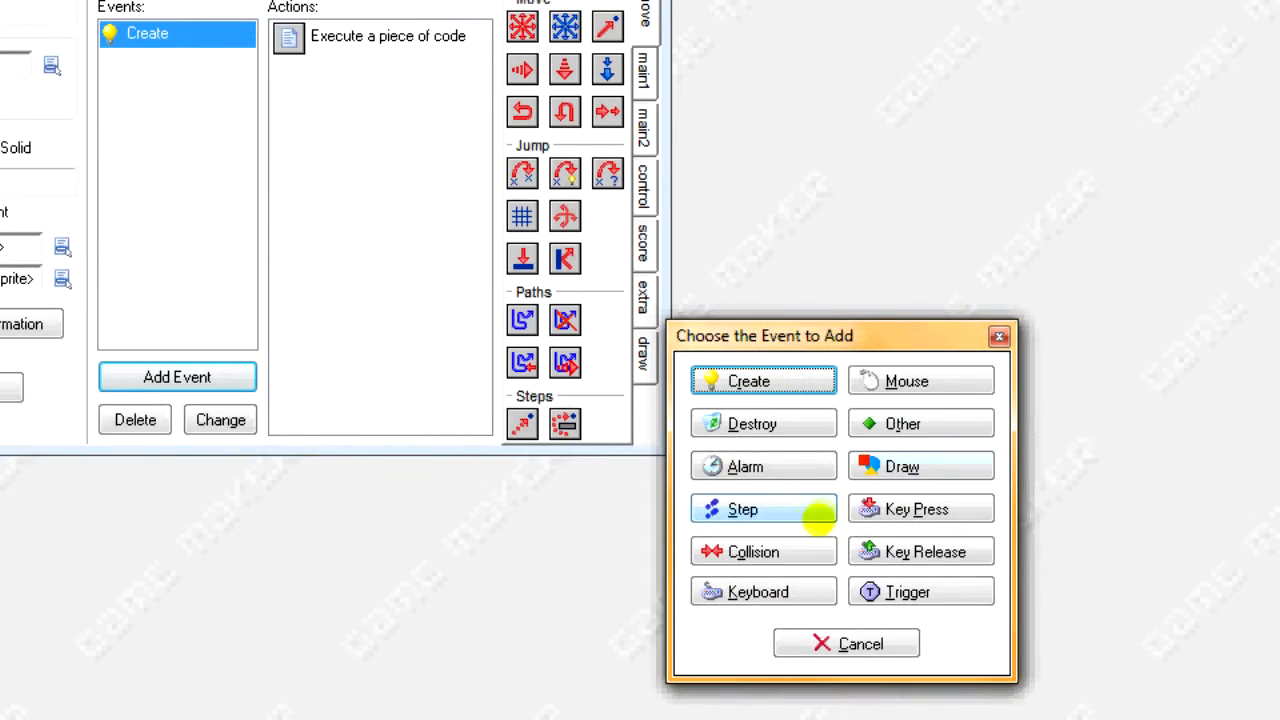
{"action": "left_click", "coordinate": [757, 591]}
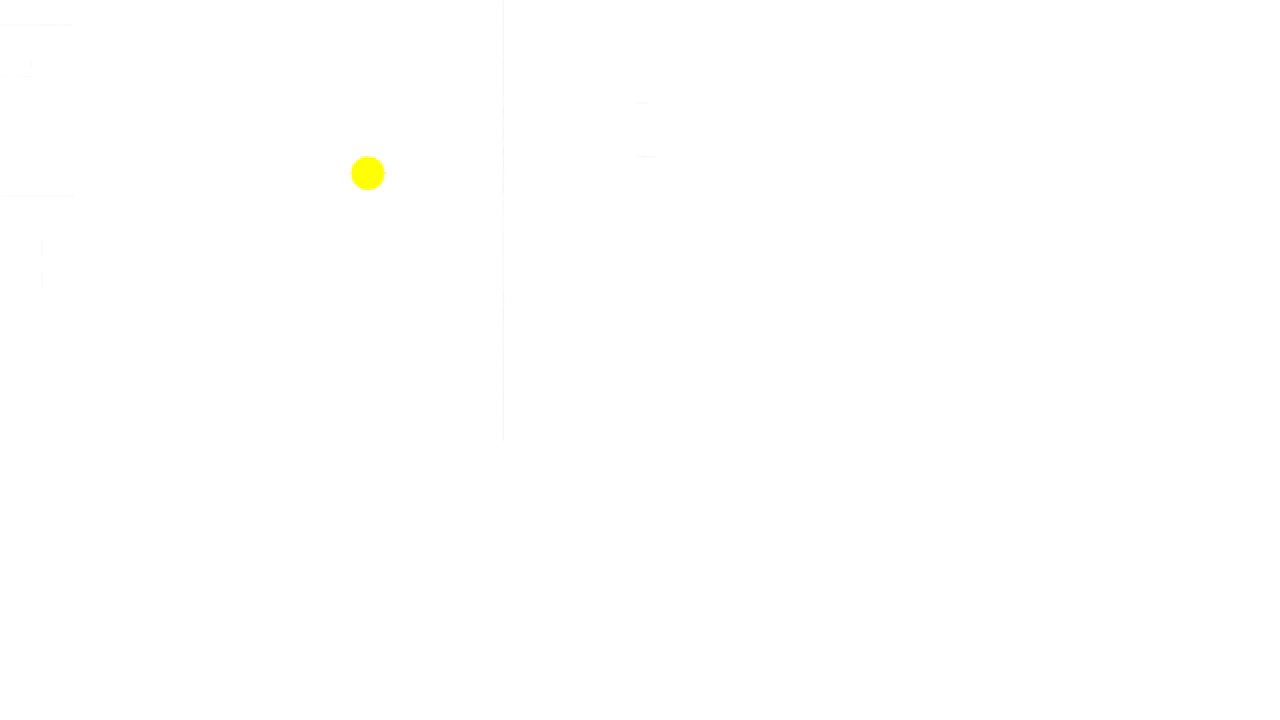
{"action": "type", "text": "room"}
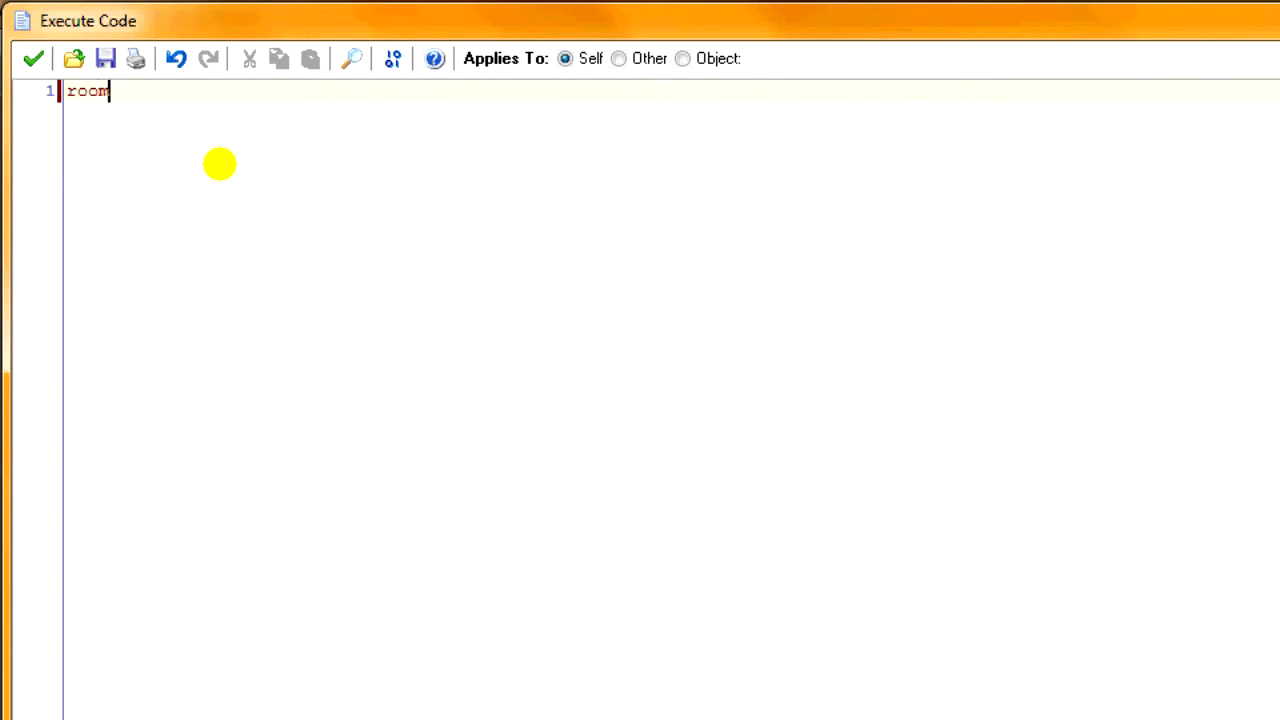
{"action": "type", "text": "_restart()"}
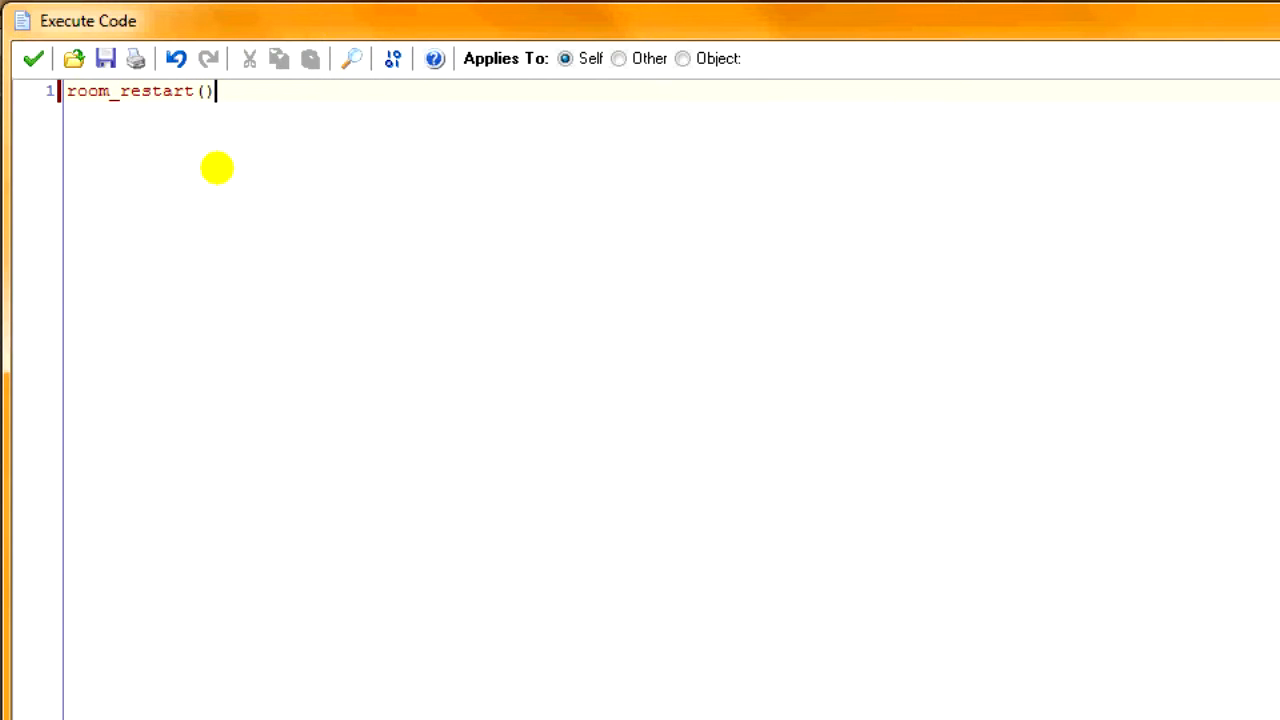
{"action": "left_click", "coordinate": [208, 58]}
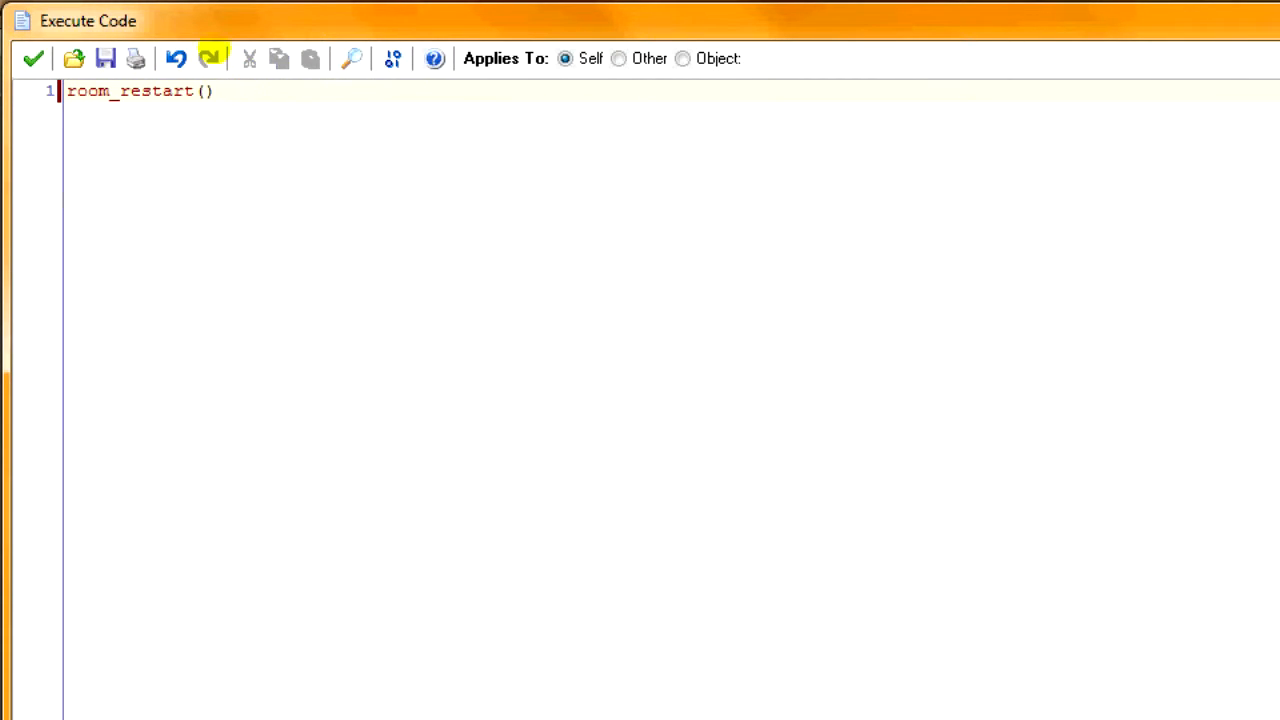
{"action": "left_click", "coordinate": [32, 58]}
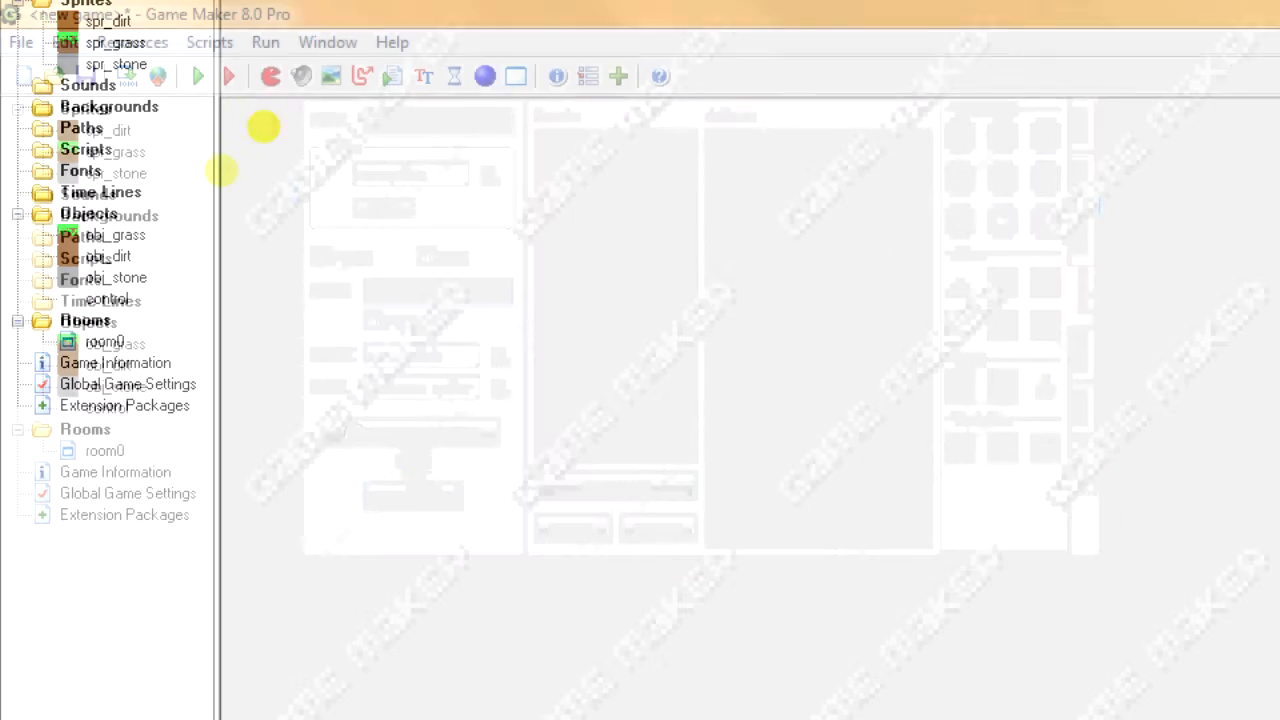
{"action": "left_click", "coordinate": [198, 76]}
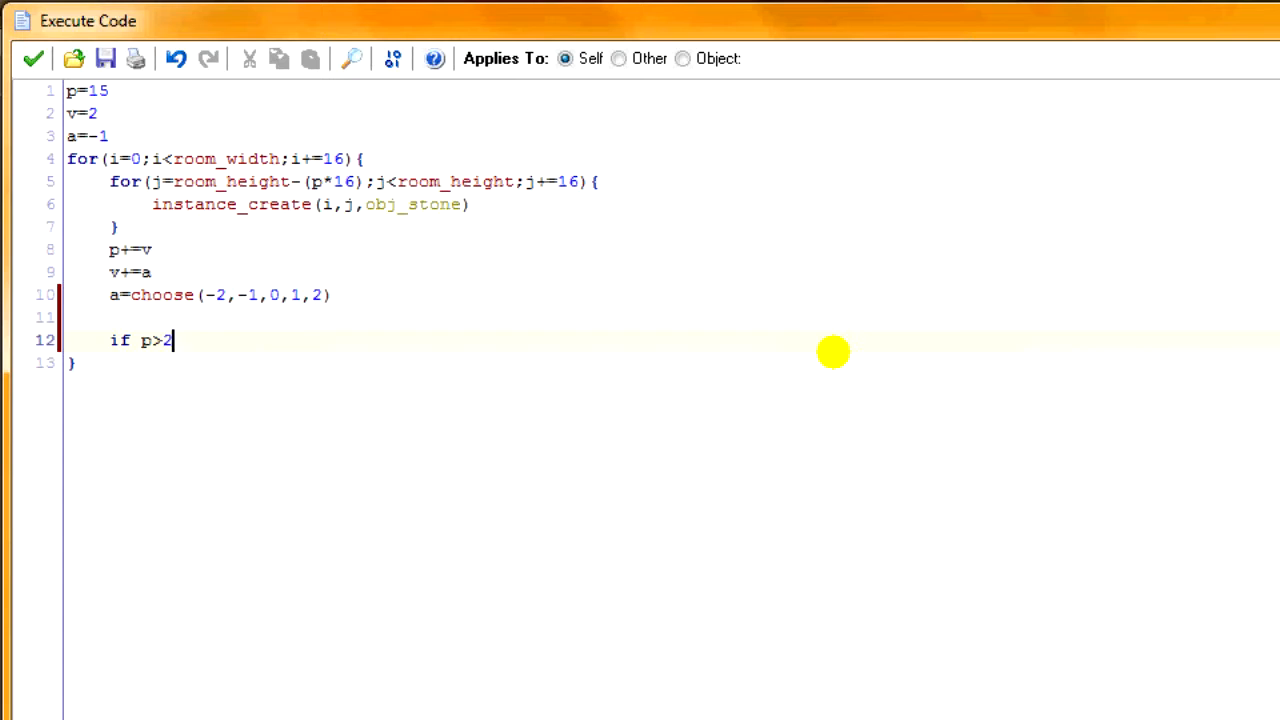
Step: Clamp the column height at 26 with if p>26{p=26 v=0}
{"action": "type", "text": "6{}"}
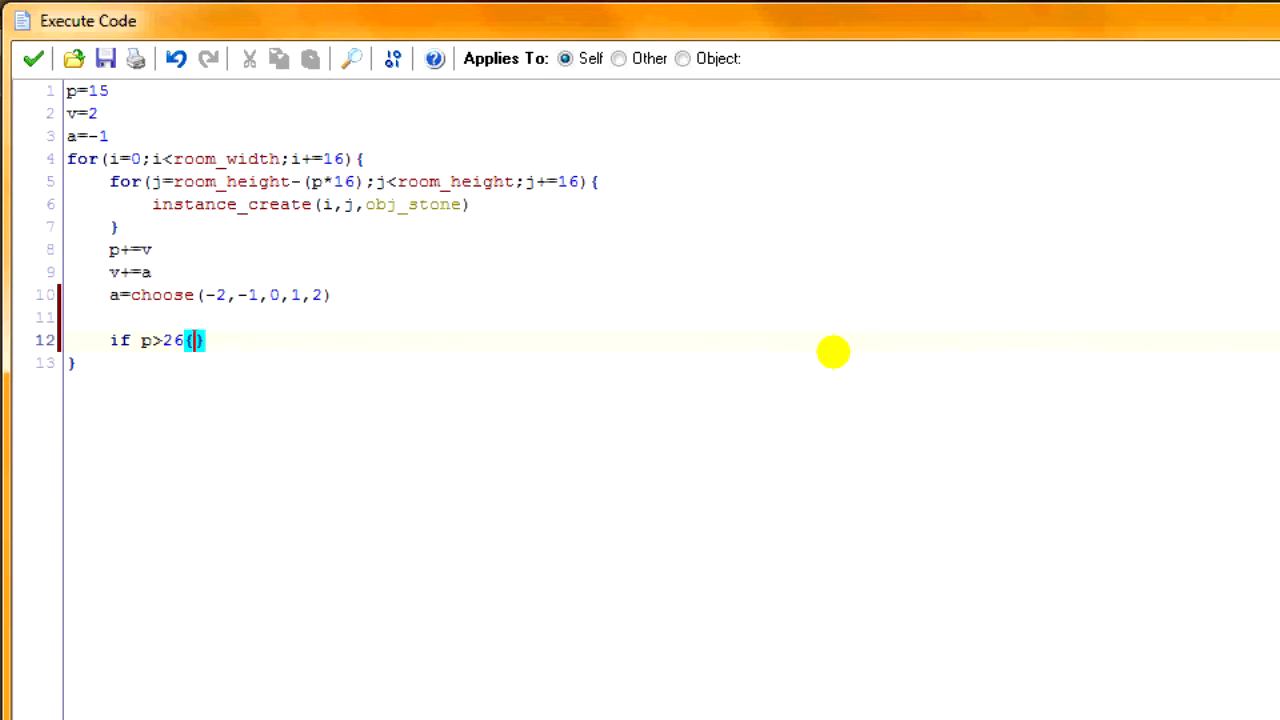
{"action": "type", "text": "p=26"}
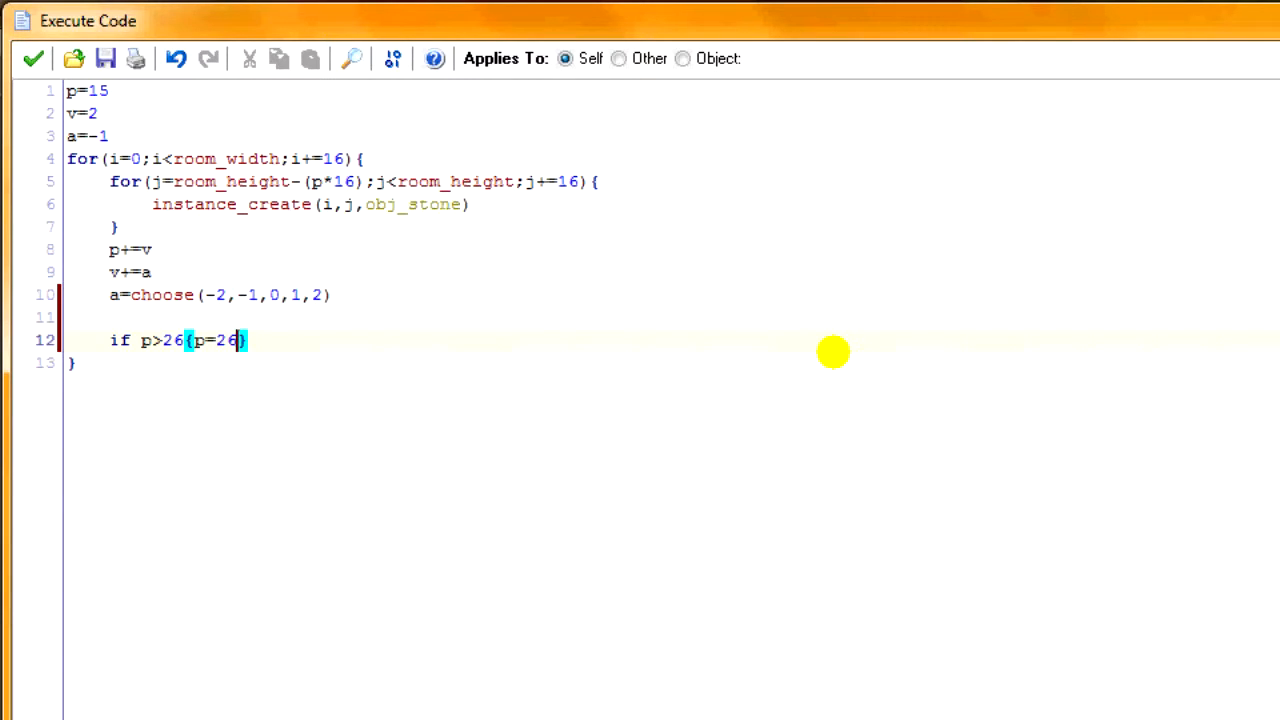
{"action": "type", "text": "v=0"}
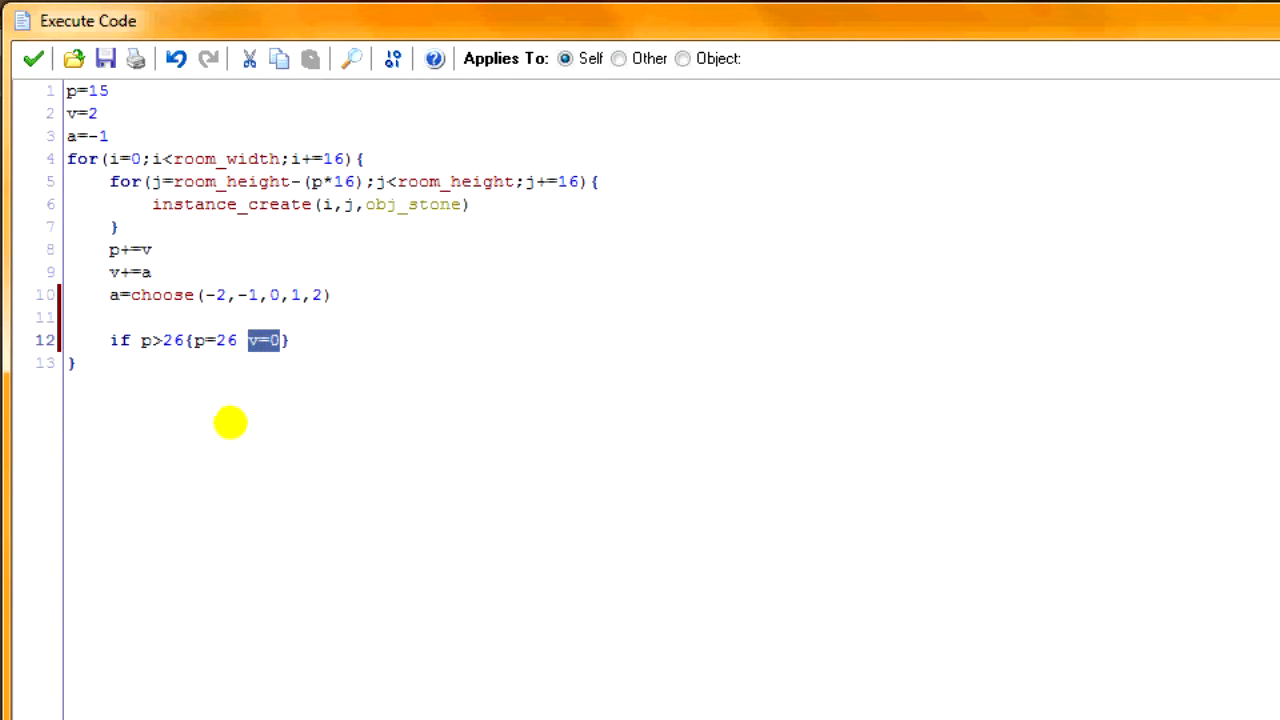
{"action": "mouse_move", "coordinate": [245, 340]}
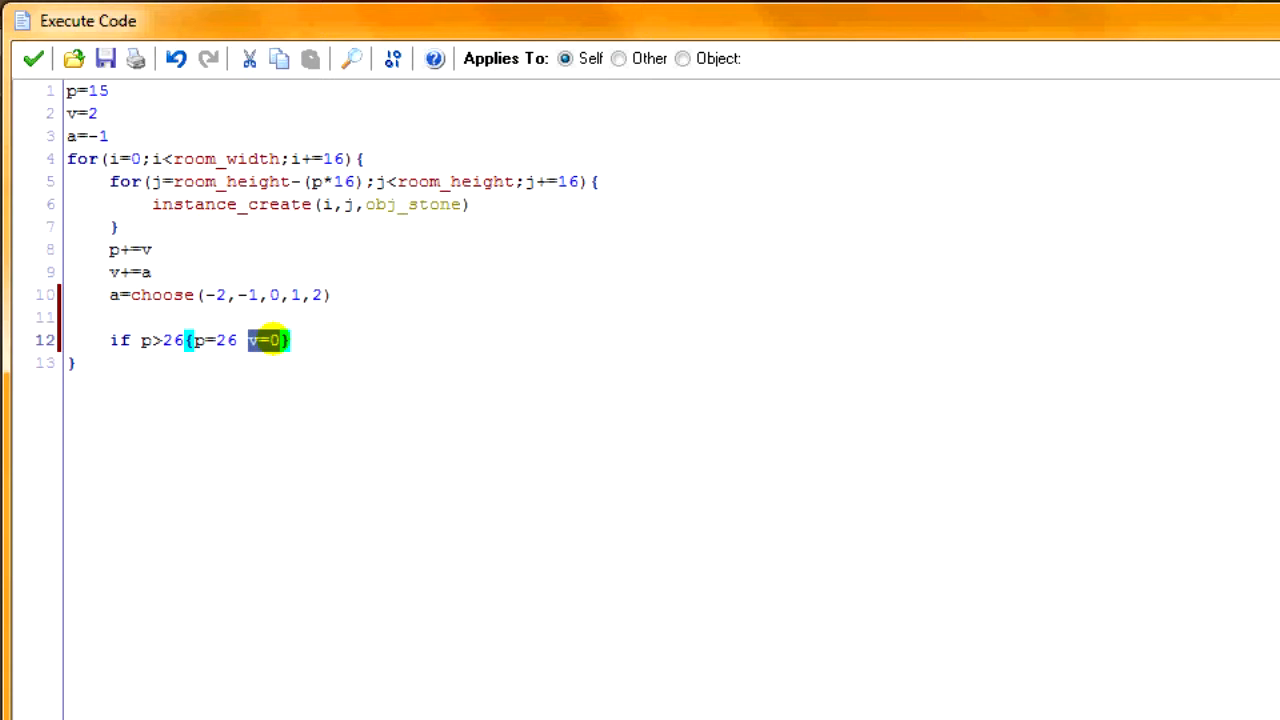
Step: Reverse the slope at the limit by adding a=abs(a) after v=0
{"action": "left_click", "coordinate": [290, 340]}
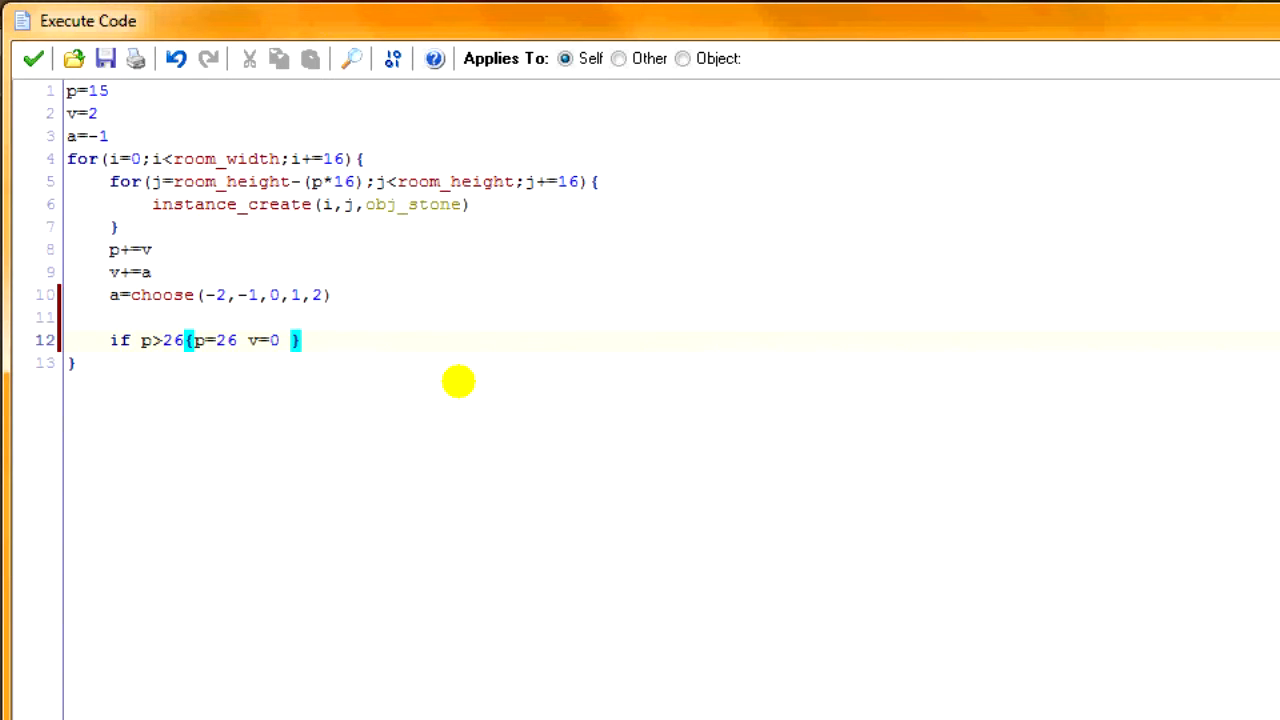
{"action": "mouse_move", "coordinate": [483, 363]}
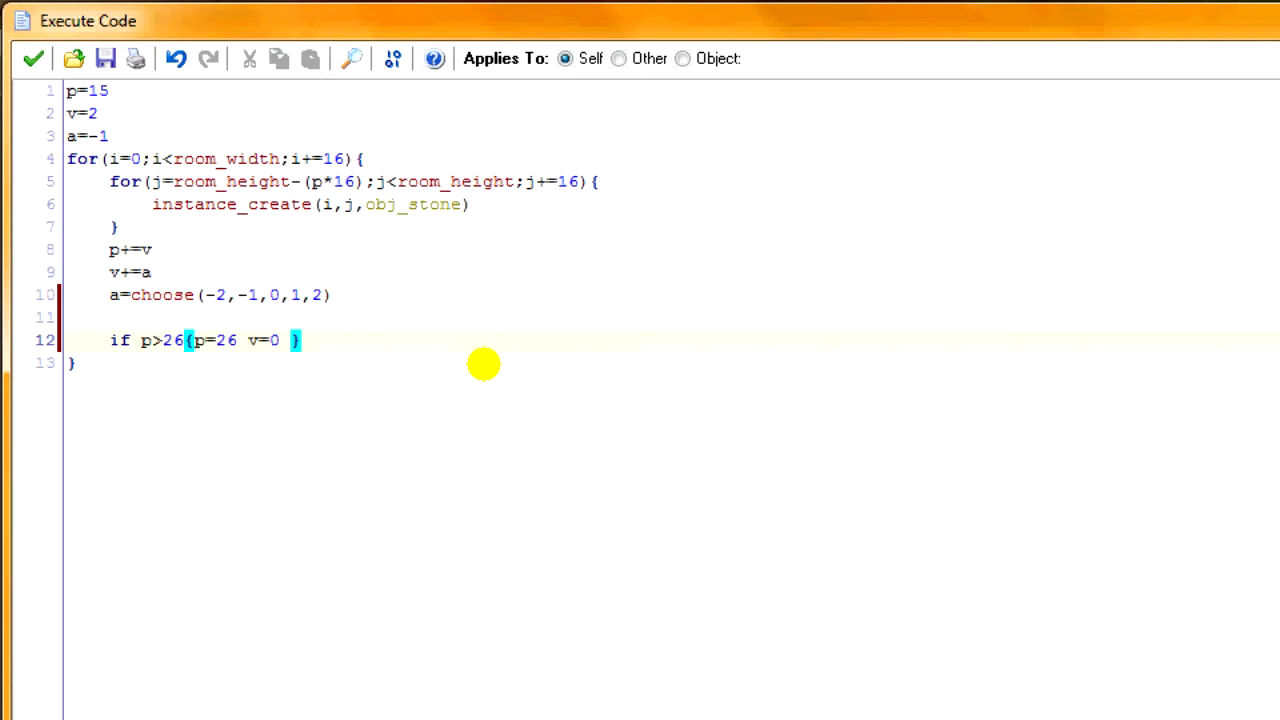
{"action": "type", "text": "a=ab"}
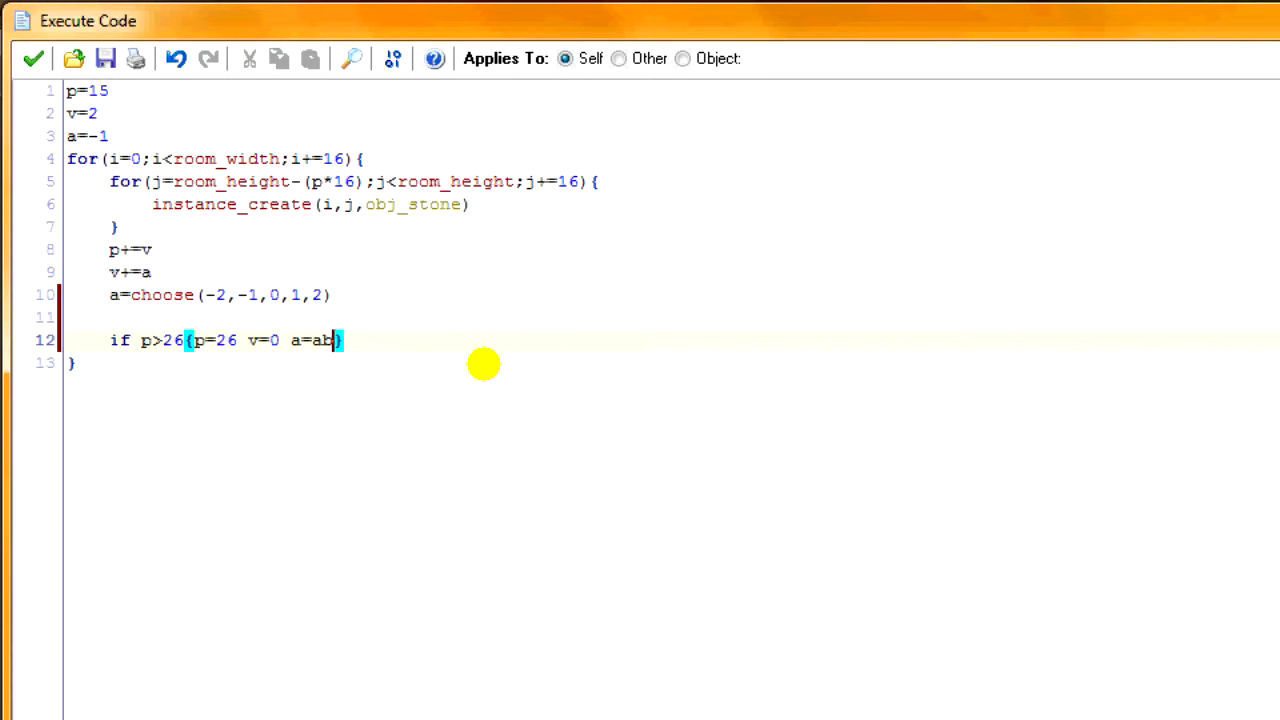
{"action": "type", "text": "s()"}
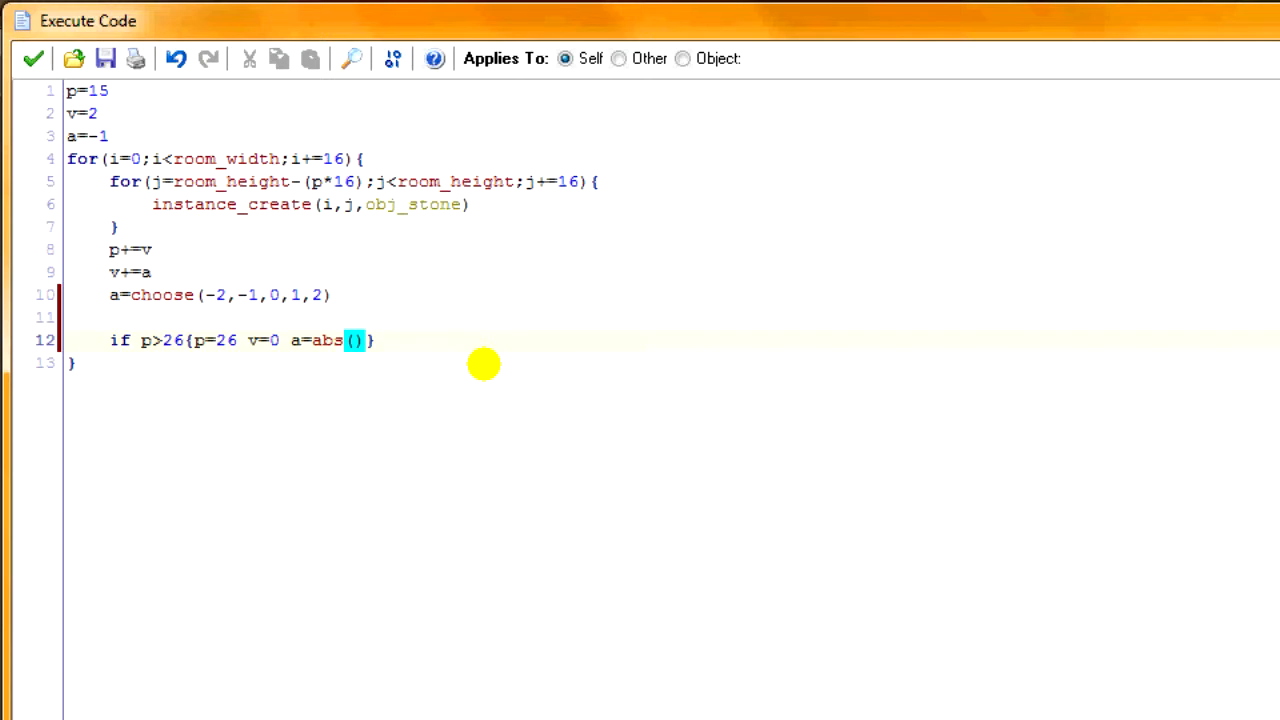
{"action": "type", "text": "a"}
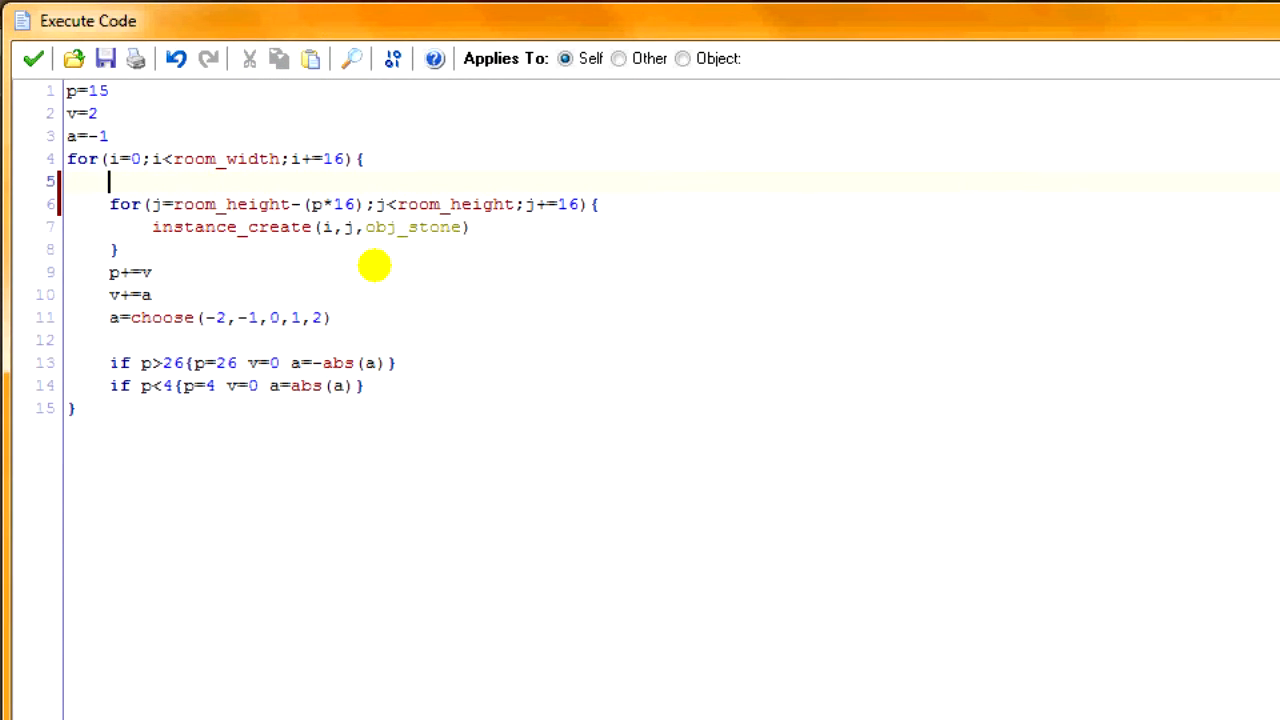
Step: Create obj_grass at each column top and start the inner loop at room_height-((p-1)*16)
{"action": "type", "text": "instance_create()"}
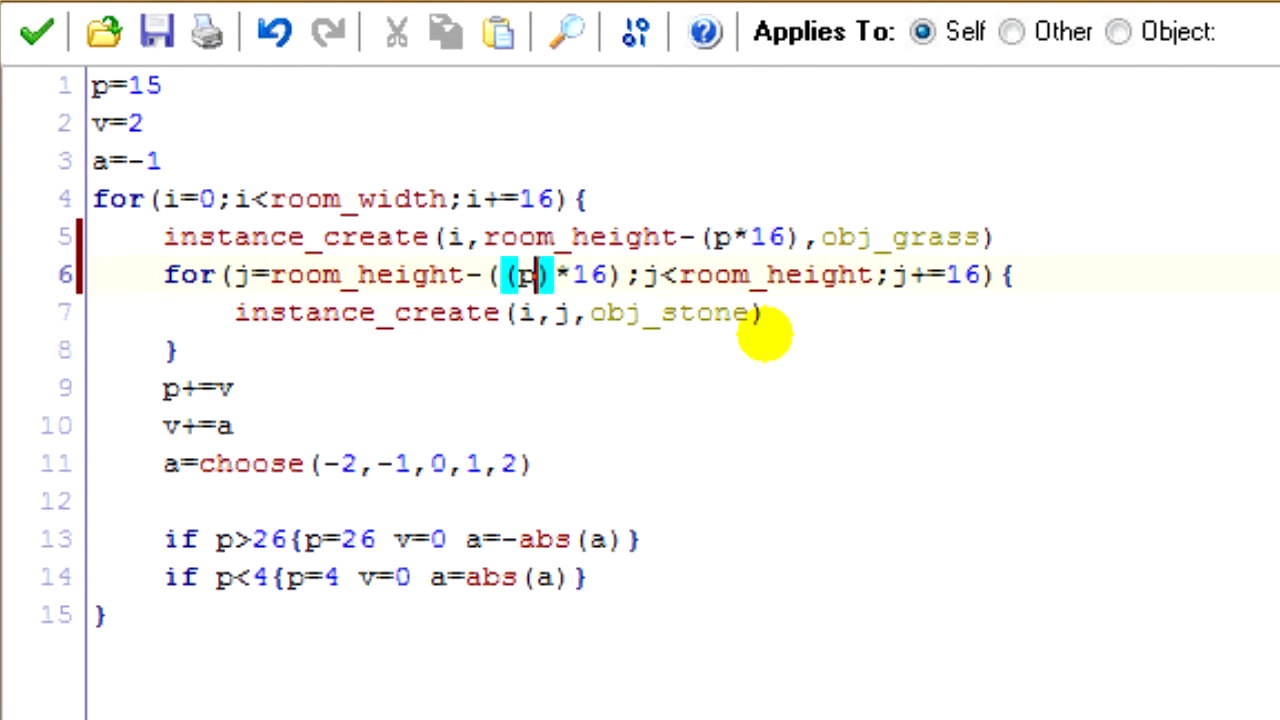
{"action": "type", "text": "-1"}
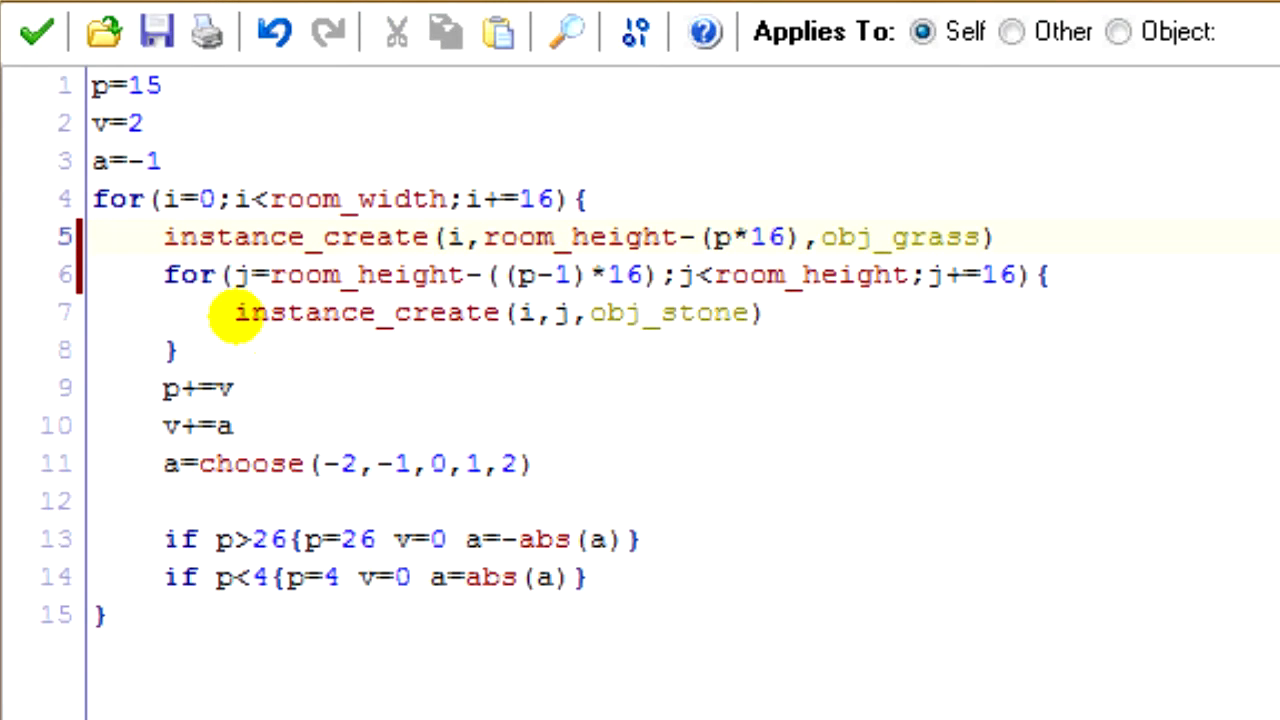
{"action": "left_click", "coordinate": [237, 313]}
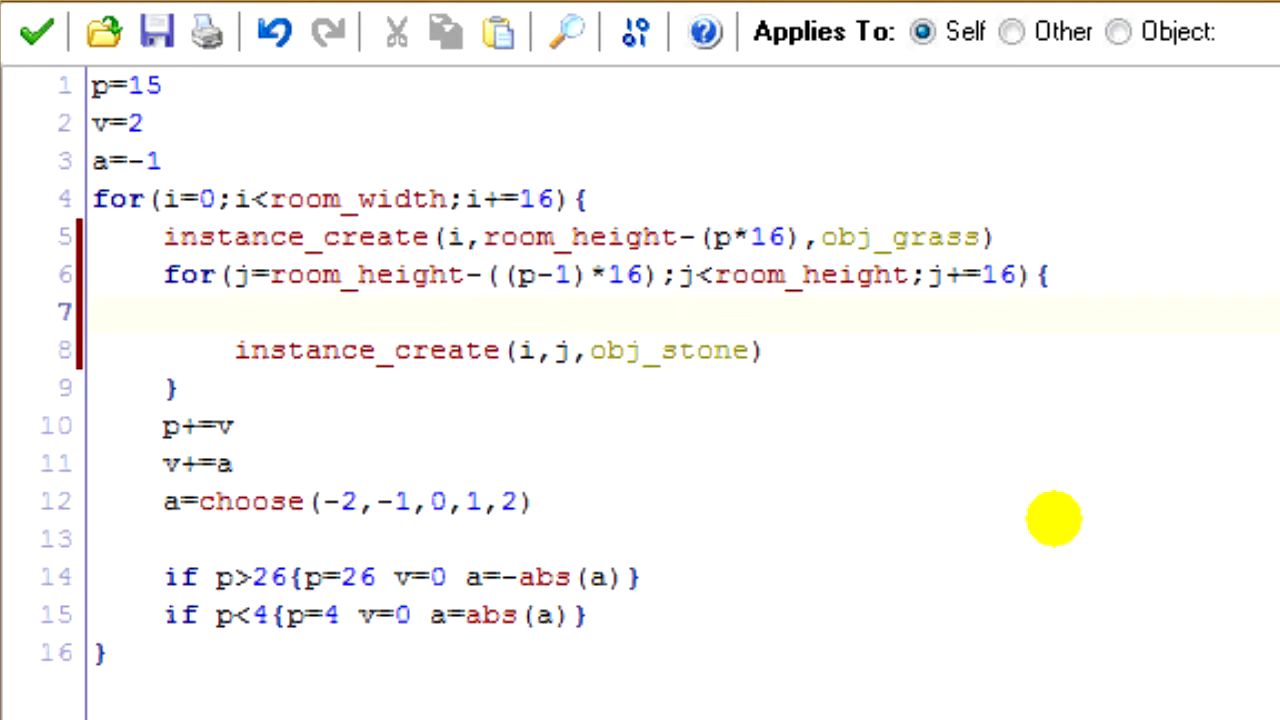
Step: Wrap stone creation in if j<room_height-((p-5)*16){instance_create(i,j,obj_dirt)}else{...}
{"action": "type", "text": "if j<"}
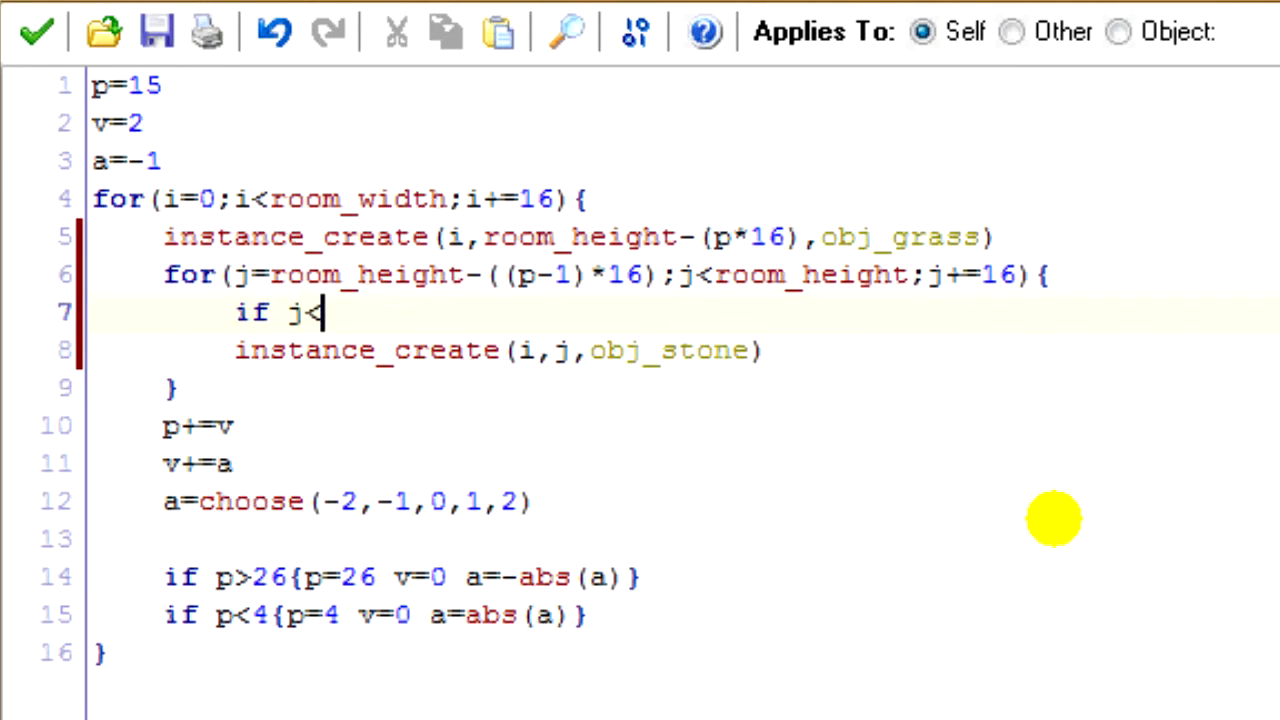
{"action": "type", "text": "room_height-((p-1)*16)"}
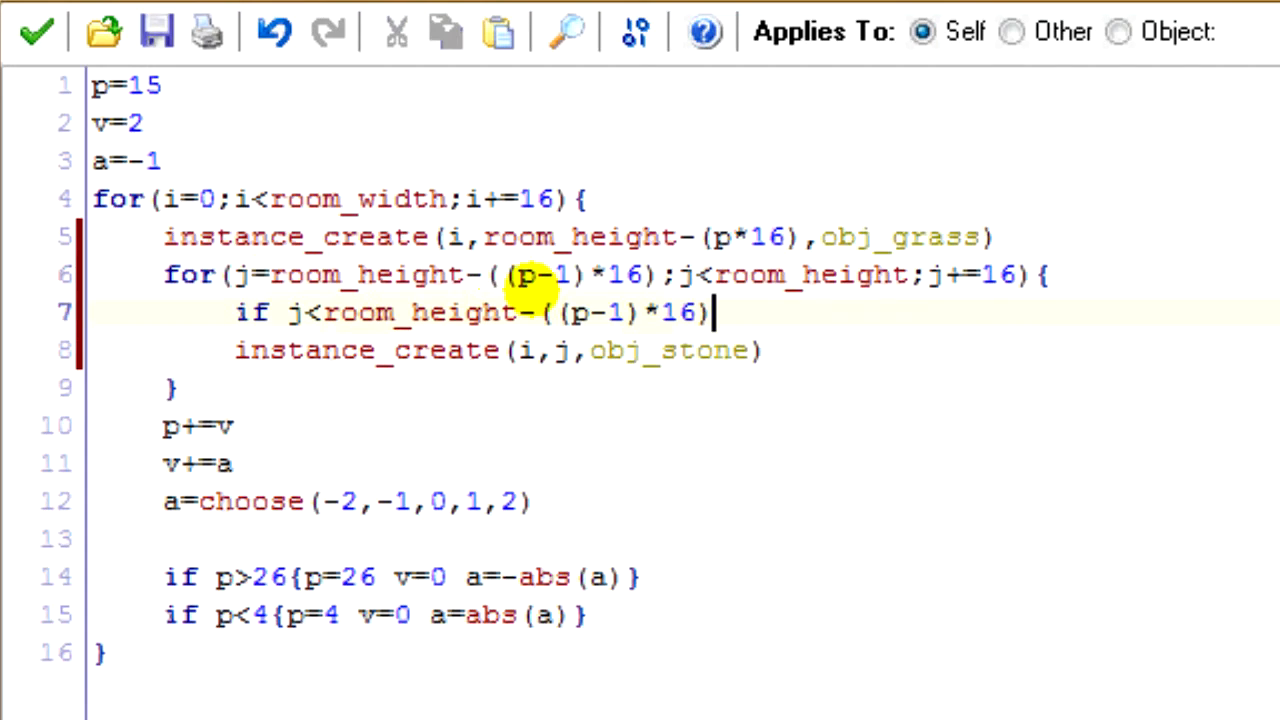
{"action": "double_click", "coordinate": [614, 312]}
{"action": "type", "text": "5"}
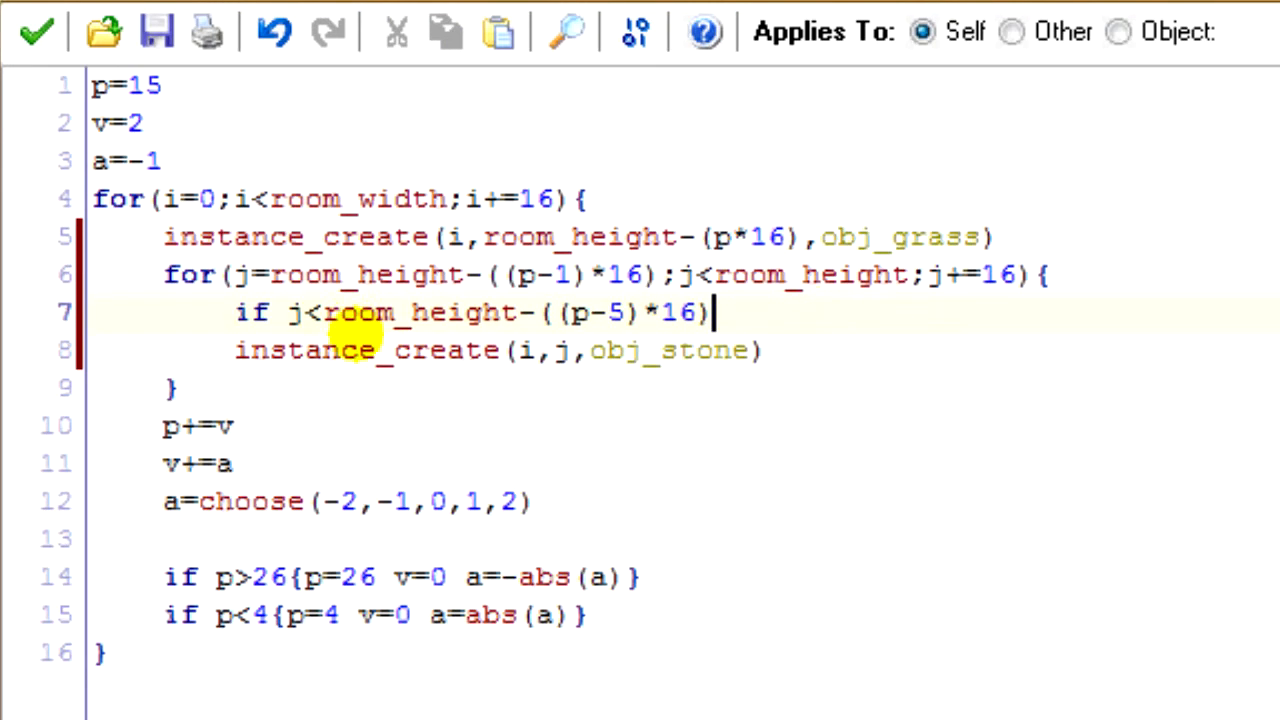
{"action": "mouse_move", "coordinate": [975, 378]}
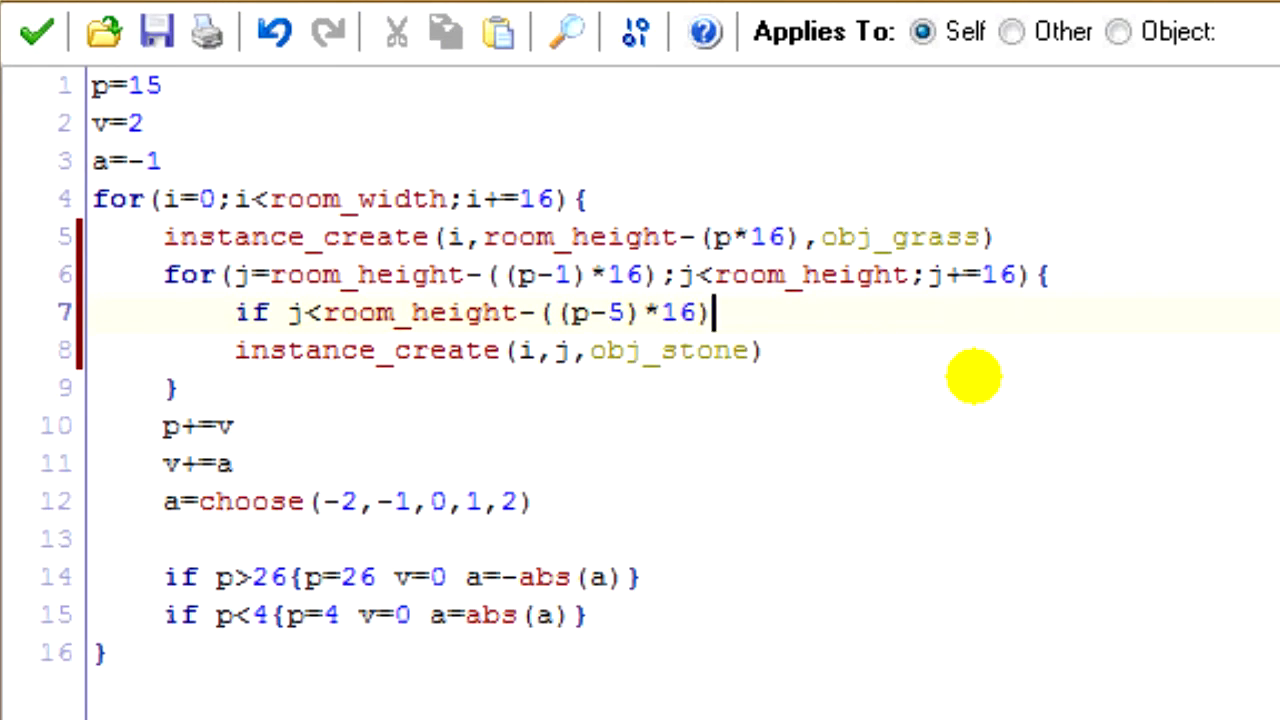
{"action": "type", "text": "{instance_create(i,j,obj_dirt)}e"}
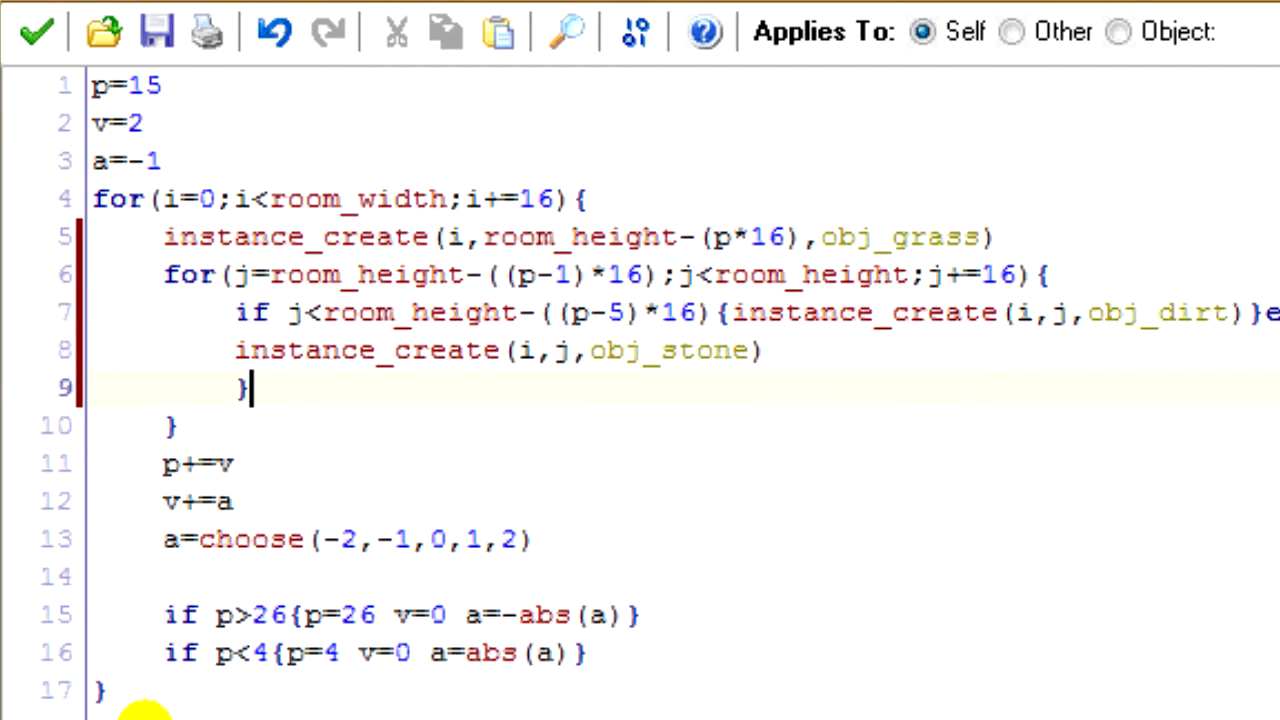
{"action": "key", "text": "ctrl+a"}
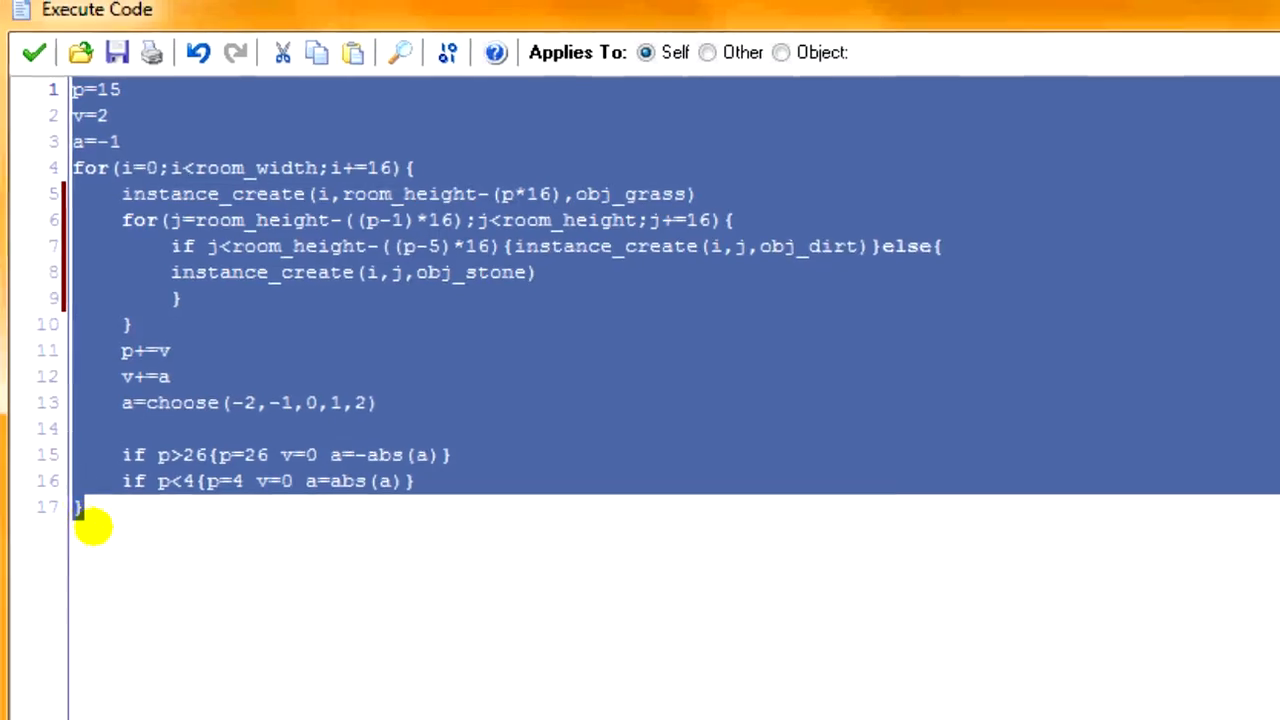
Step: Save the control code and run the game to view the grass, dirt and ore-speckled stone hills
{"action": "left_click", "coordinate": [33, 52]}
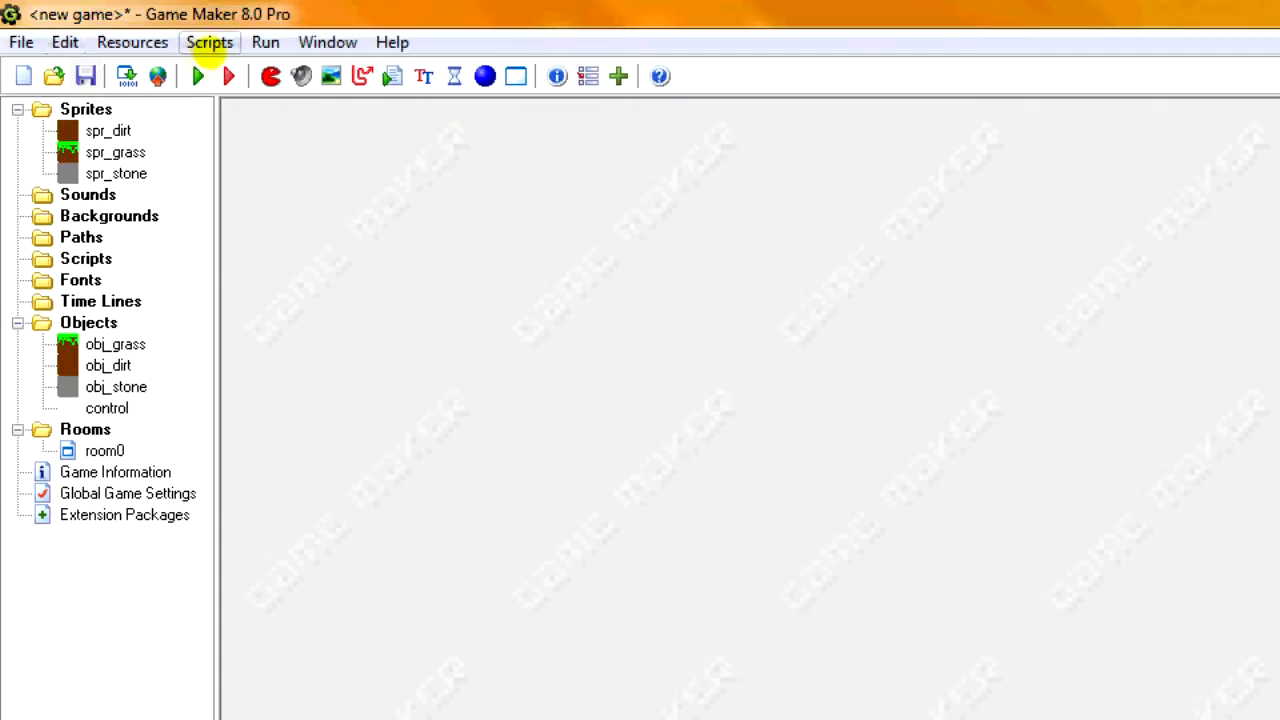
{"action": "left_click", "coordinate": [198, 76]}
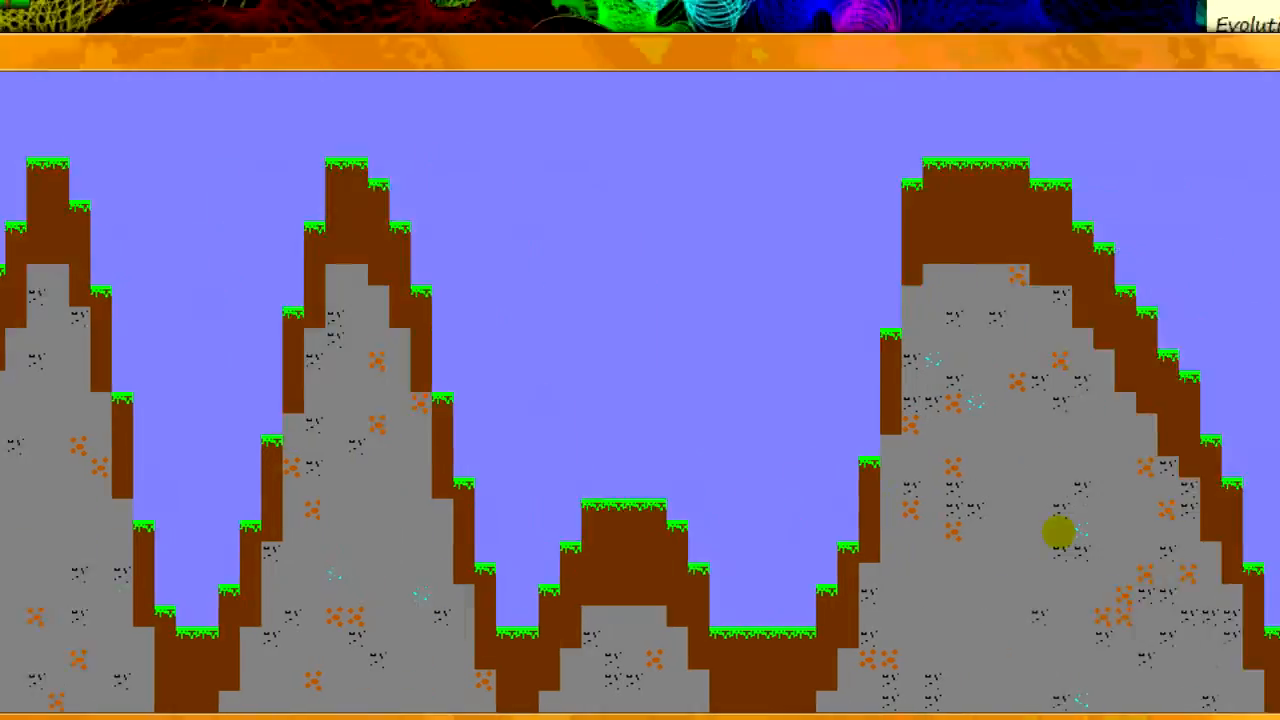